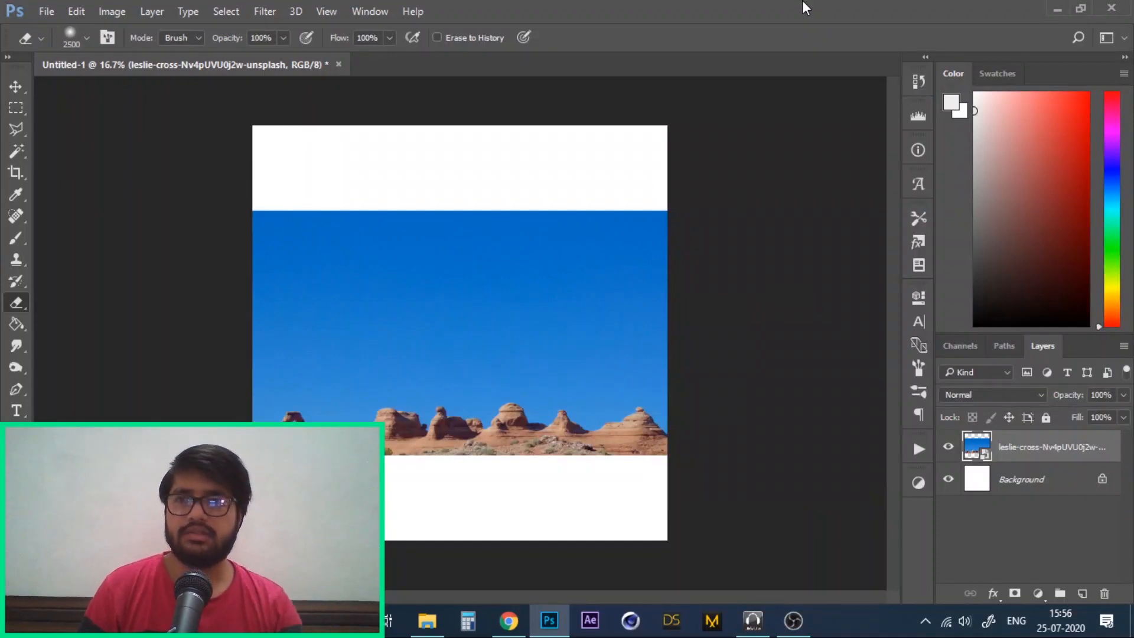
mouse_move(644, 238)
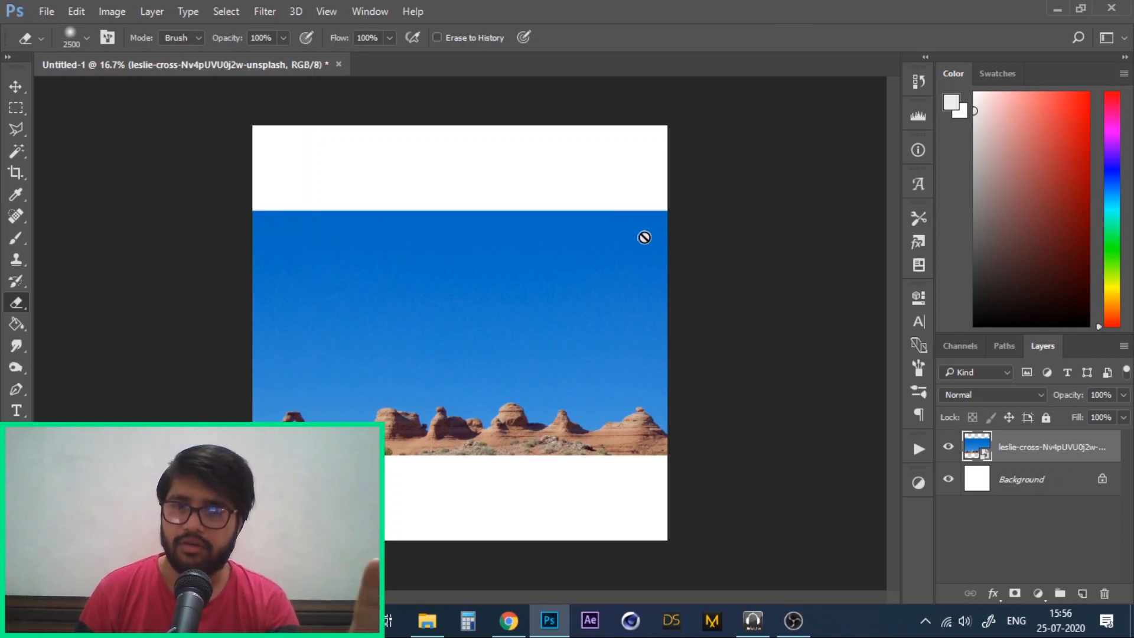
mouse_move(493, 287)
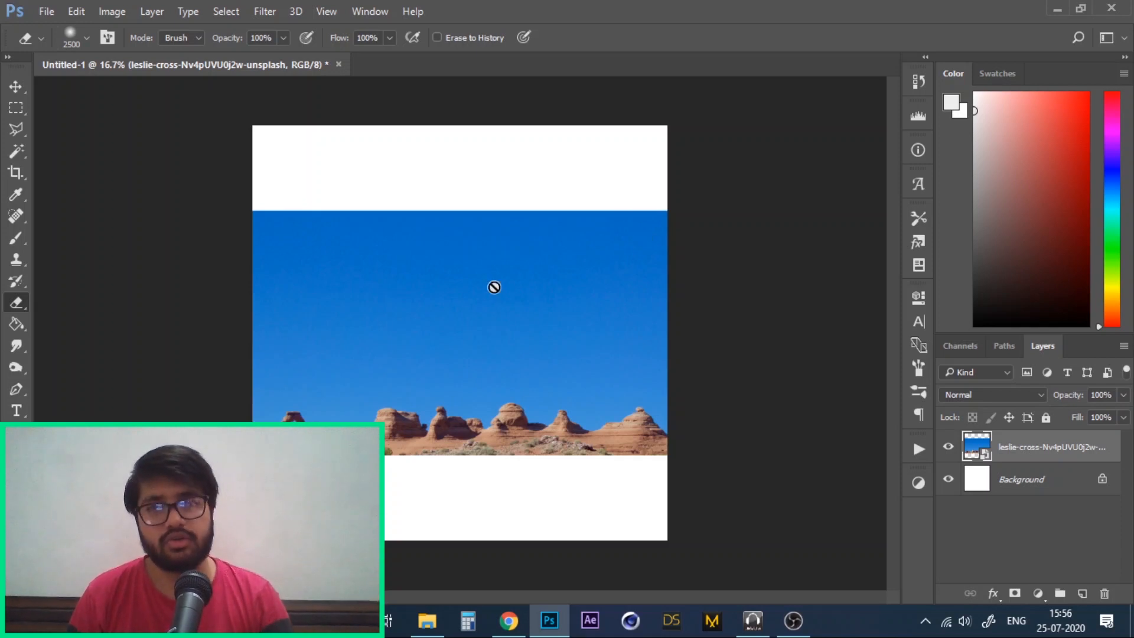
mouse_move(25, 67)
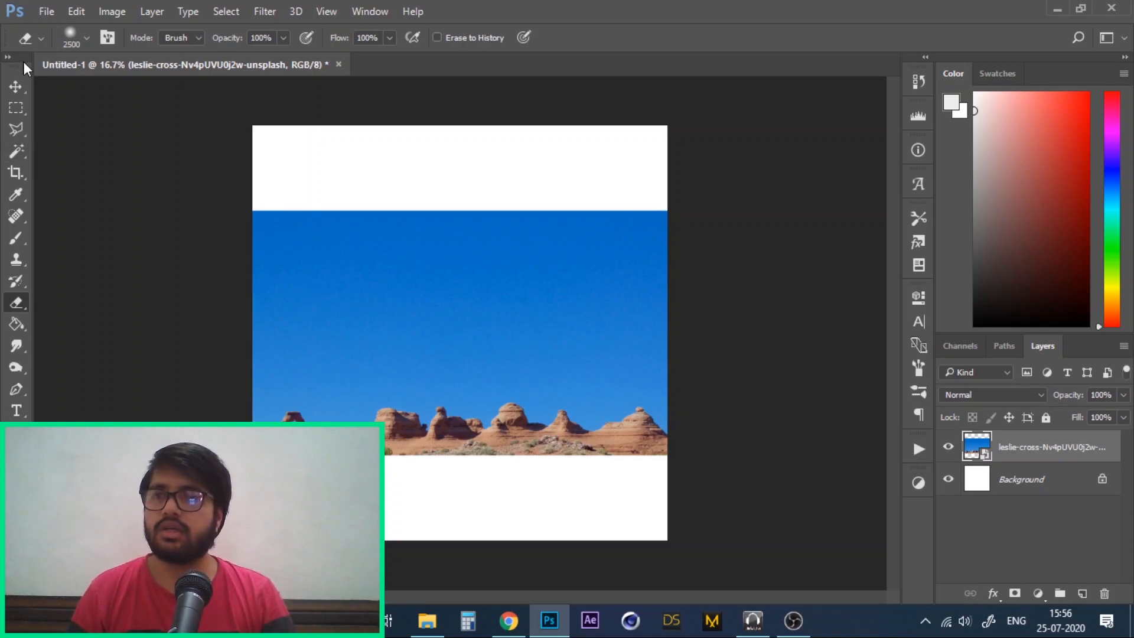
Step: Magic Wand the blue sky, subtracting strays and refining the edge along the rock horizon
click(15, 151)
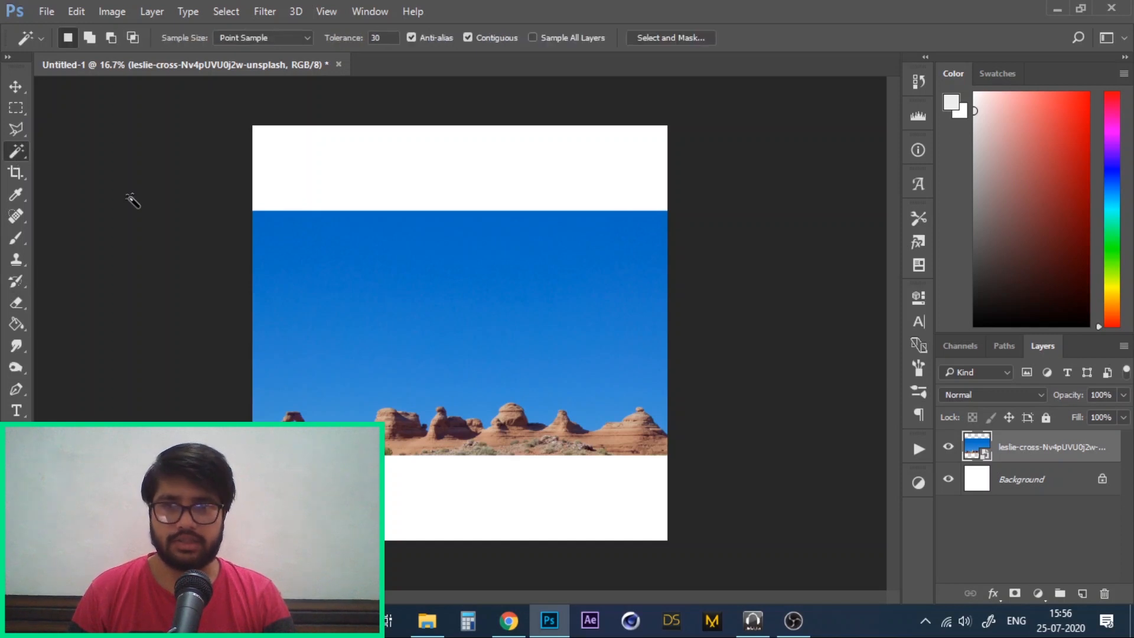
mouse_move(518, 457)
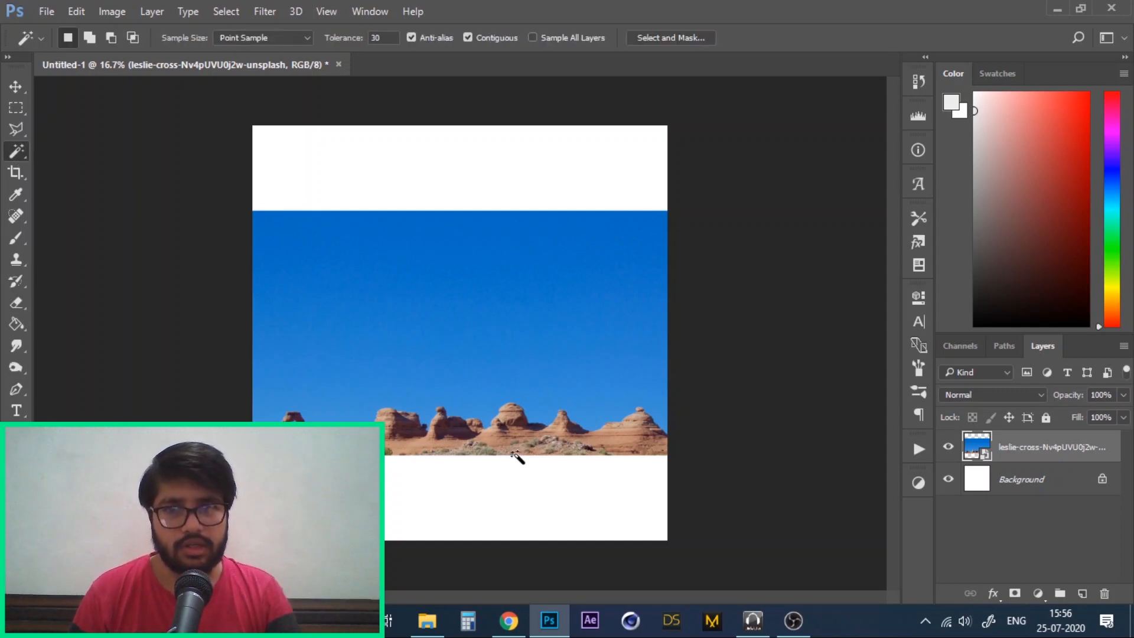
mouse_move(553, 321)
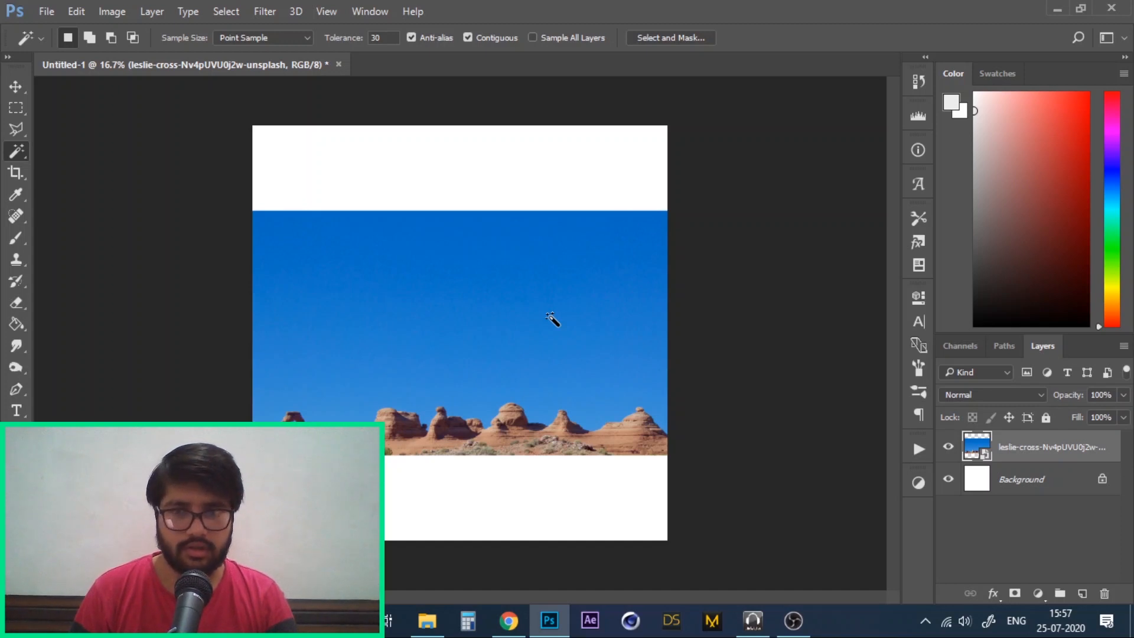
mouse_move(665, 344)
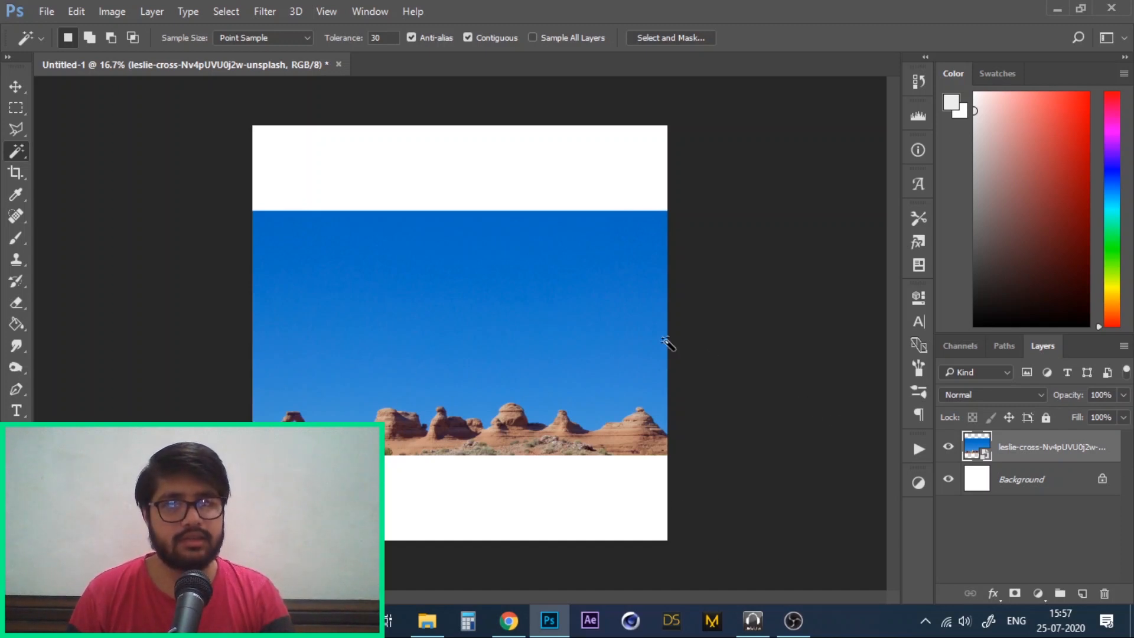
mouse_move(502, 431)
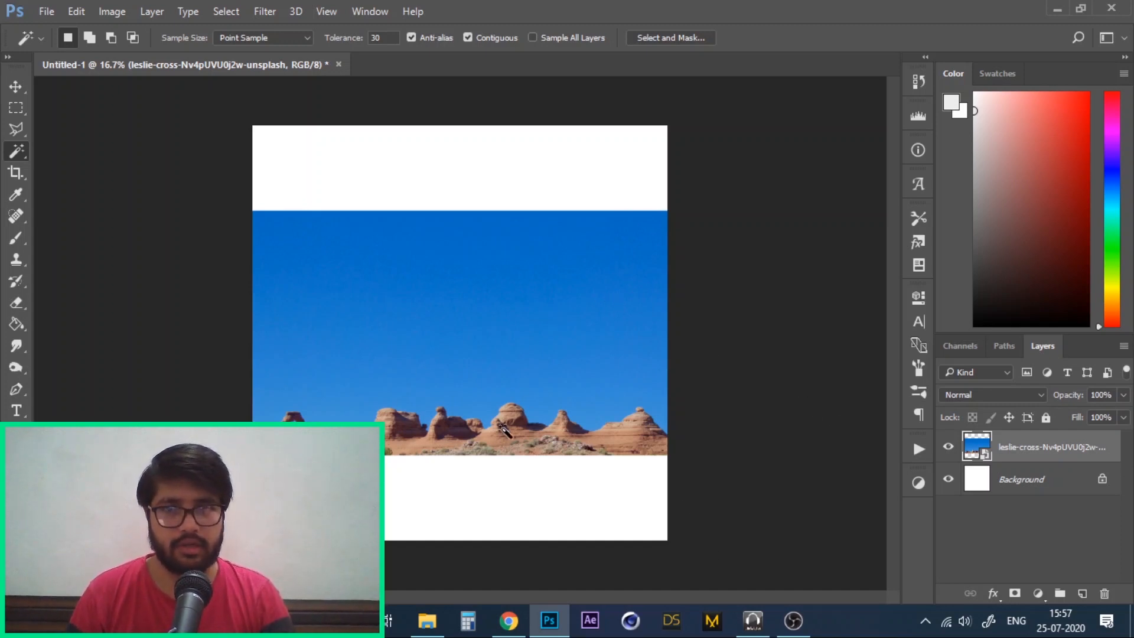
mouse_move(509, 329)
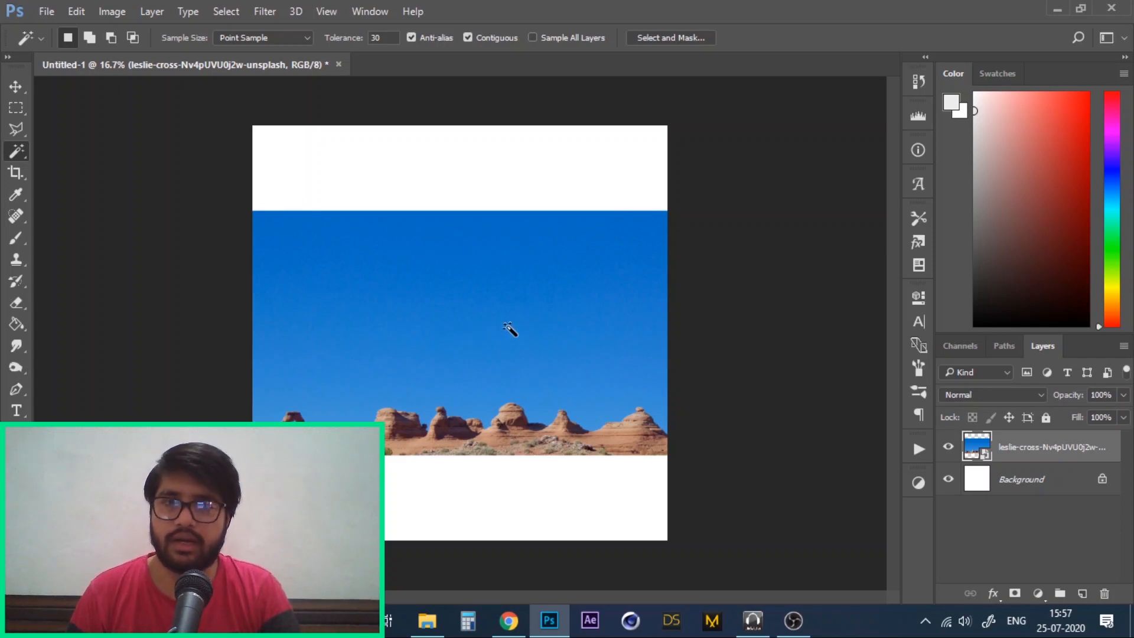
click(510, 329)
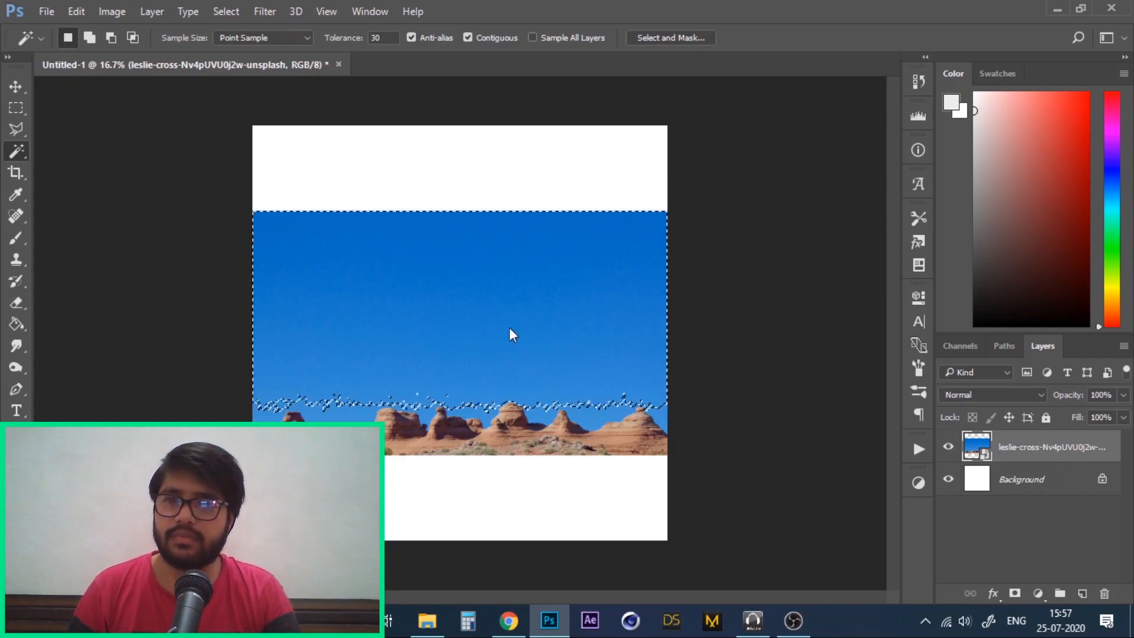
key(alt)
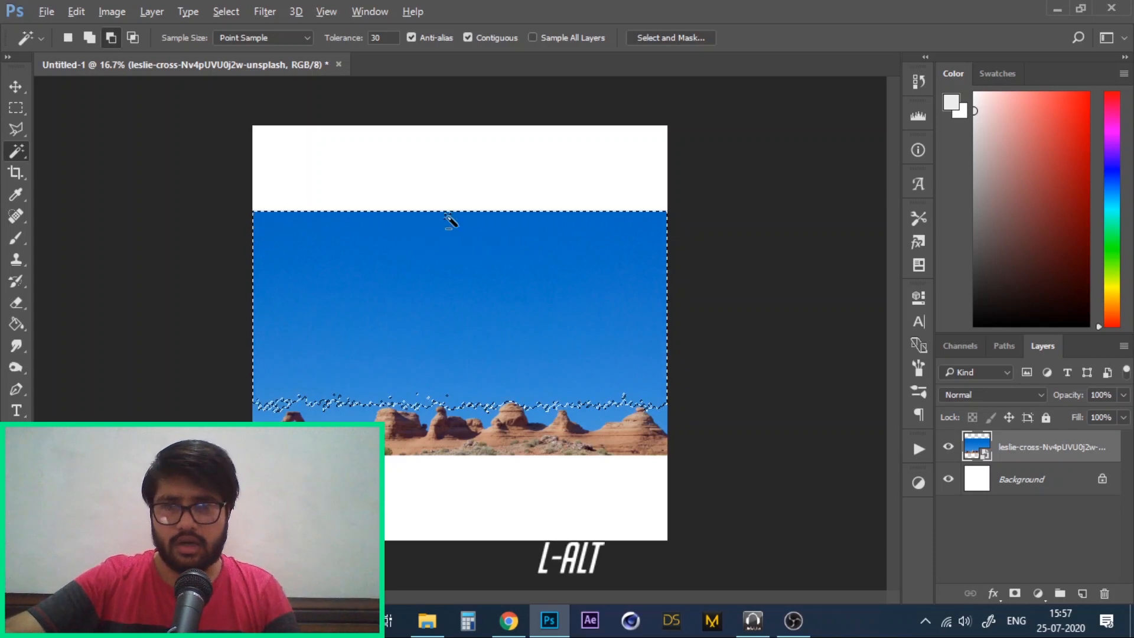
scroll(up, 3)
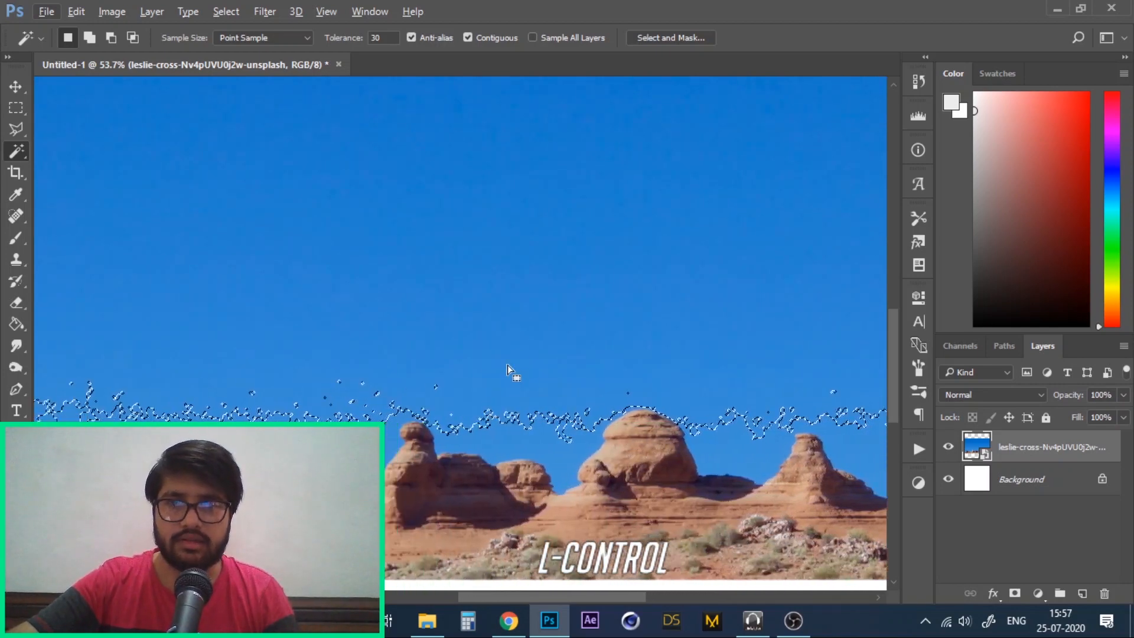
right_click(510, 369)
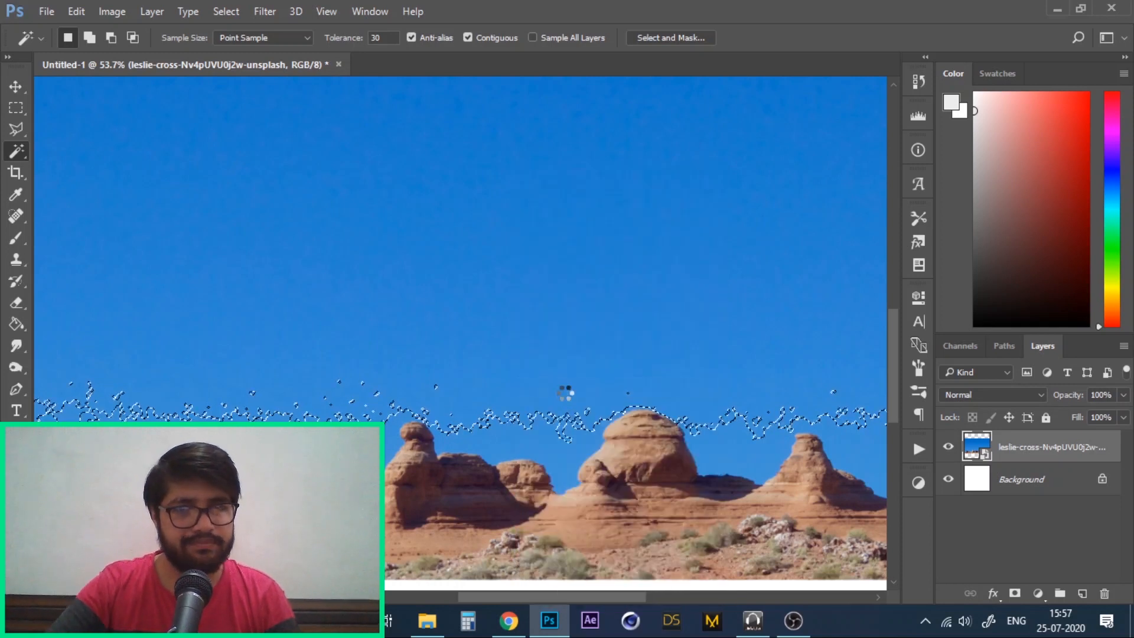
click(637, 420)
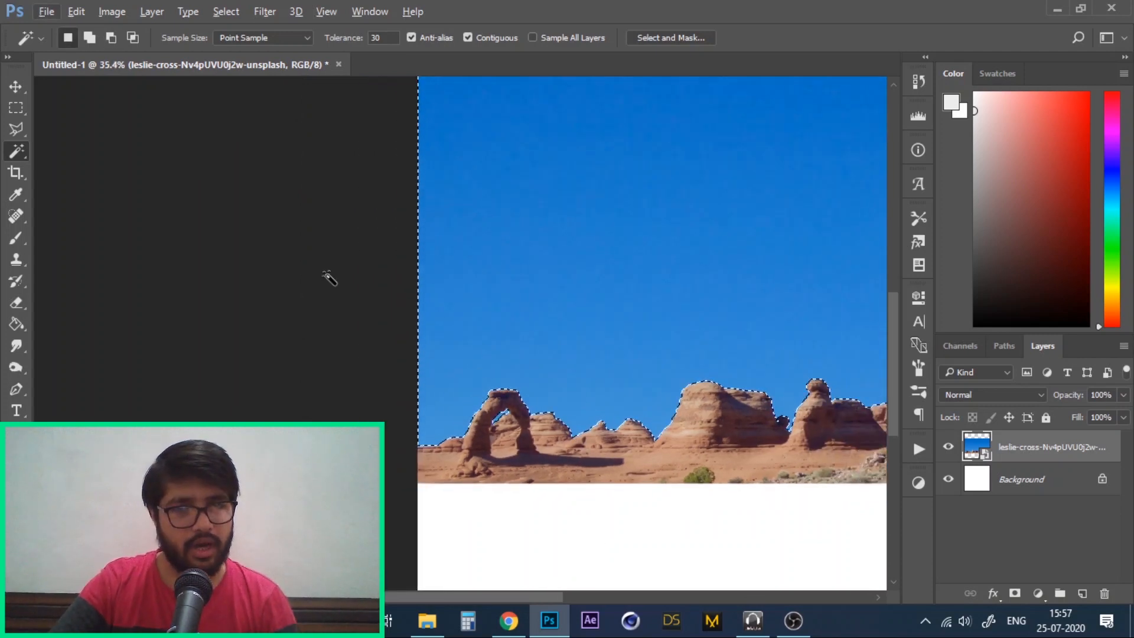
Step: Inverse the selection to everything but the sky and turn it into a layer mask
key(ctrl)
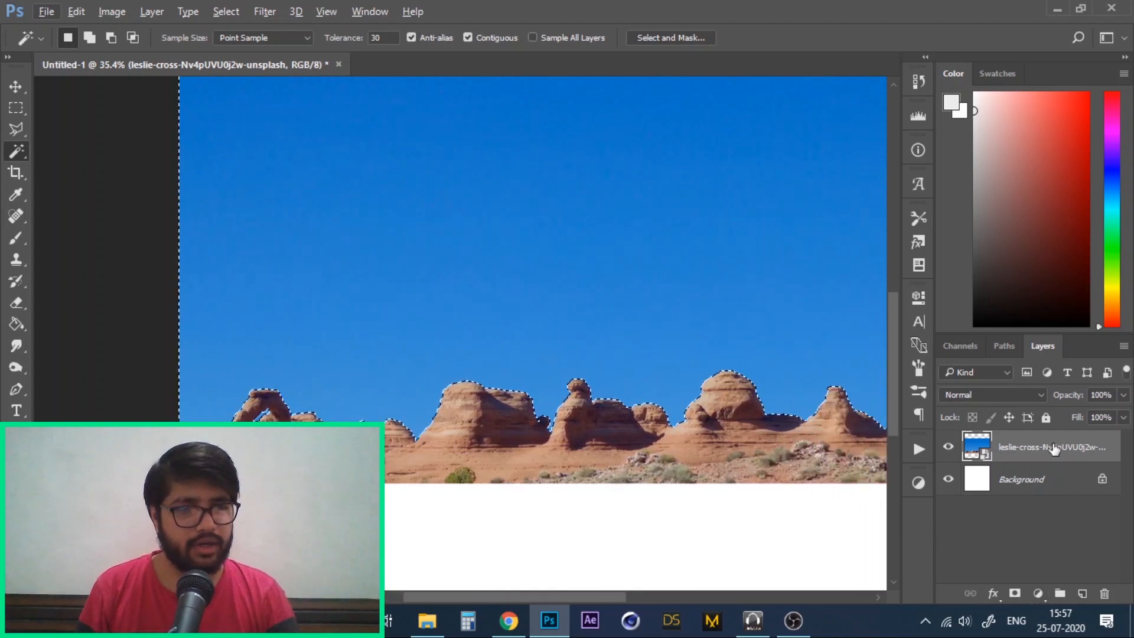
mouse_move(1015, 593)
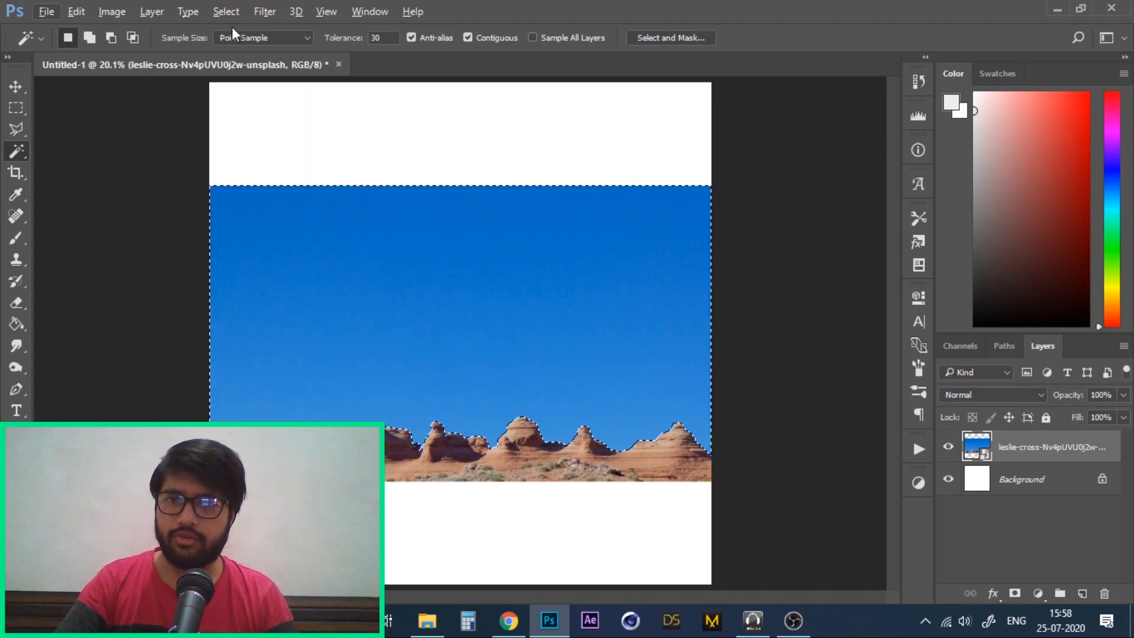
click(225, 11)
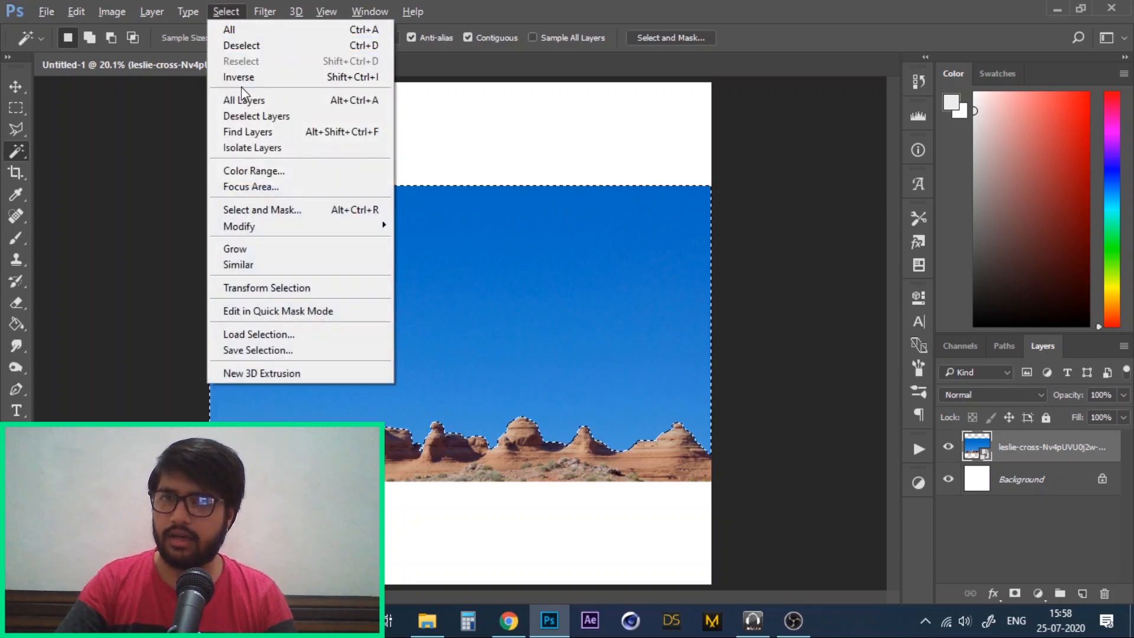
click(238, 77)
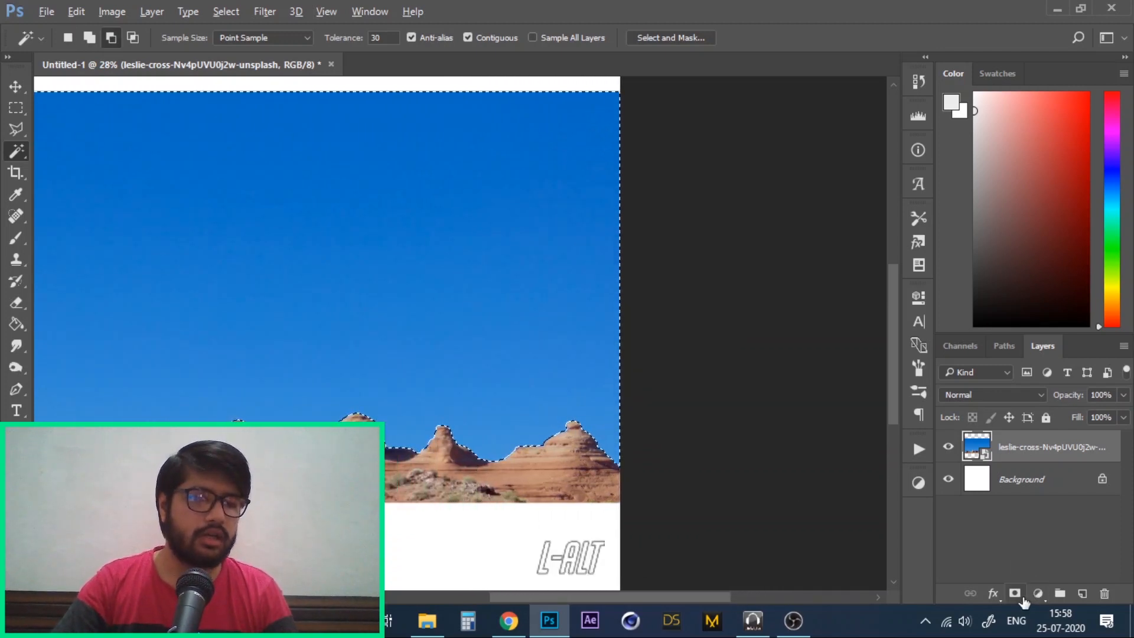
click(1014, 592)
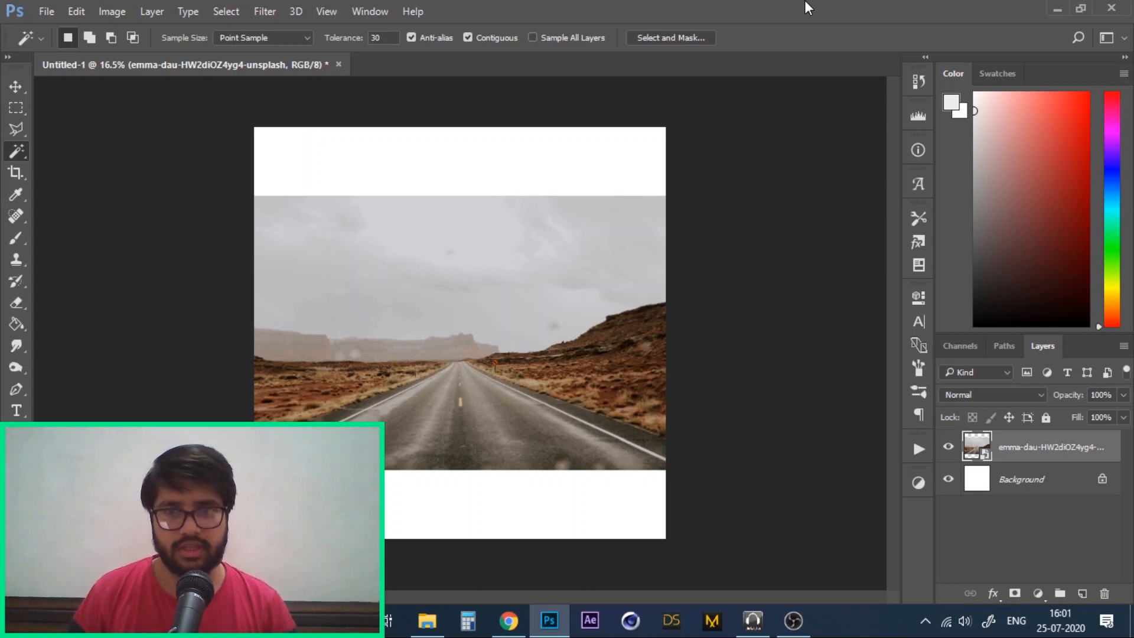
mouse_move(718, 300)
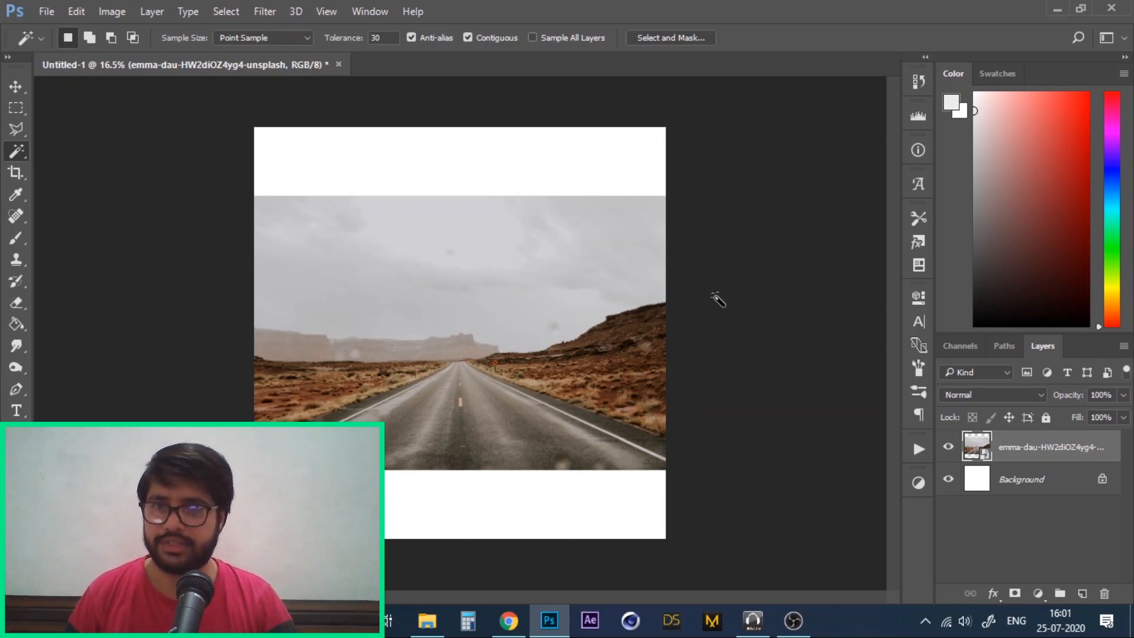
mouse_move(698, 325)
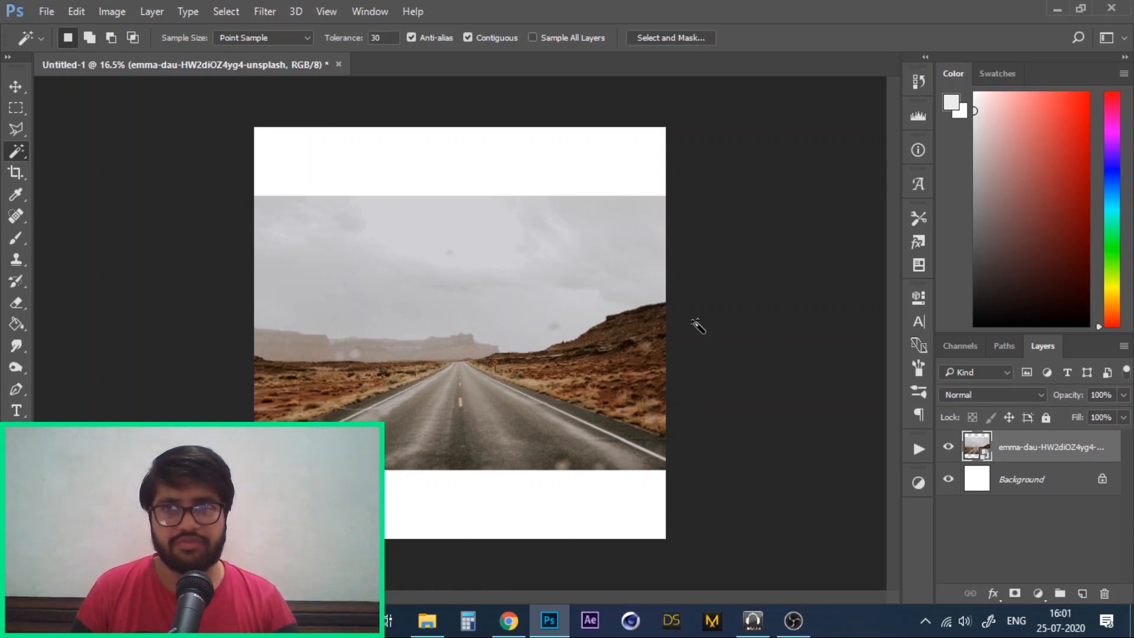
mouse_move(662, 347)
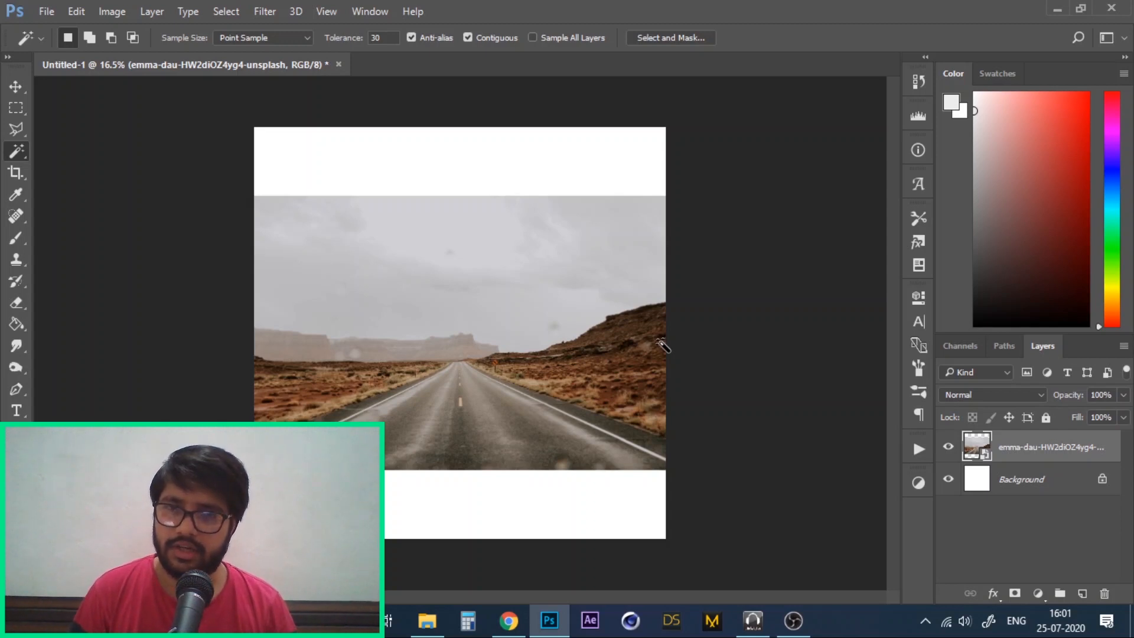
mouse_move(43, 93)
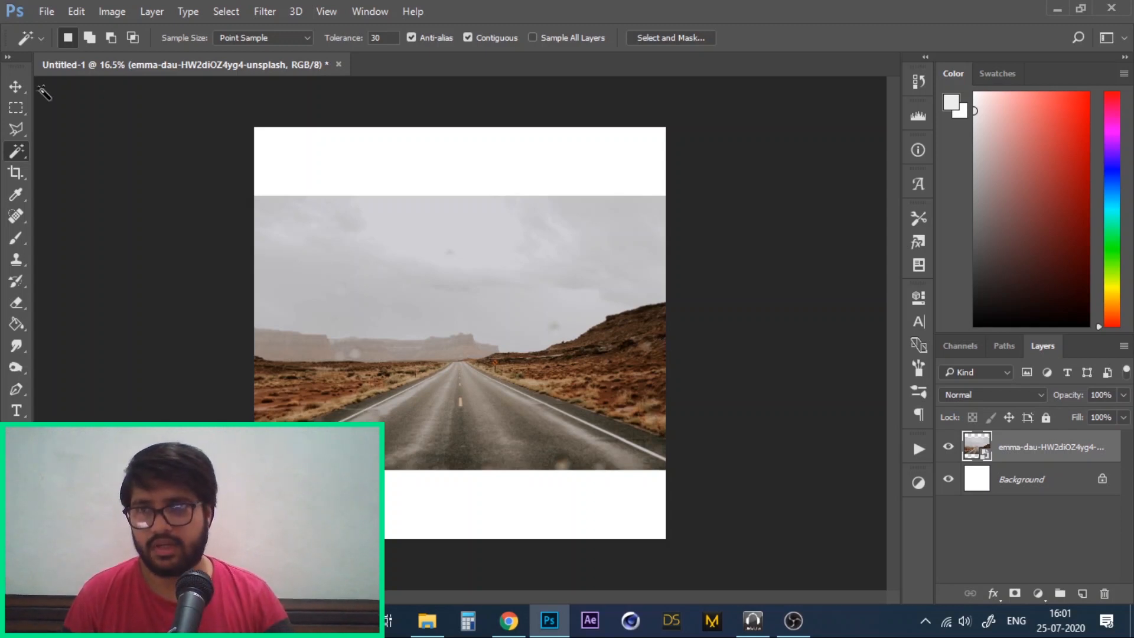
mouse_move(16, 151)
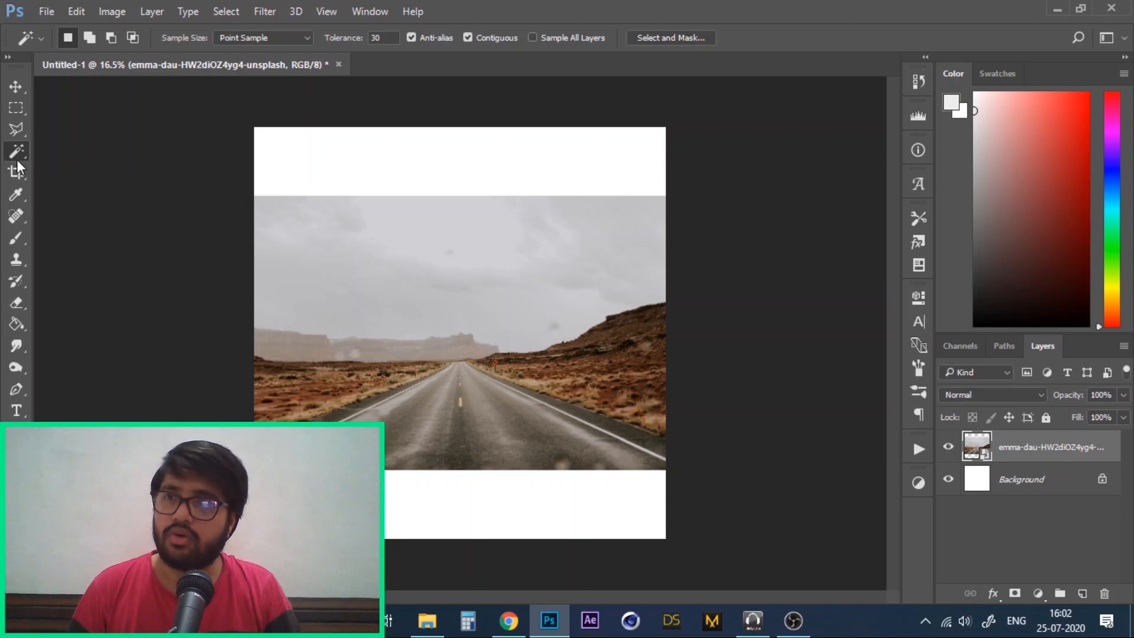
Step: Switch to the Quick Selection Tool and add a Curves adjustment layer above the road photo
right_click(16, 151)
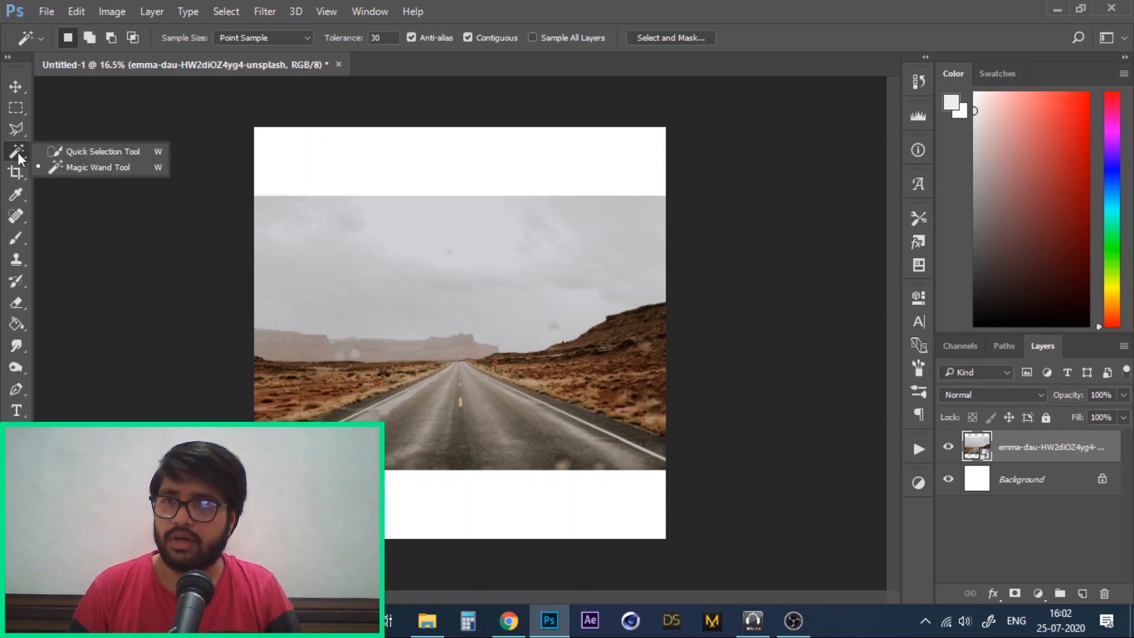
click(101, 151)
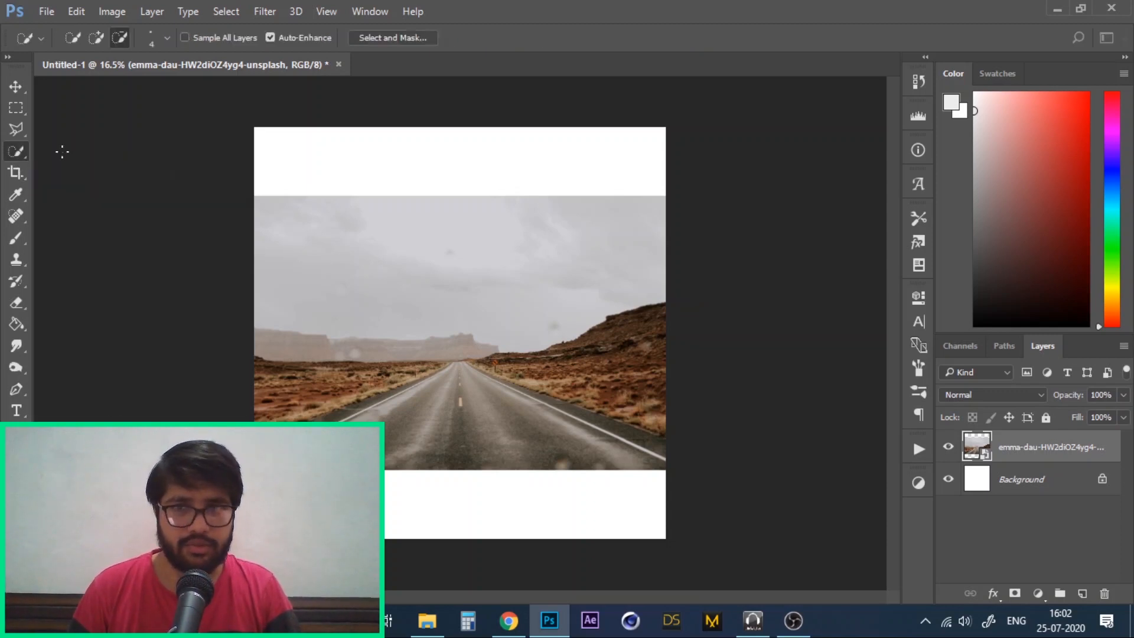
mouse_move(556, 404)
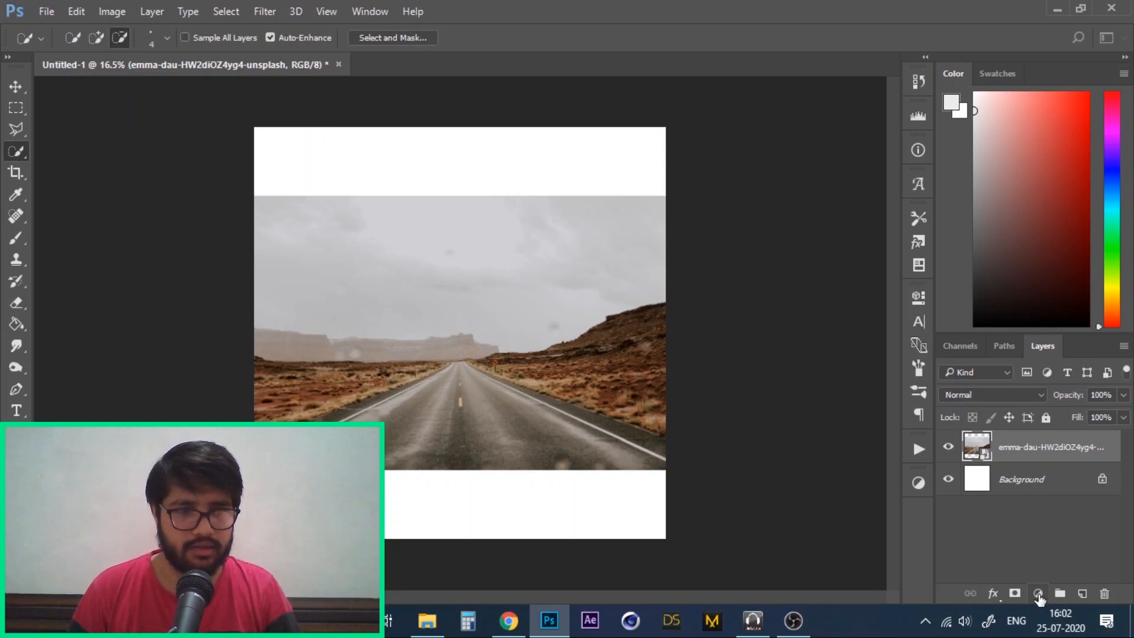
click(1037, 593)
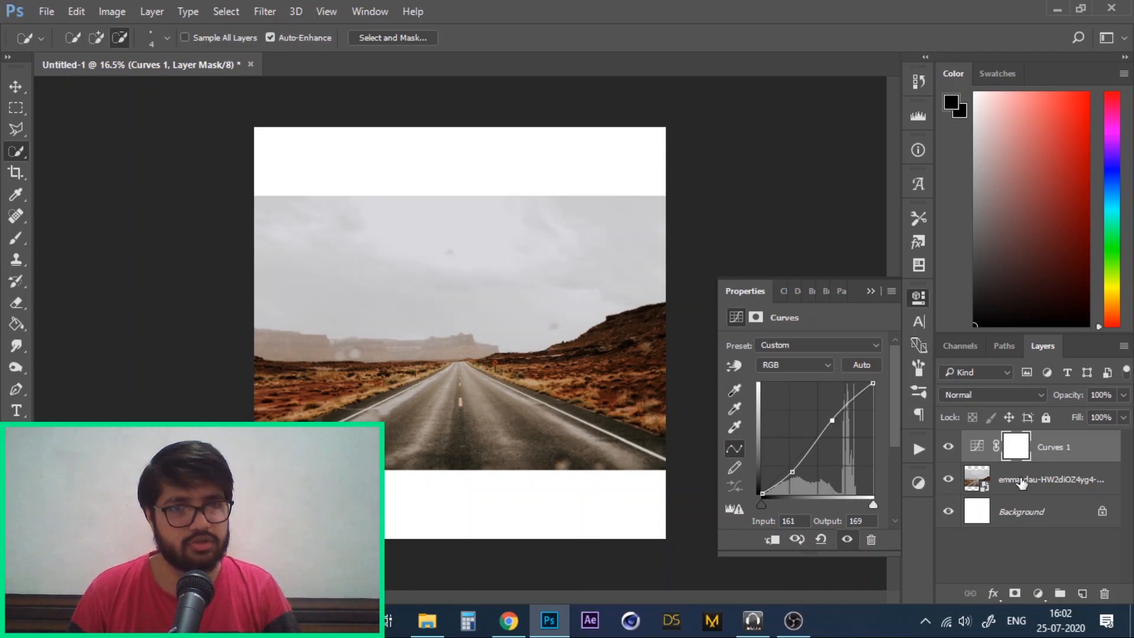
Step: Brush a selection over the road and desert ground, refining its edge along the horizon
click(1051, 479)
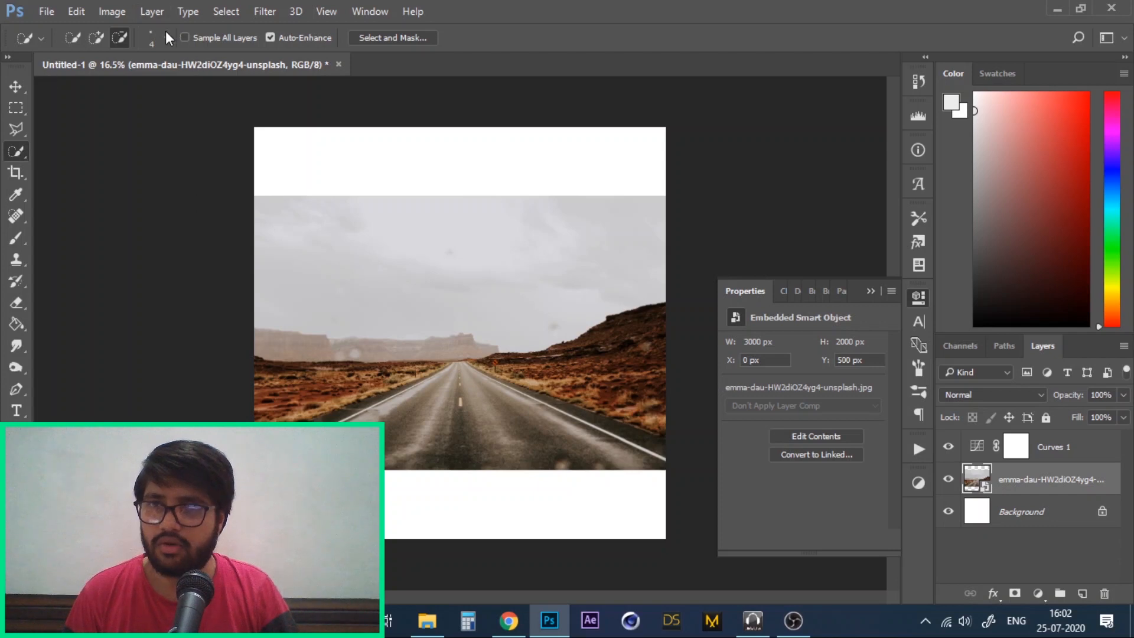
mouse_move(400, 227)
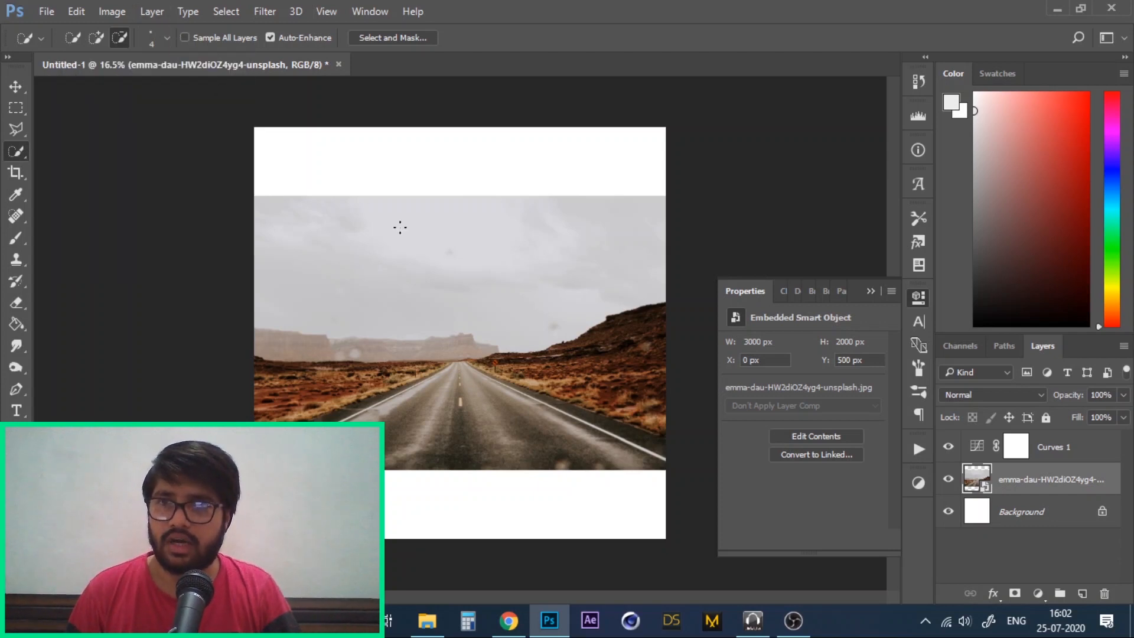
mouse_move(454, 422)
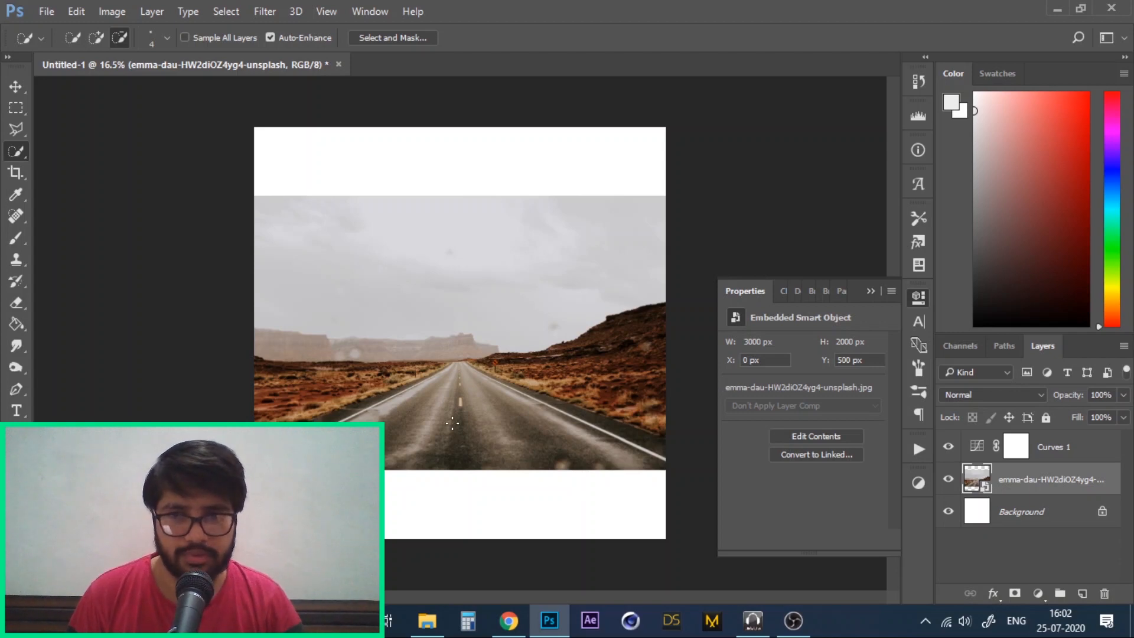
mouse_move(227, 384)
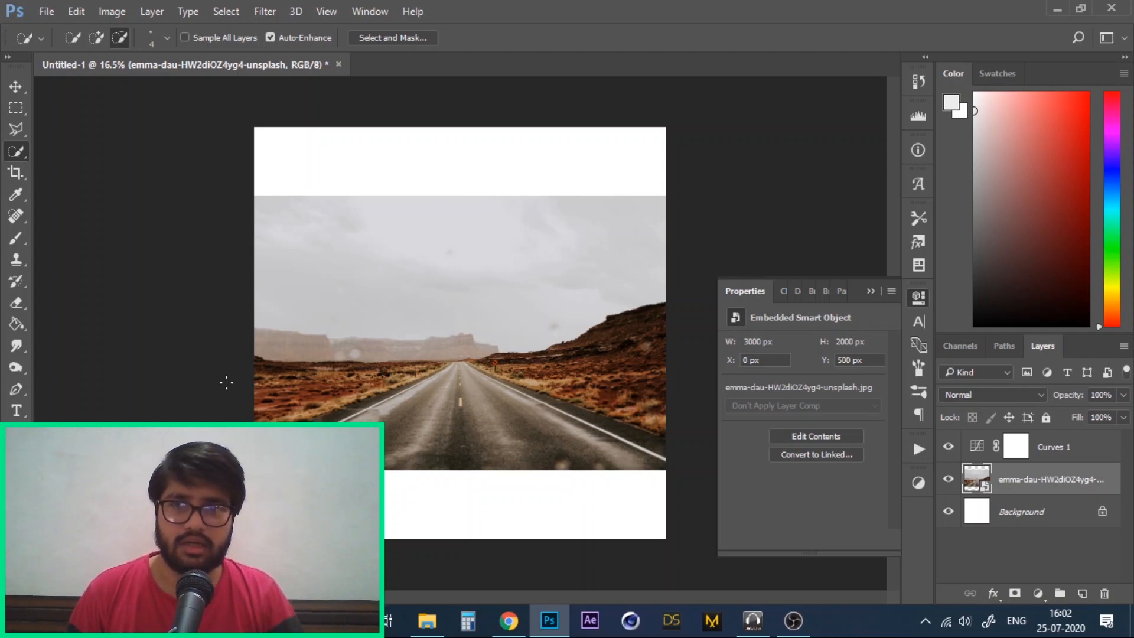
mouse_move(612, 288)
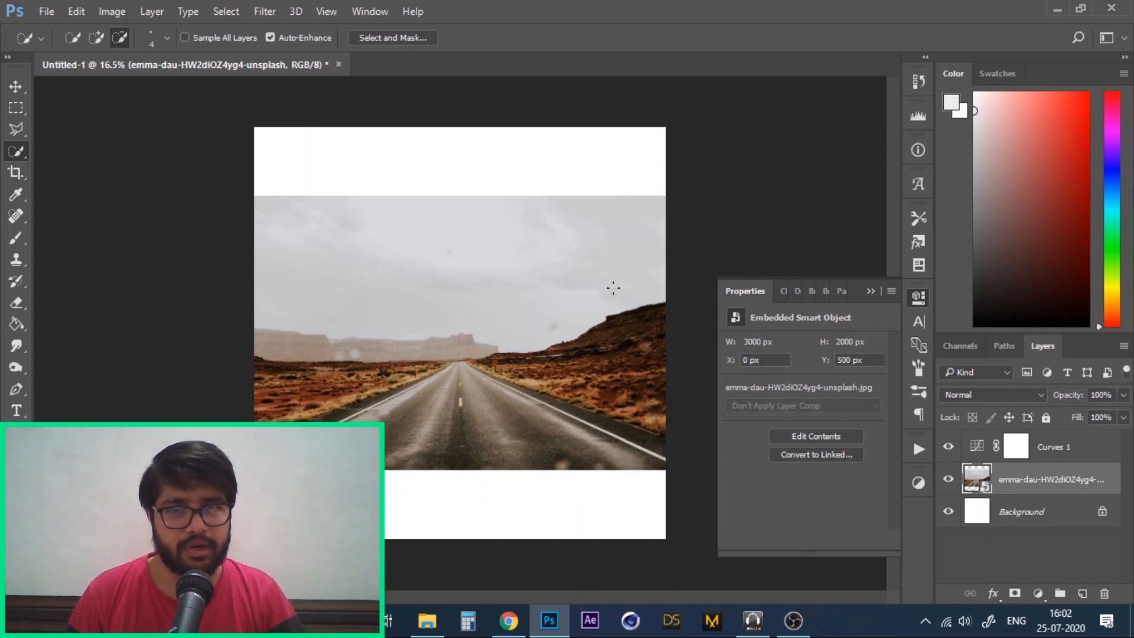
mouse_move(432, 335)
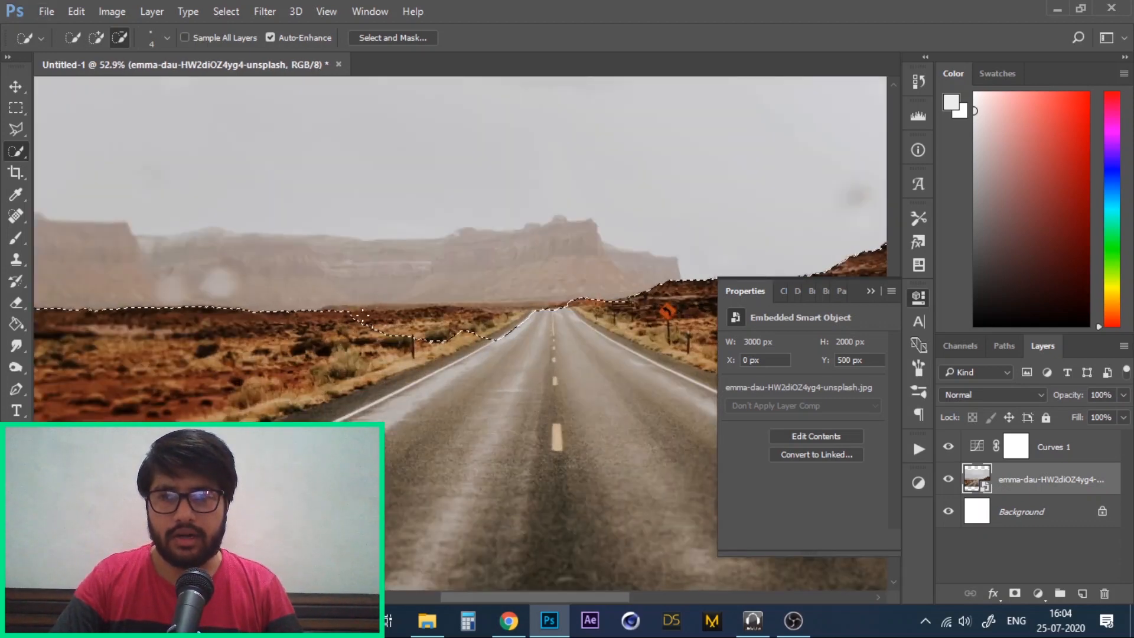
key(shift)
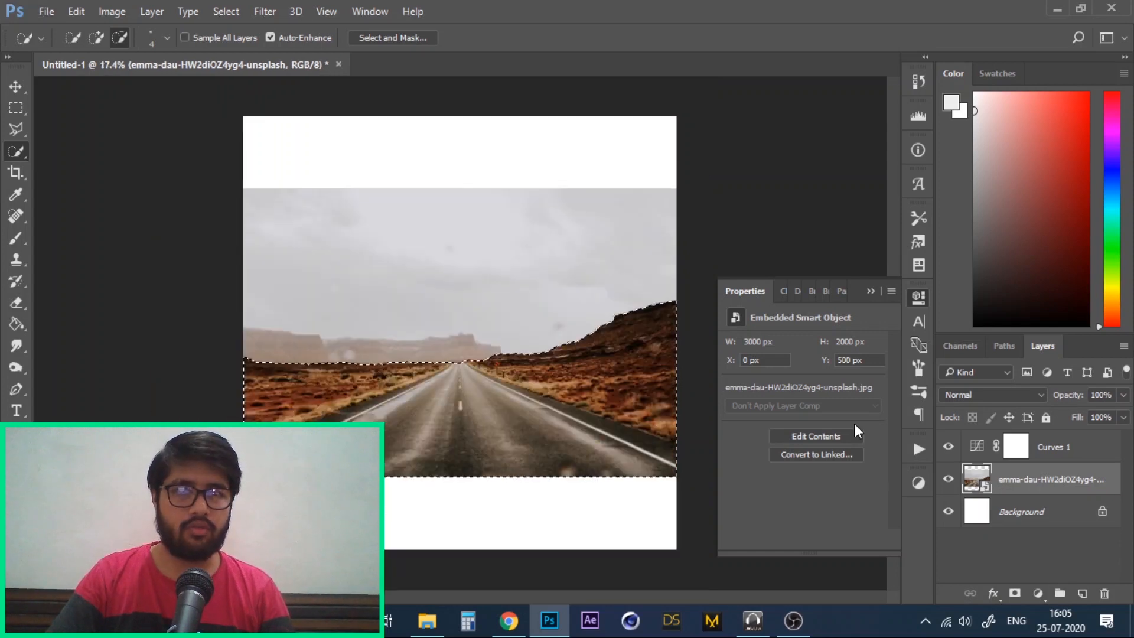
click(1015, 592)
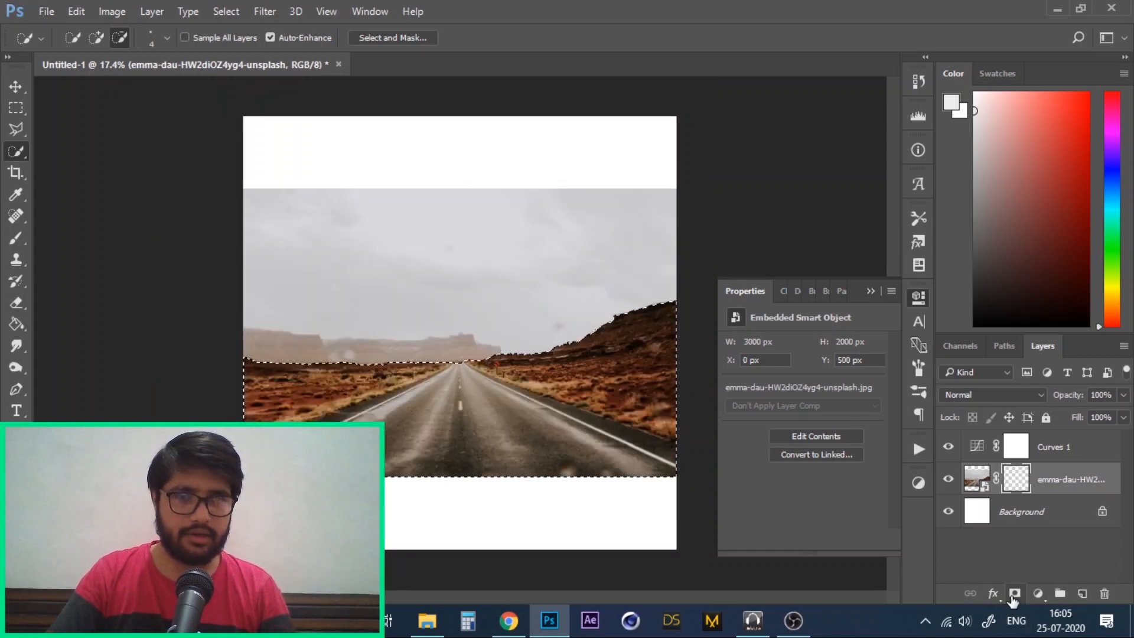
click(1014, 593)
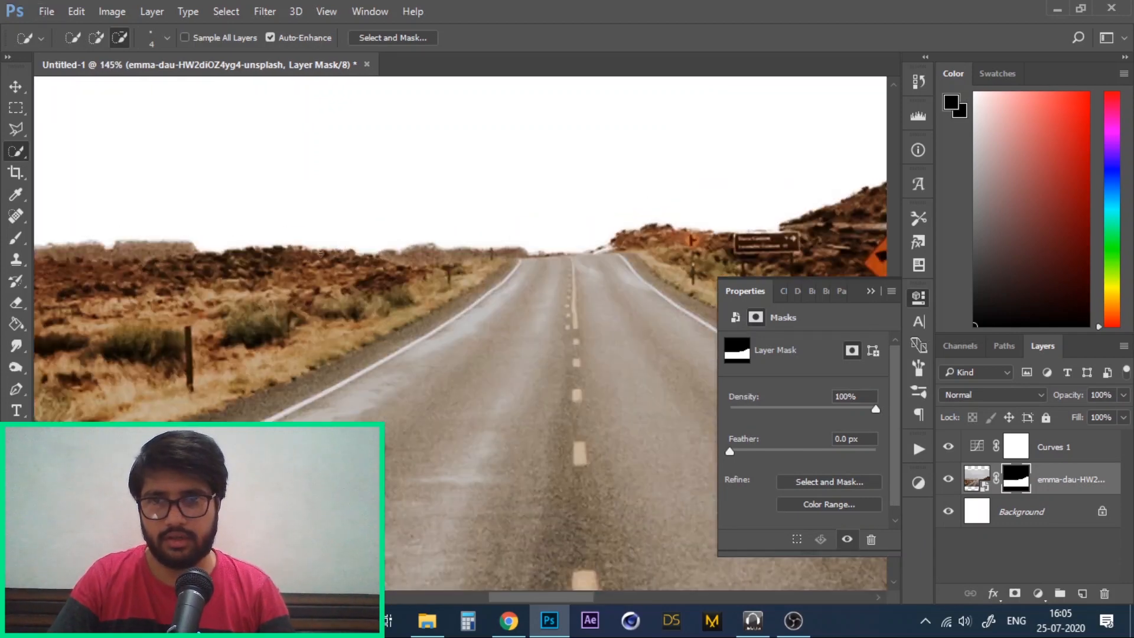
key(alt)
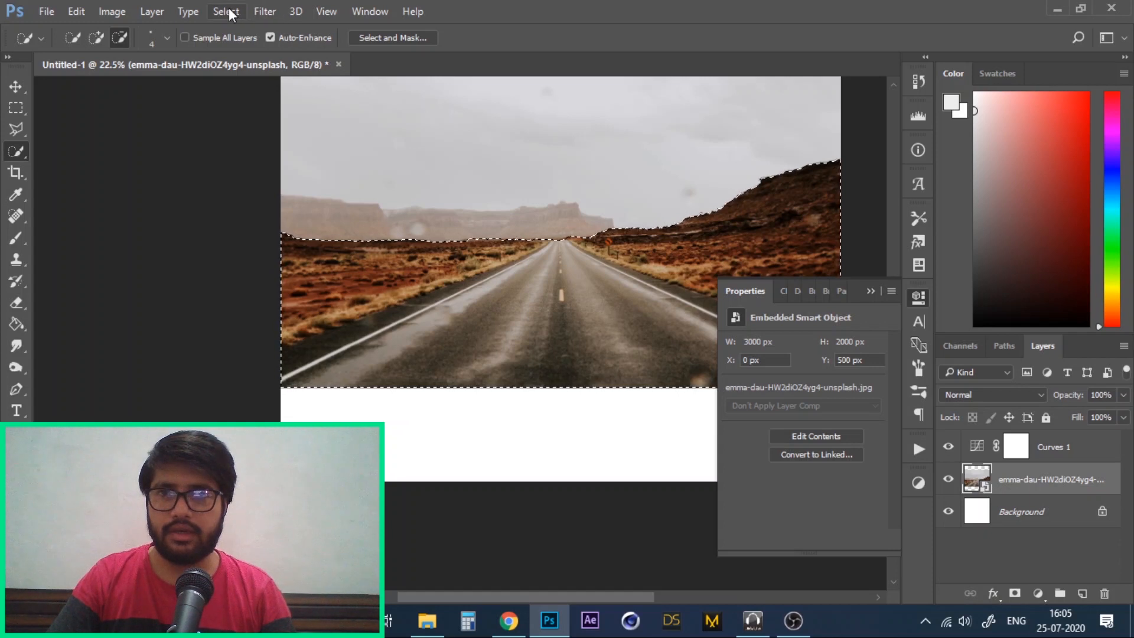
Step: Smooth the ground selection edge with a 10-pixel Sample Radius via Select > Modify > Smooth
click(238, 226)
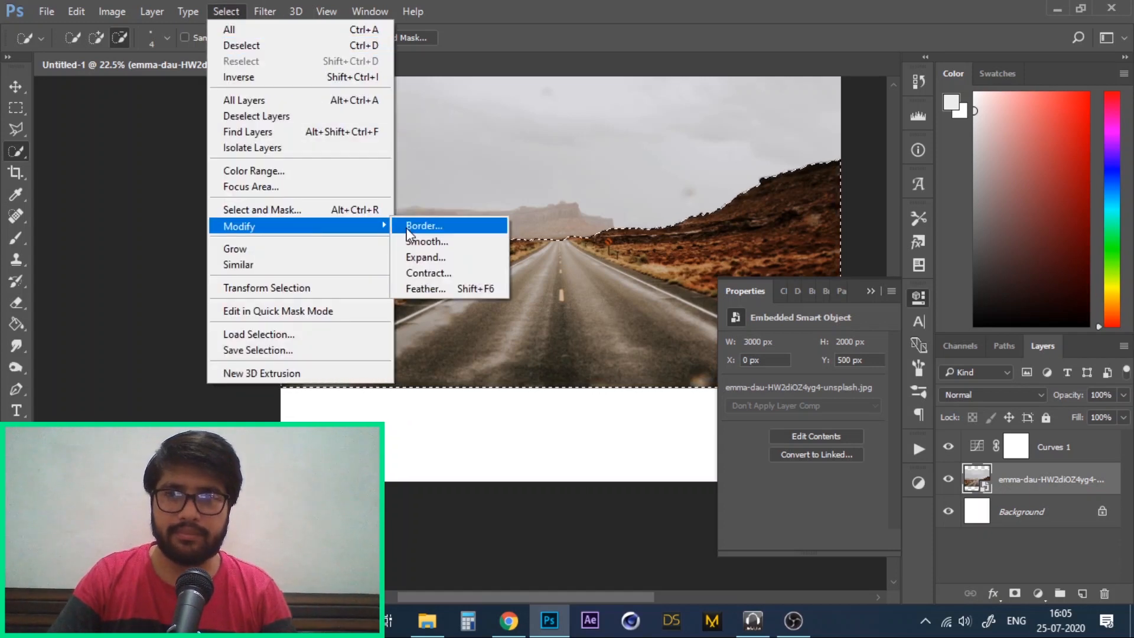
click(426, 241)
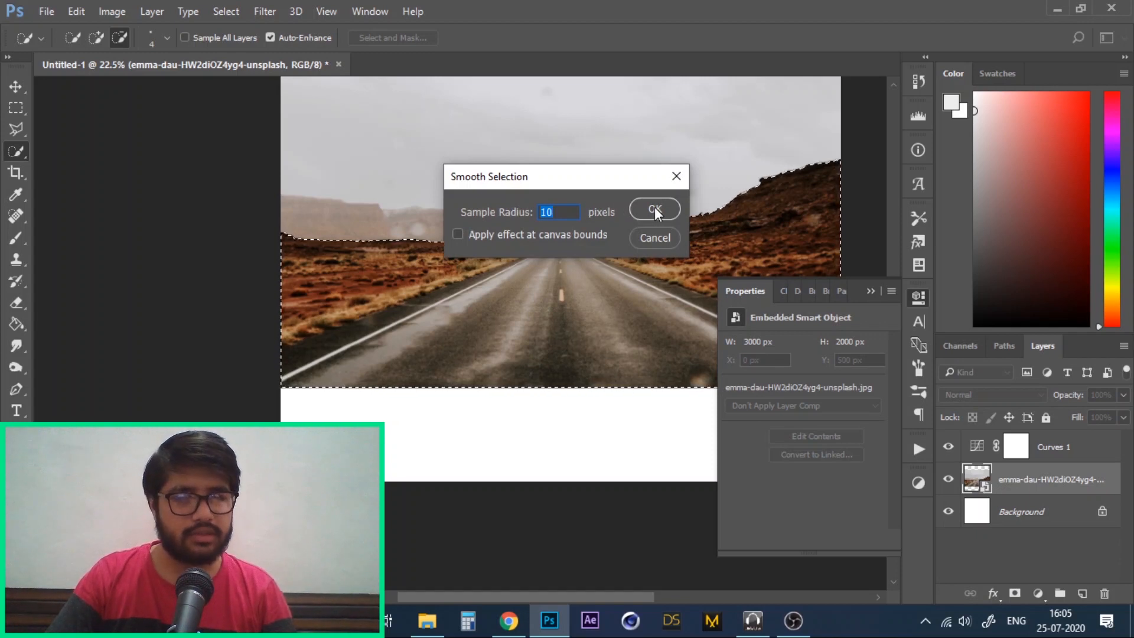
click(653, 209)
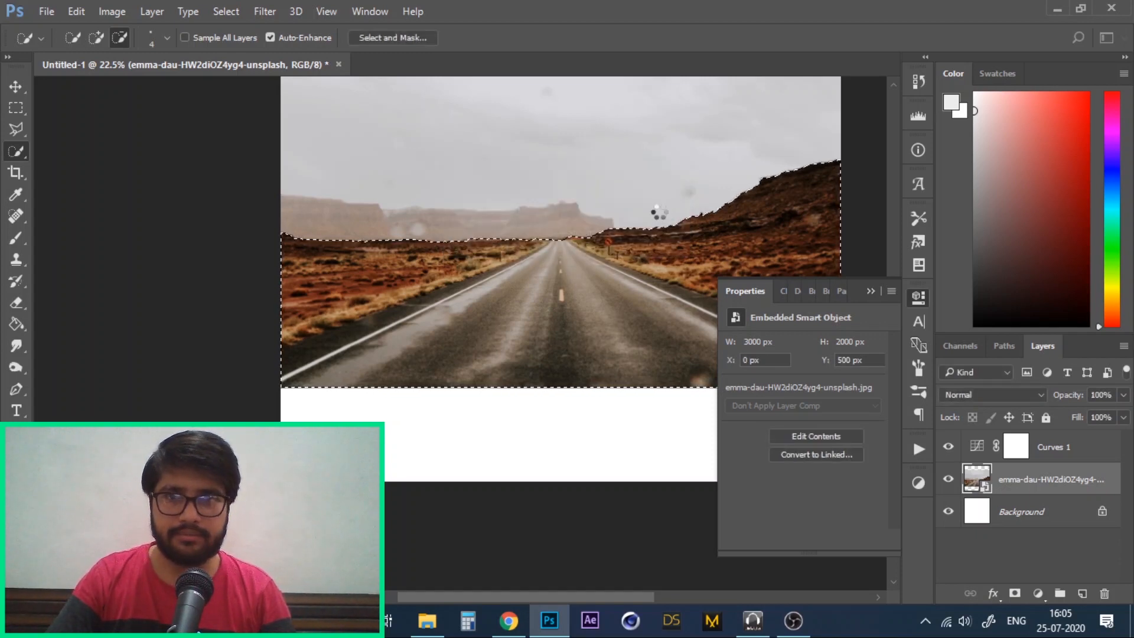
key(alt)
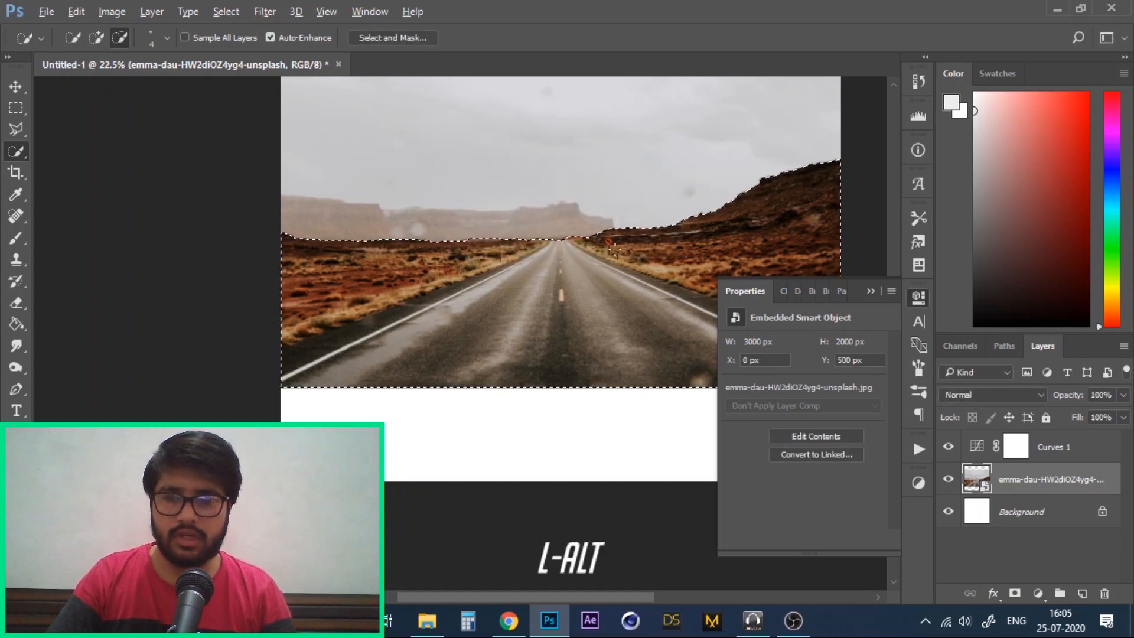
scroll(up, 3)
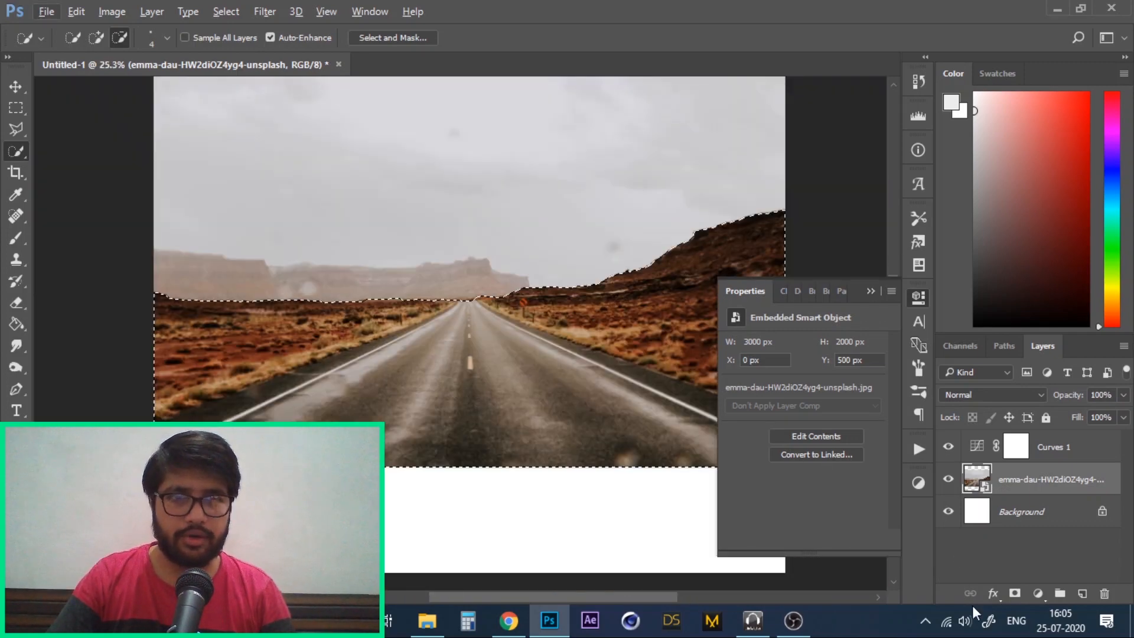
Step: Mask out the grey sky of the road photo using the smoothed ground selection
click(1015, 593)
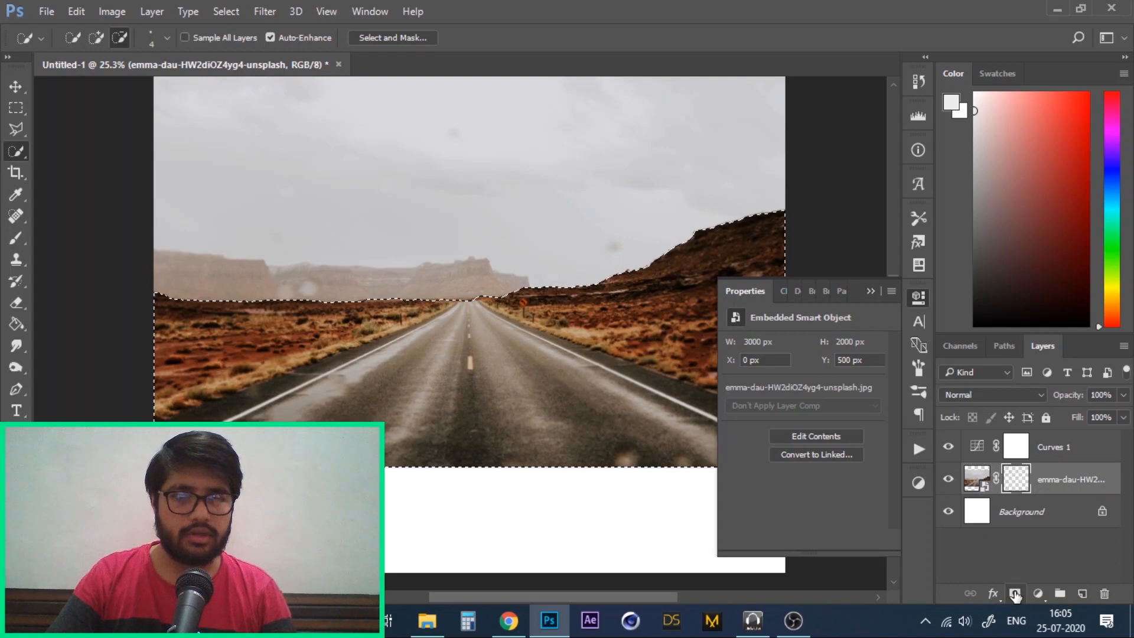
click(1015, 593)
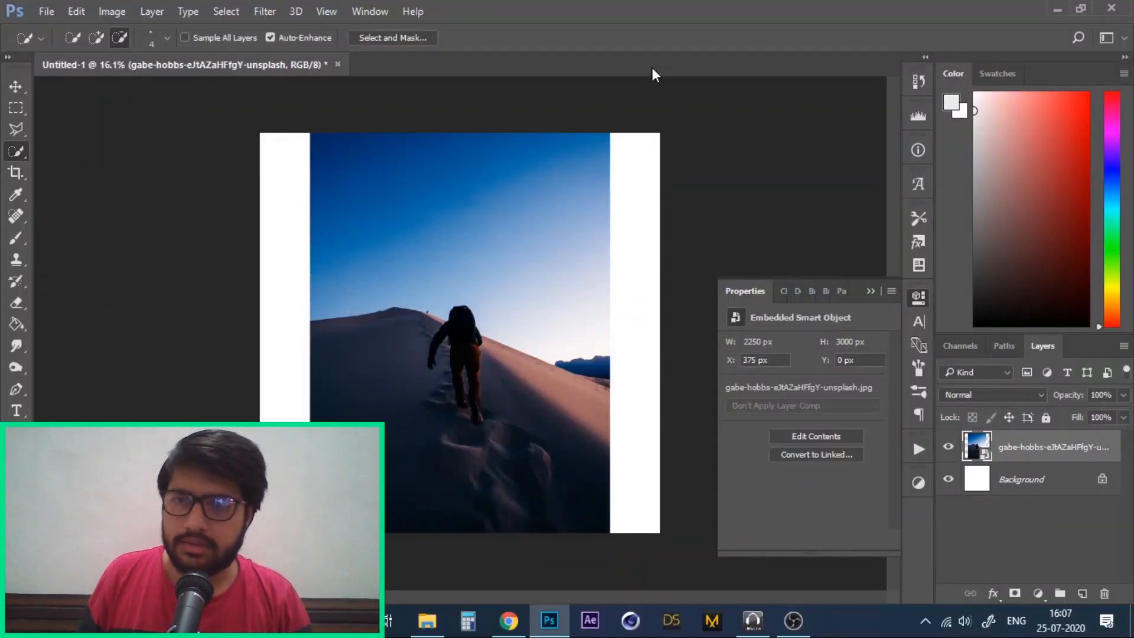
mouse_move(114, 235)
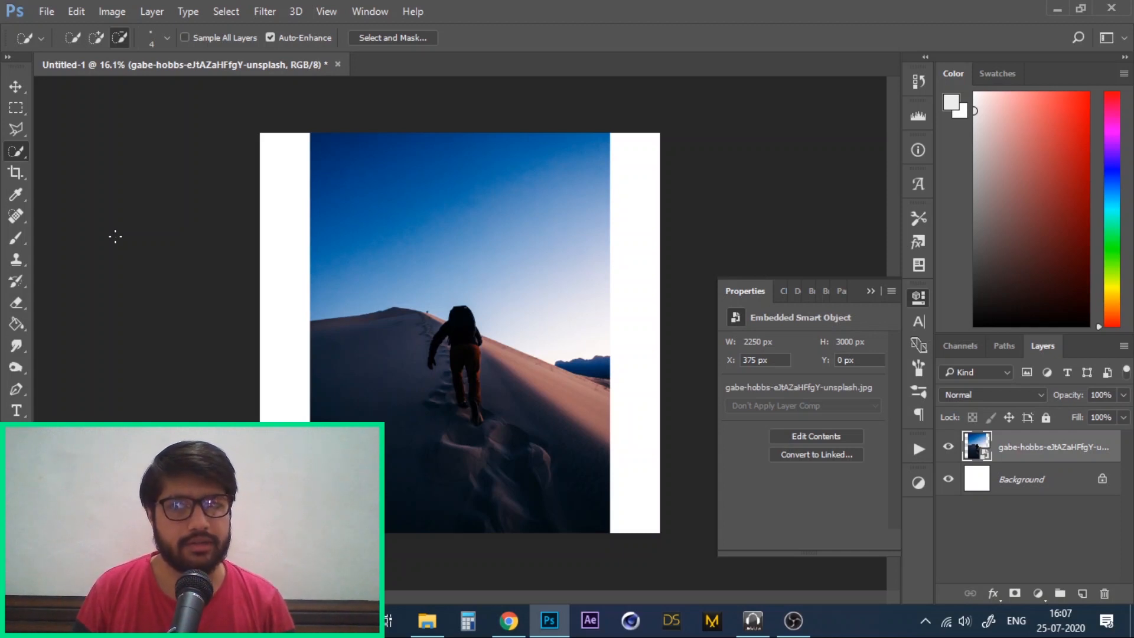
mouse_move(59, 136)
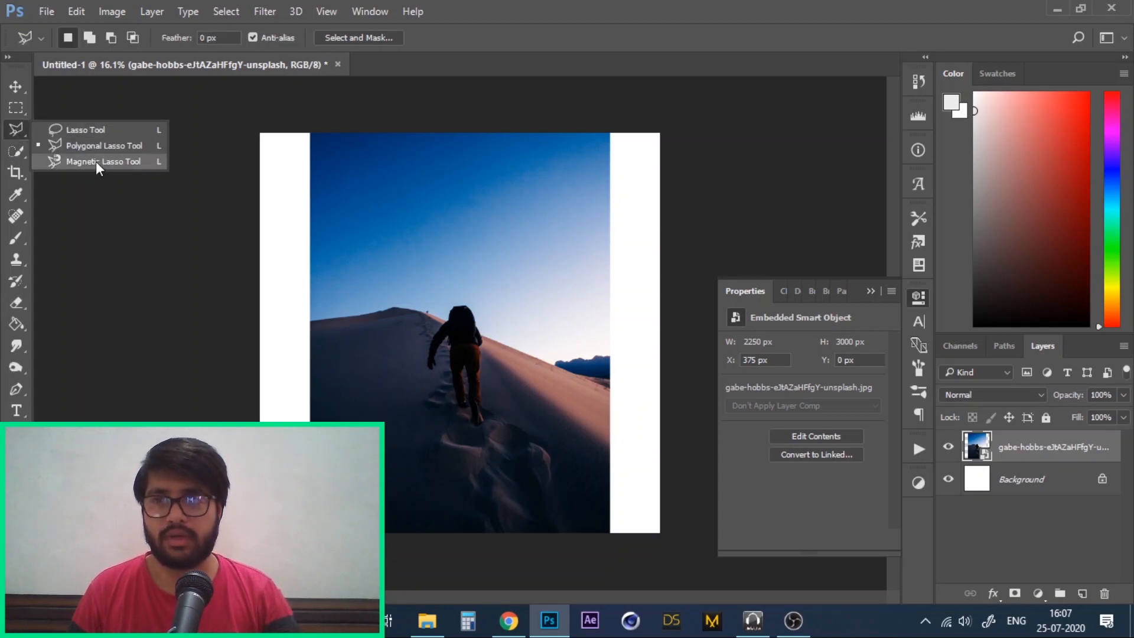
Step: Magnetic Lasso along the dune ridge, hiker and hills, removing stray anchor points
click(103, 161)
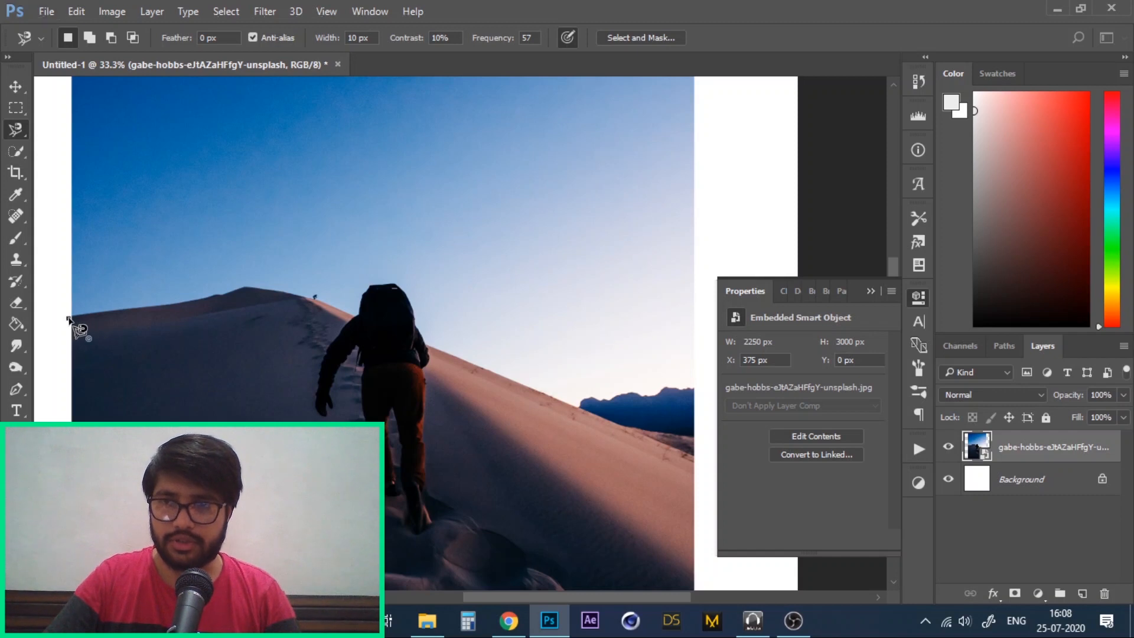
mouse_move(105, 324)
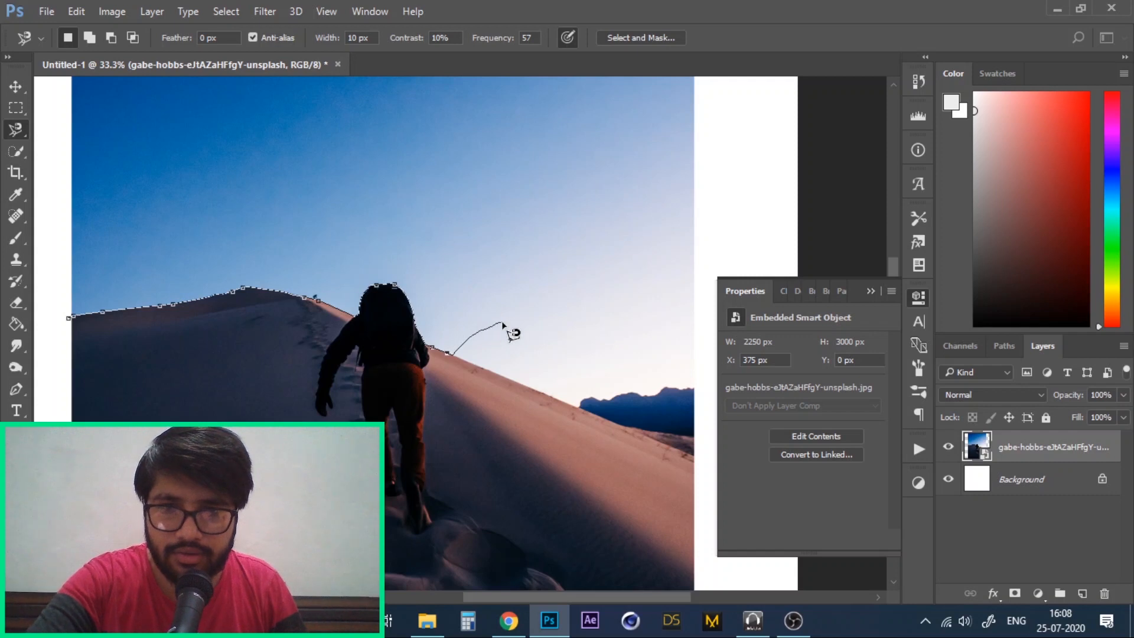
key(backspace)
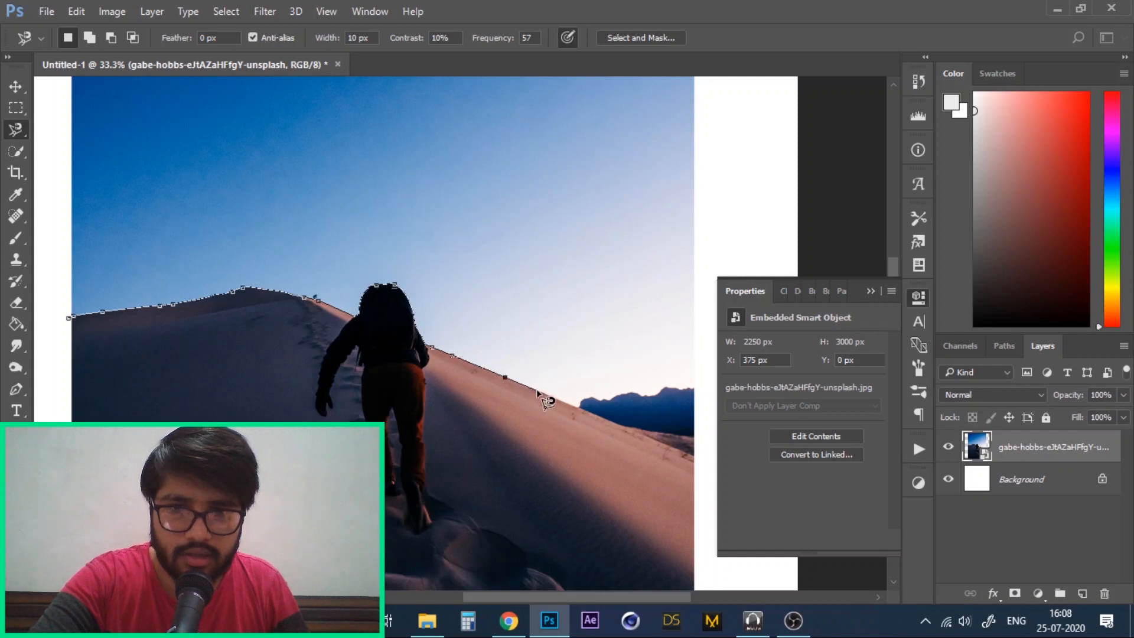
key(backspace)
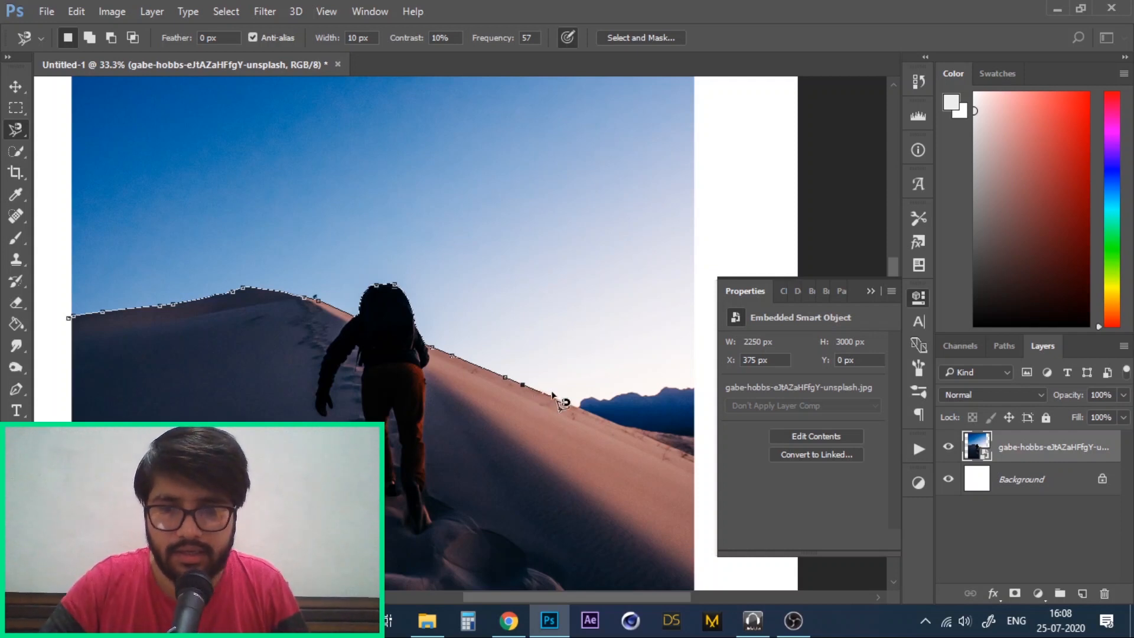
mouse_move(578, 412)
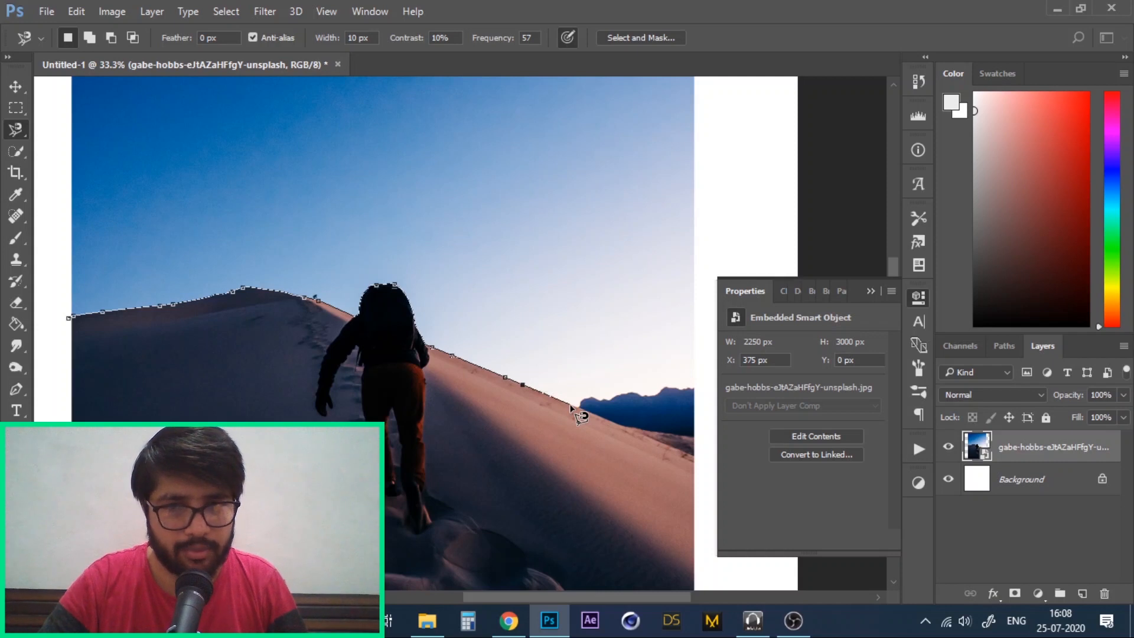
mouse_move(589, 418)
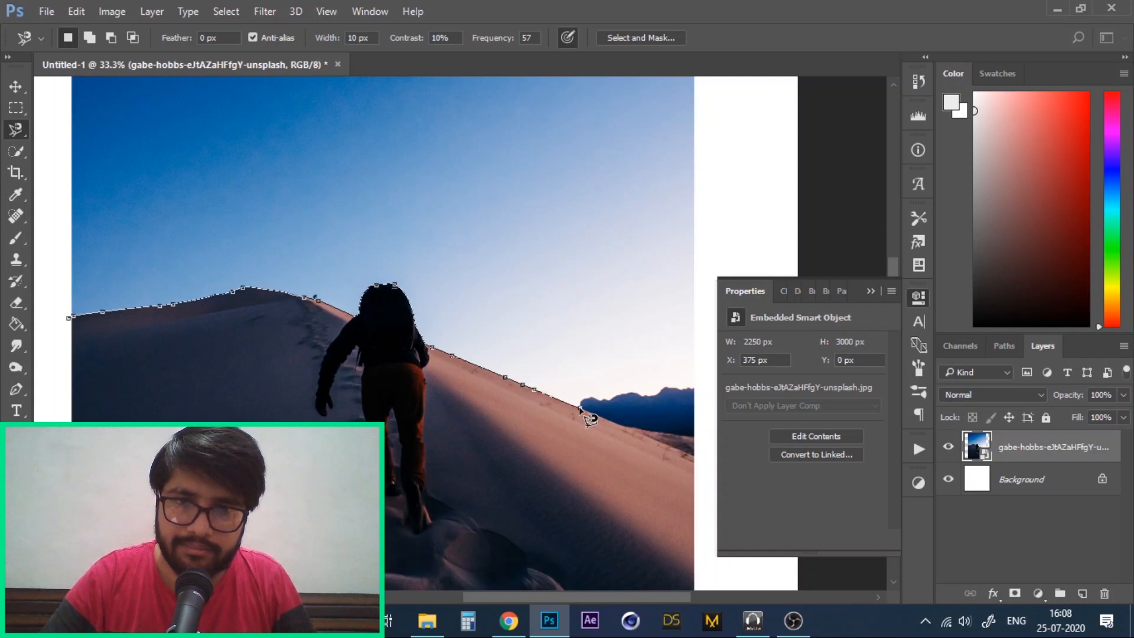
mouse_move(593, 402)
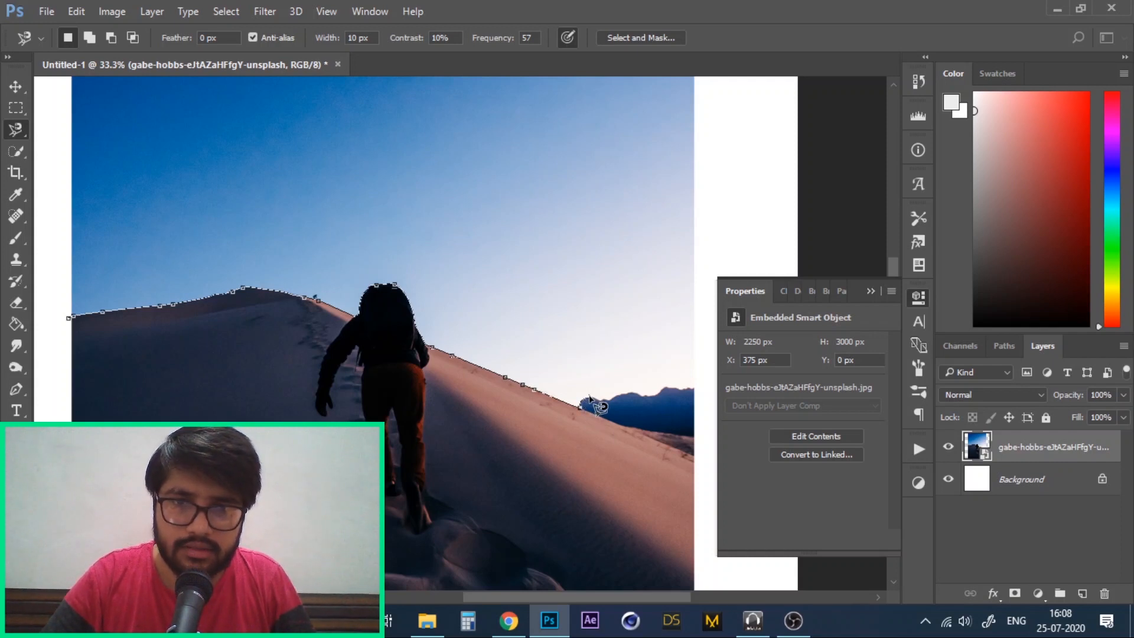
mouse_move(628, 410)
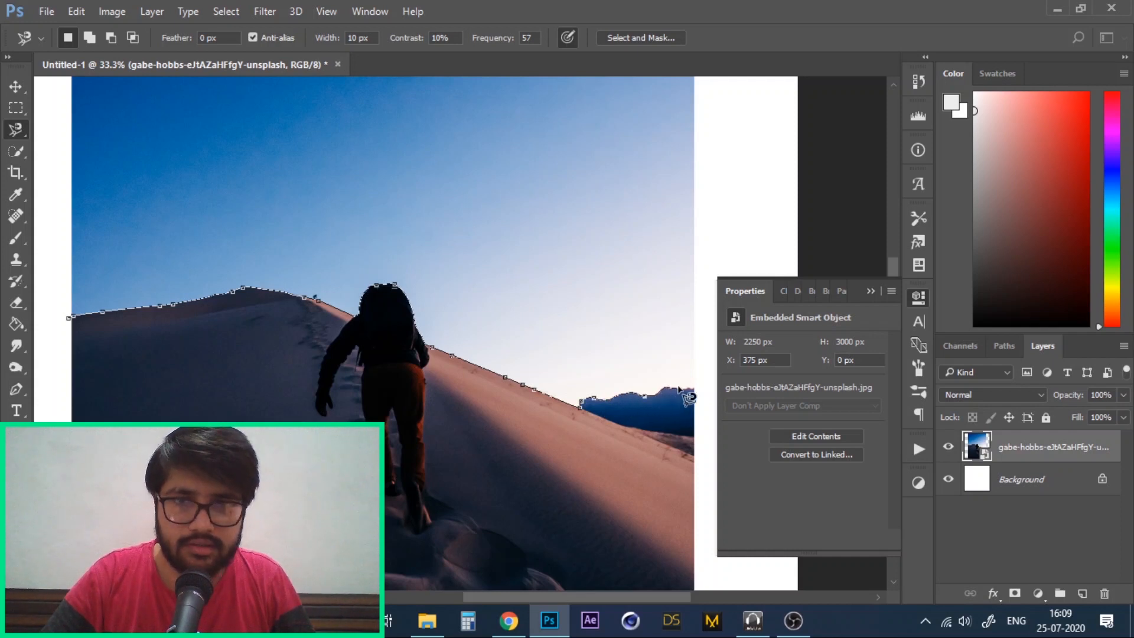
scroll(down, 3)
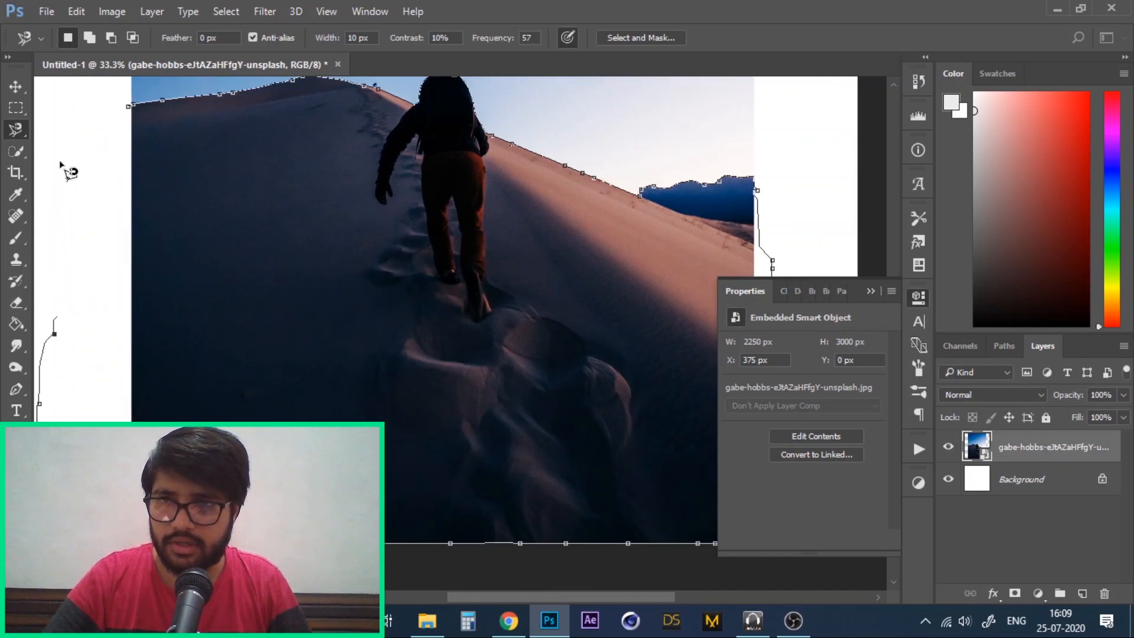
Step: Close the dune outline into a selection and mask the photo to the slope and climber
click(137, 116)
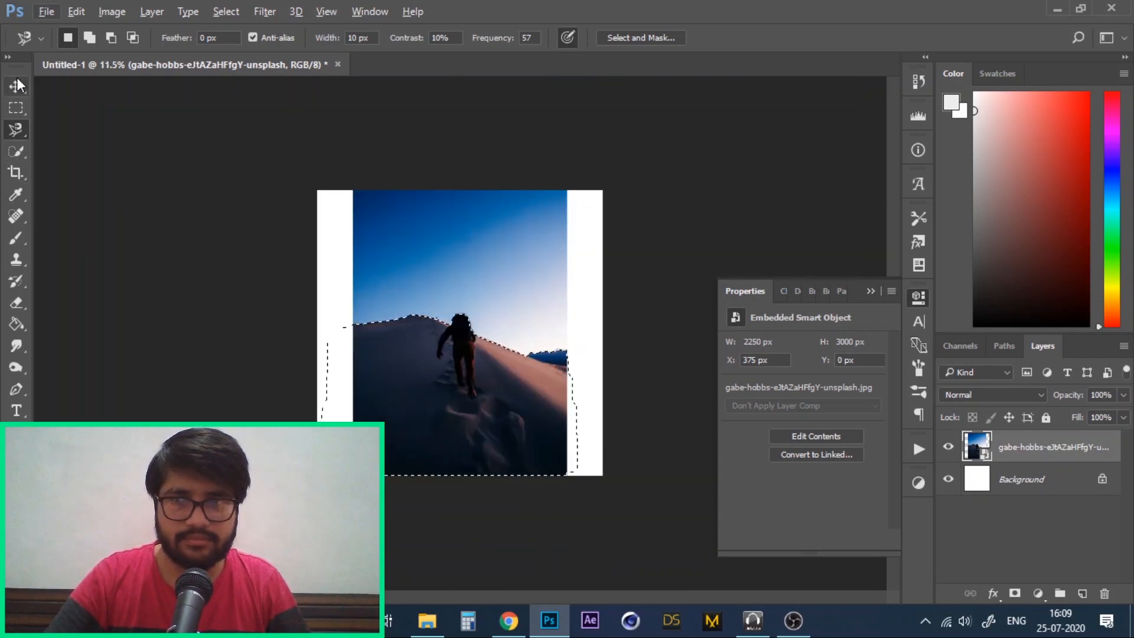
click(16, 86)
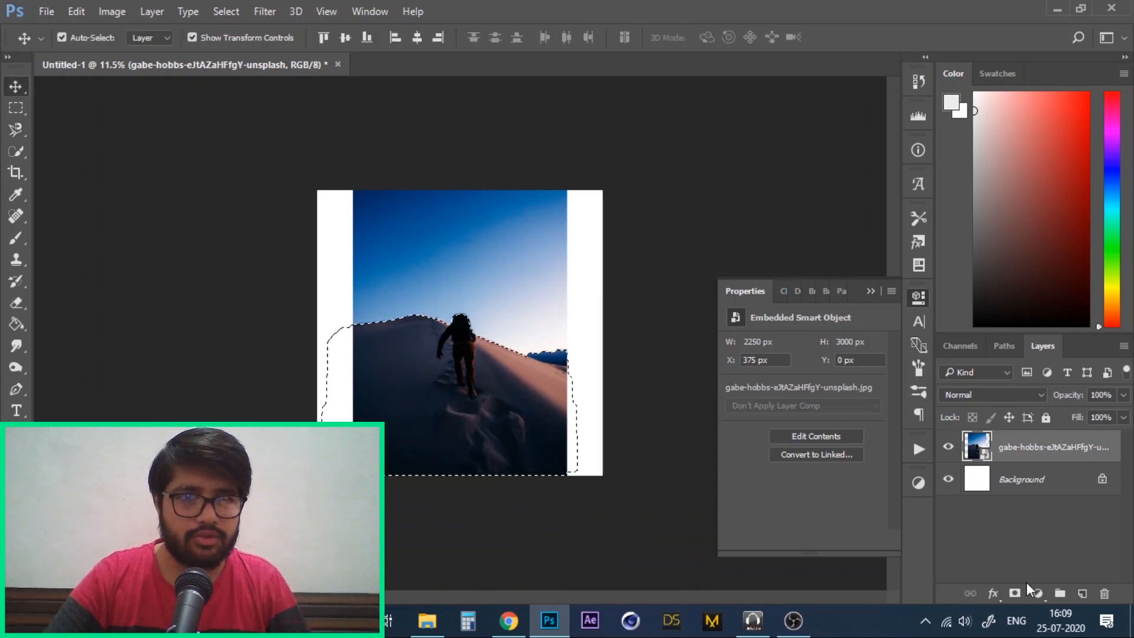
click(1014, 593)
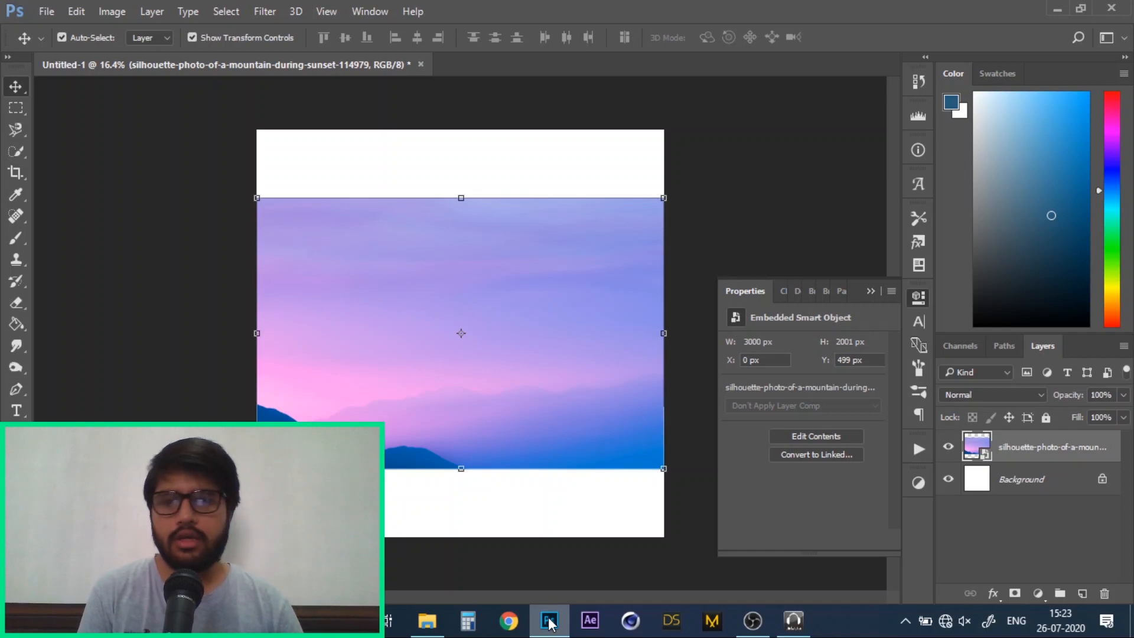
mouse_move(546, 621)
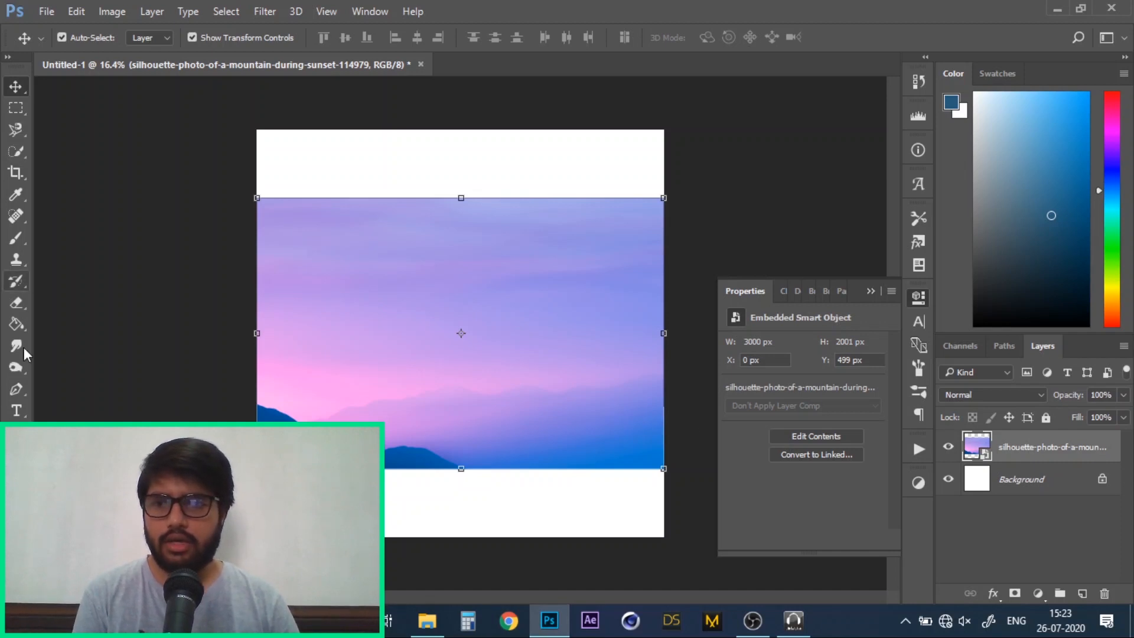
Step: Choose the Pen Tool (P) in Path mode for the mountain sunset photo
click(16, 389)
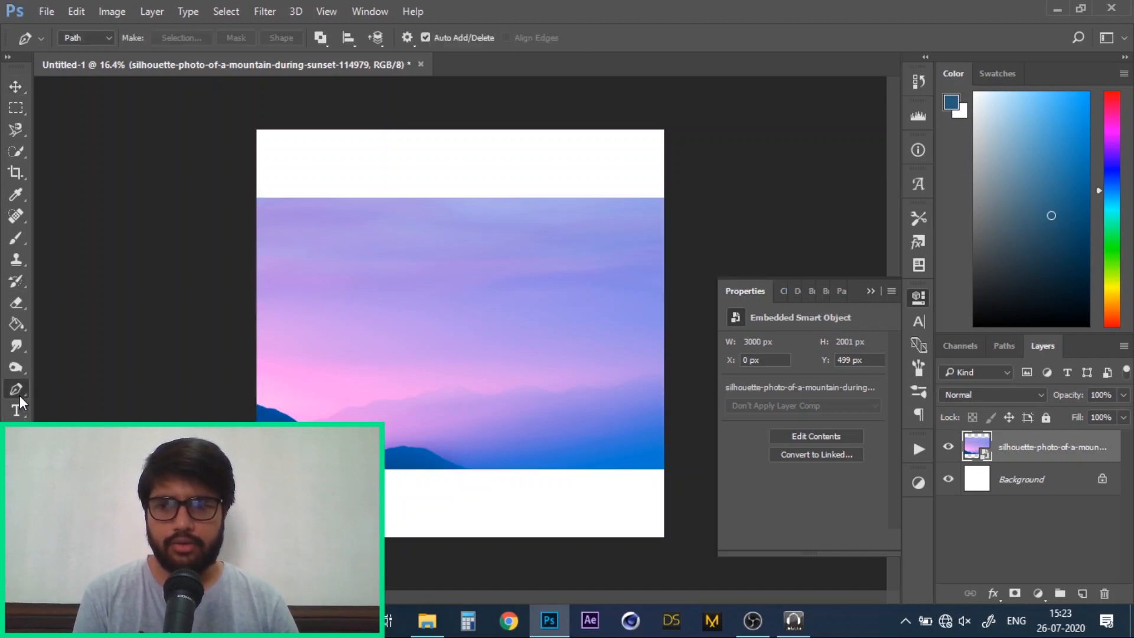
key(p)
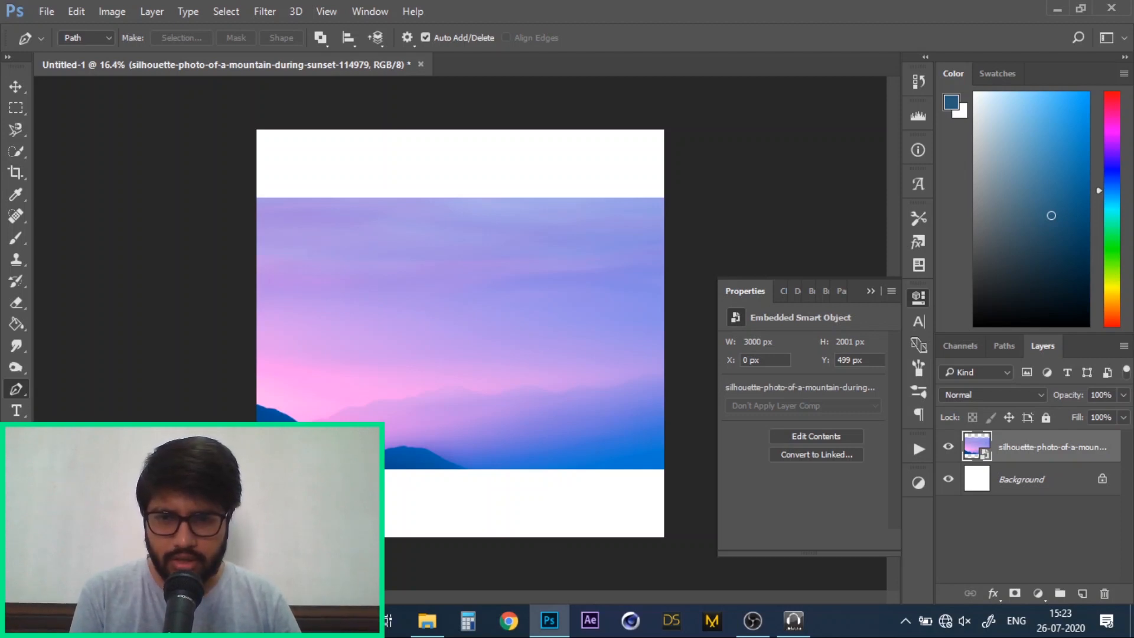
mouse_move(486, 401)
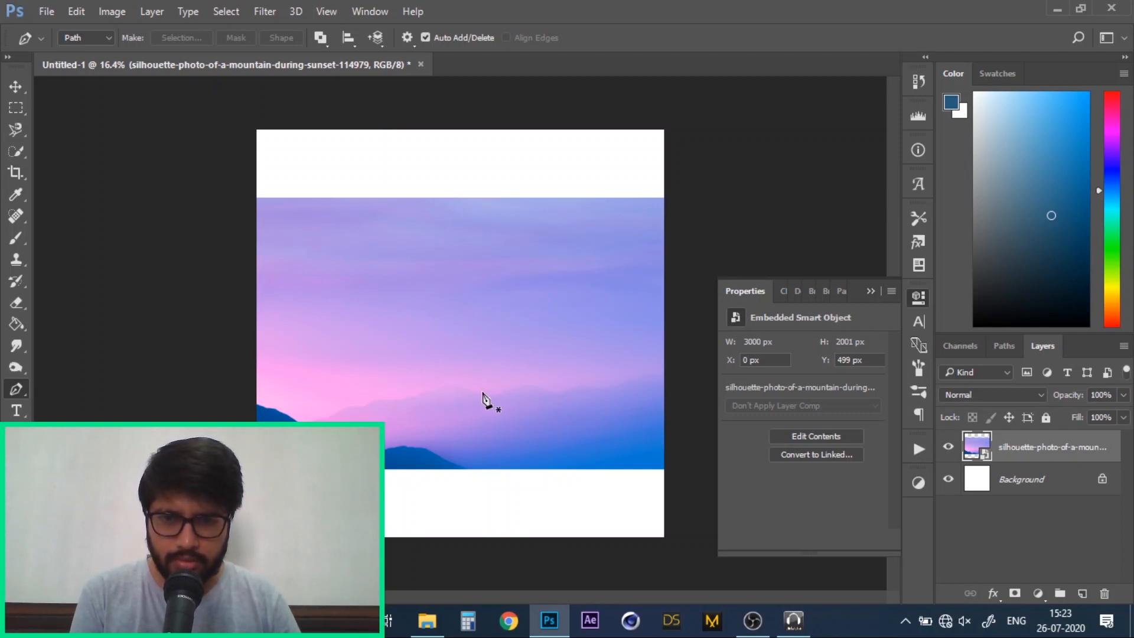
mouse_move(1043, 620)
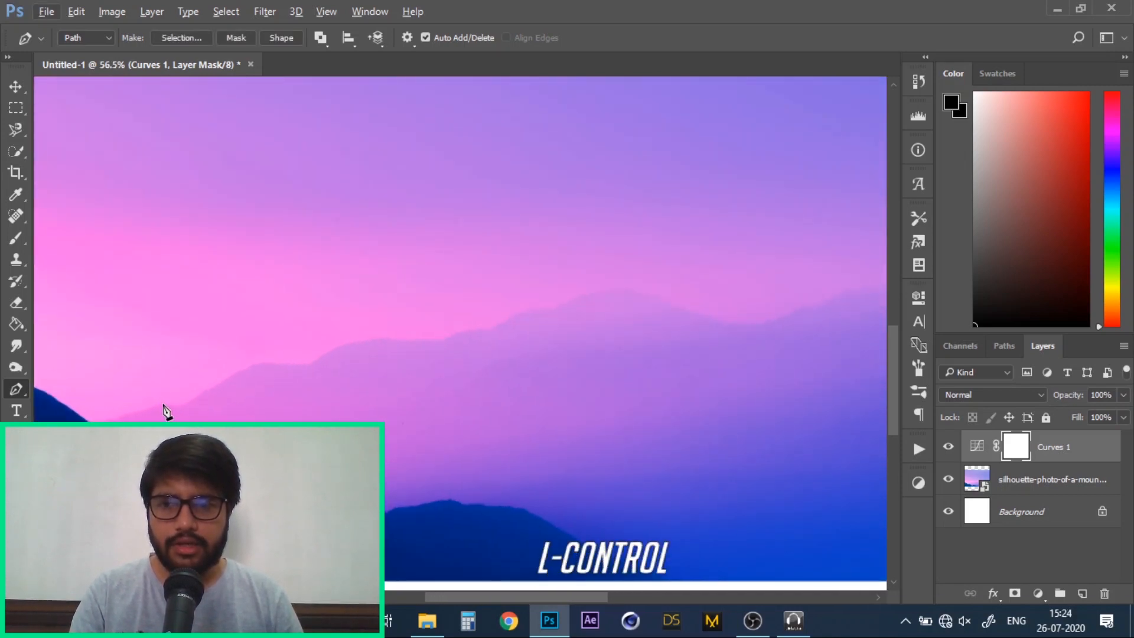
Step: Pen a closed path along the mountain ridge, breaking handles with Alt and looping around the bottom
click(163, 406)
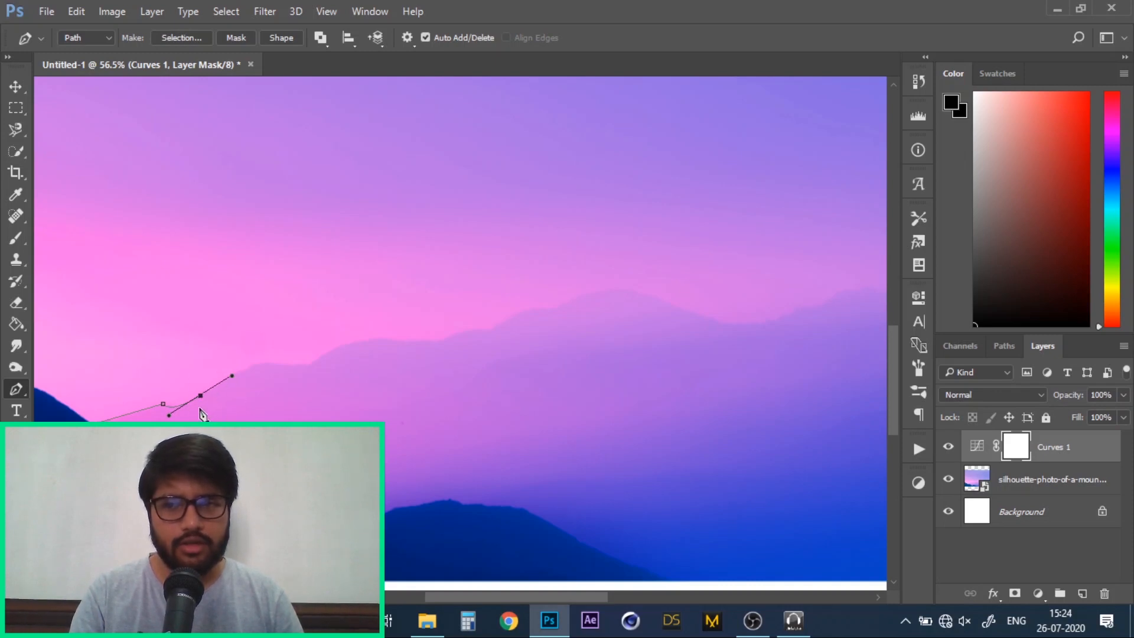
key(alt)
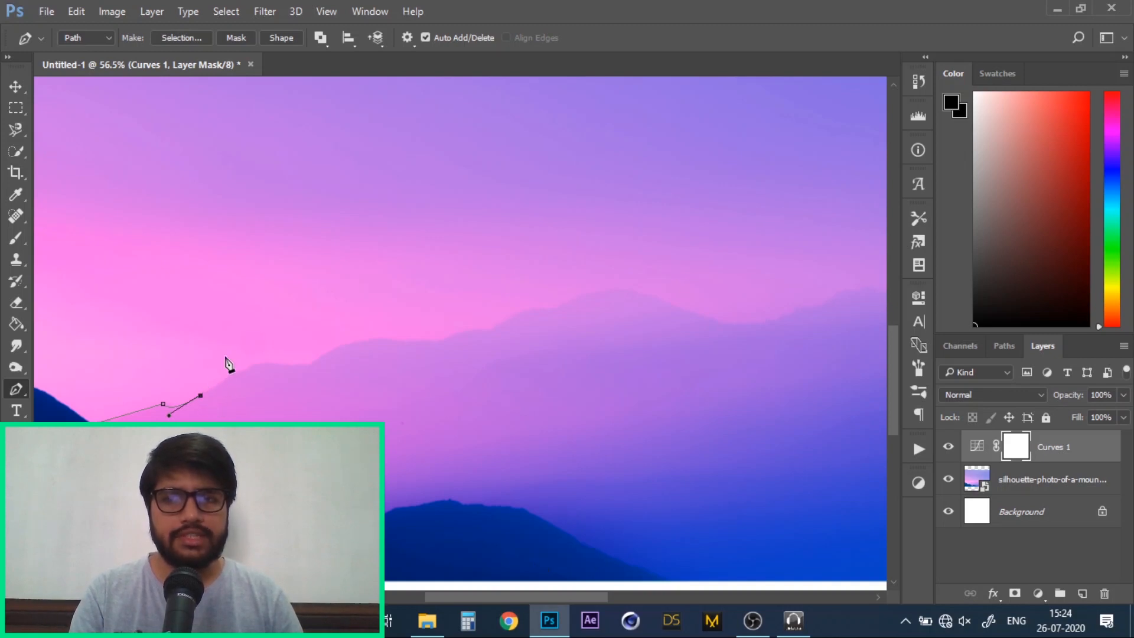
mouse_move(262, 373)
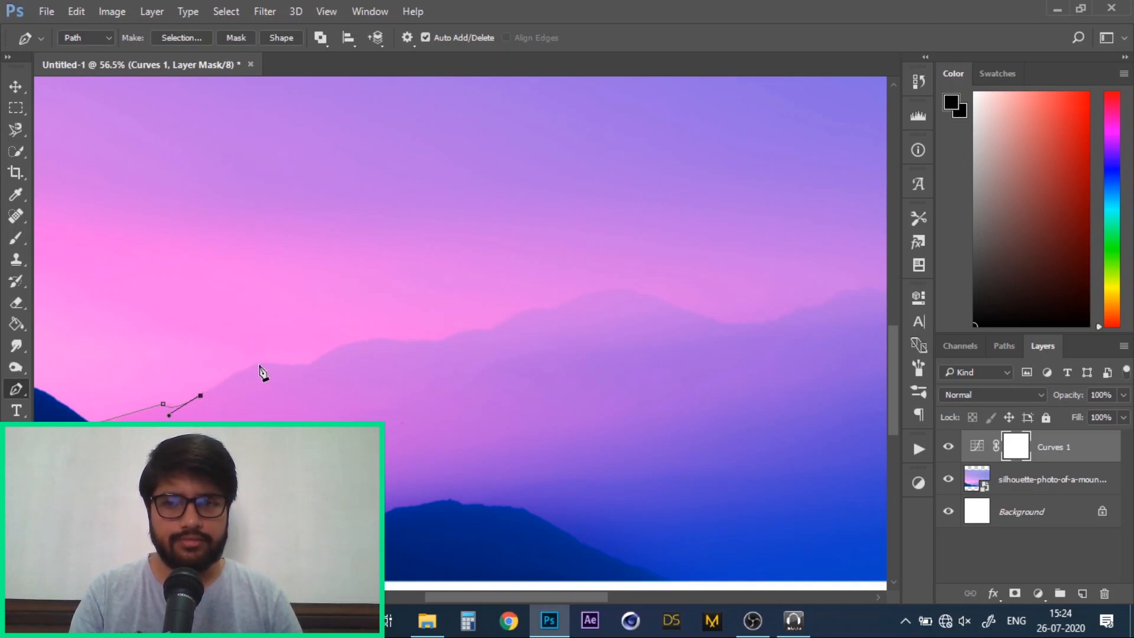
click(255, 363)
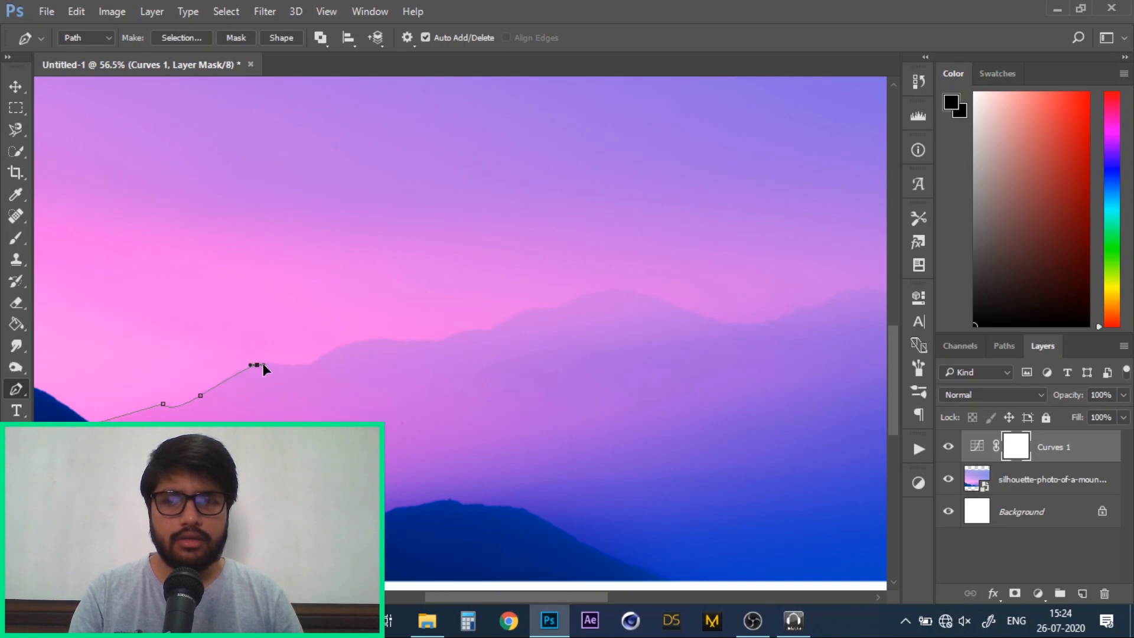
key(alt)
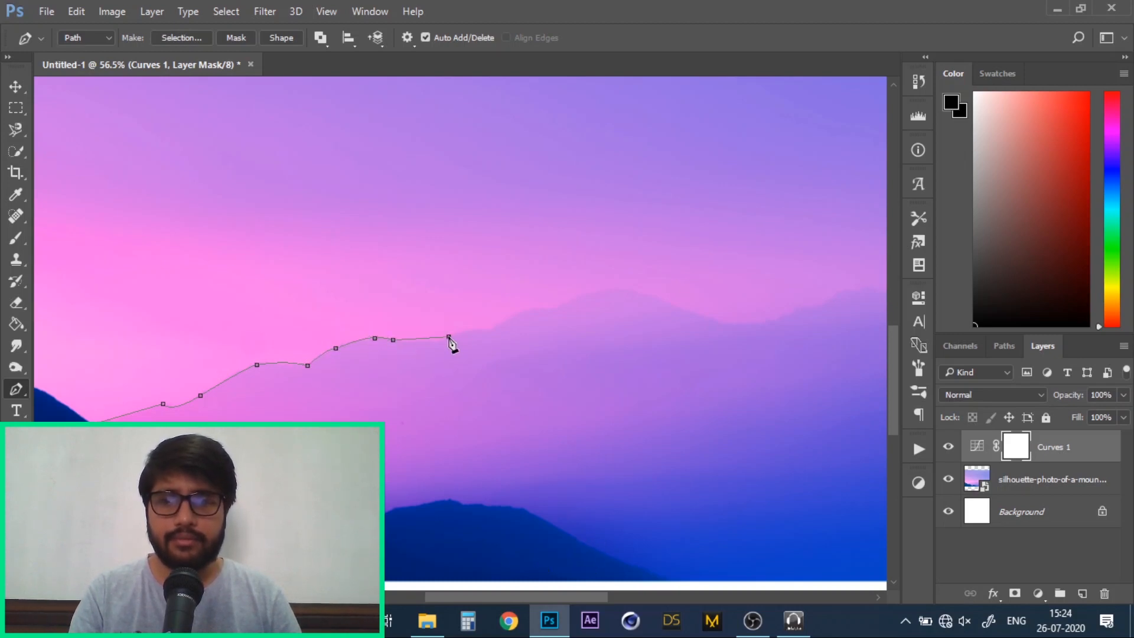
click(541, 307)
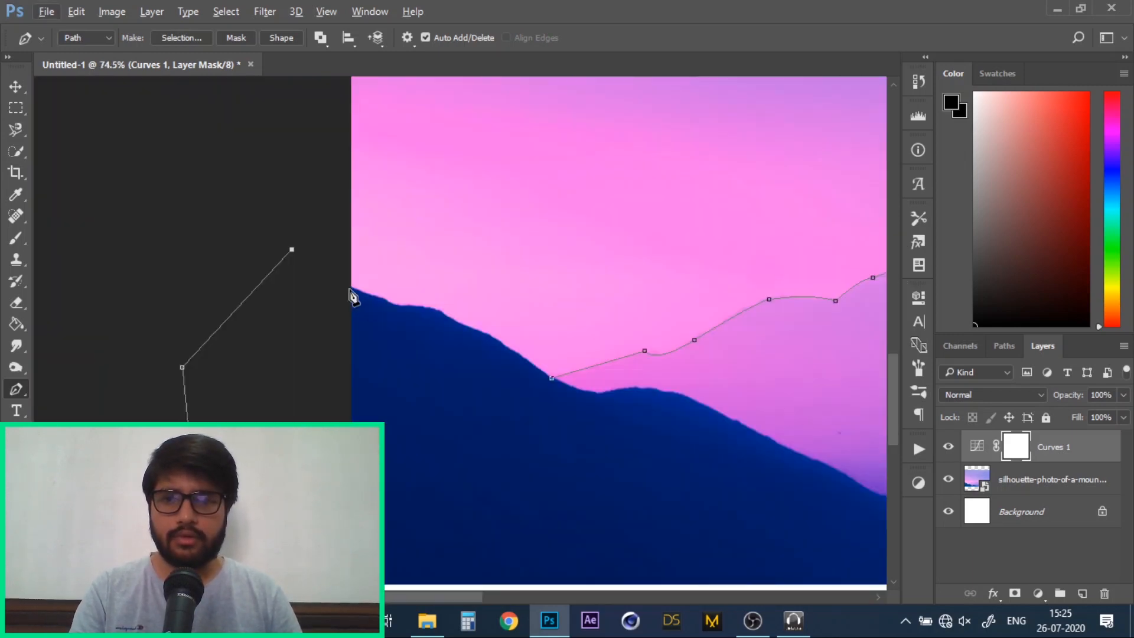
click(450, 320)
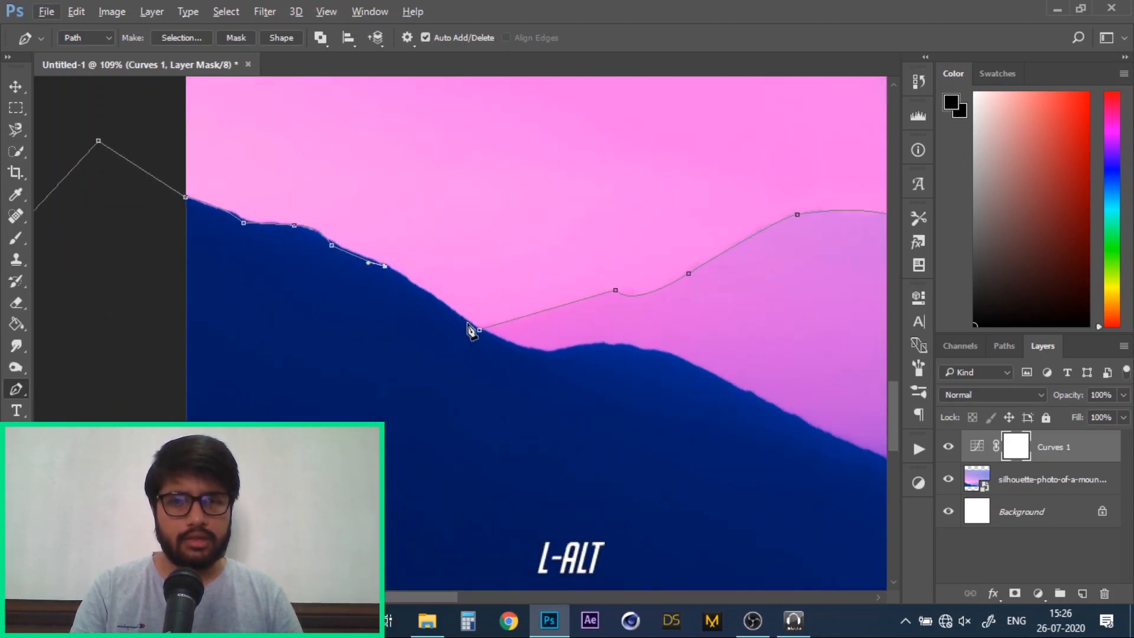
click(479, 330)
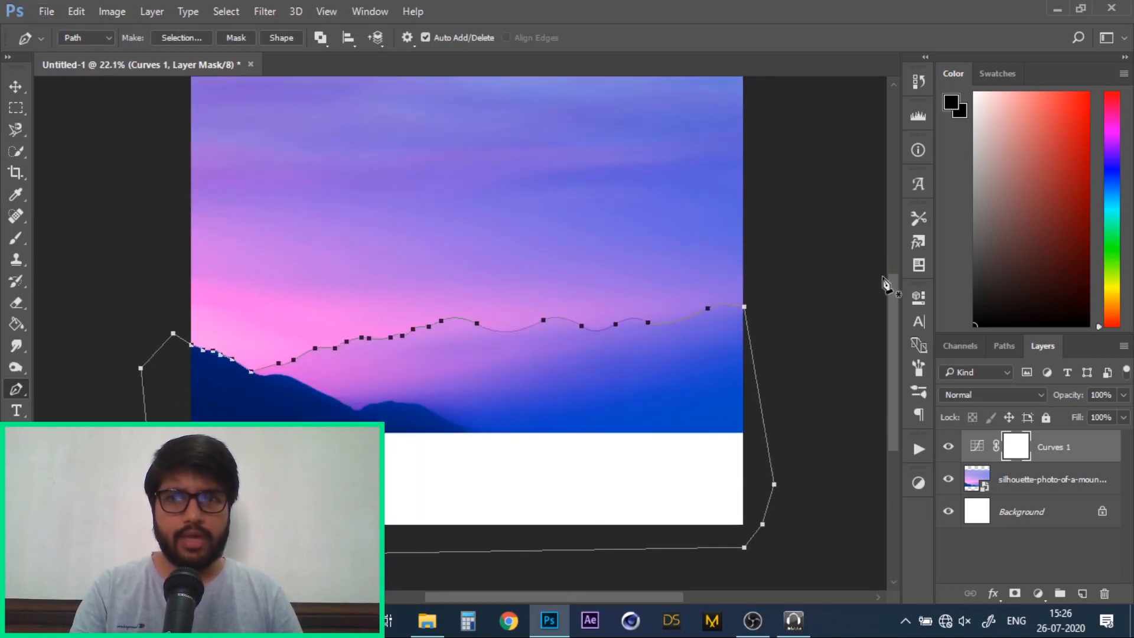
mouse_move(213, 45)
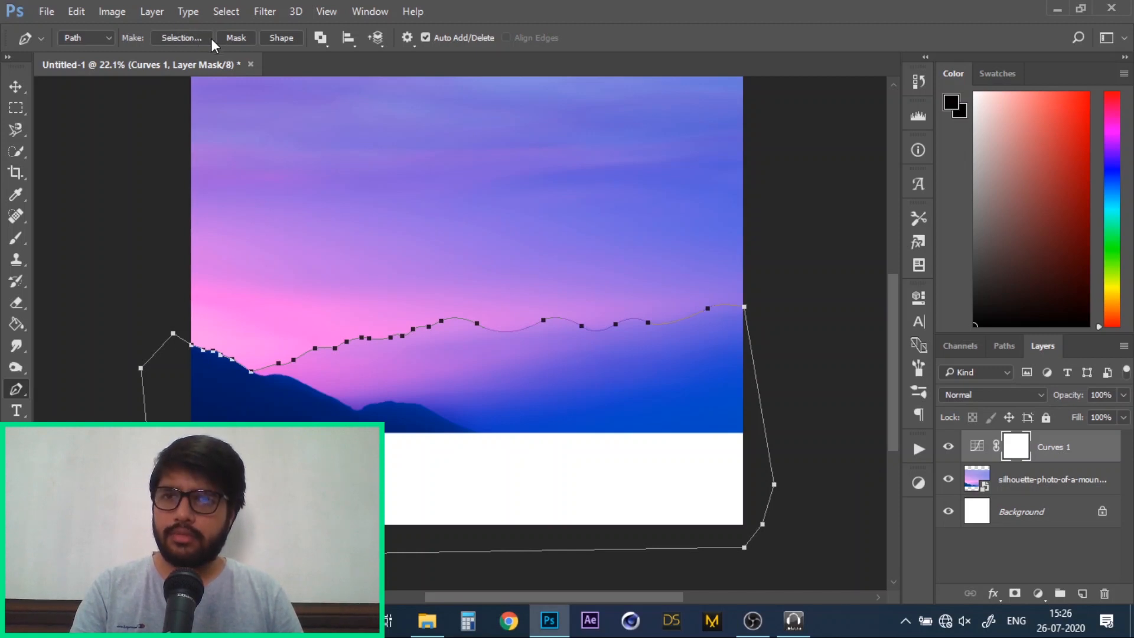
Step: Convert the ridge path to a selection with Feather 0 and add it as a layer mask on the photo layer
click(180, 38)
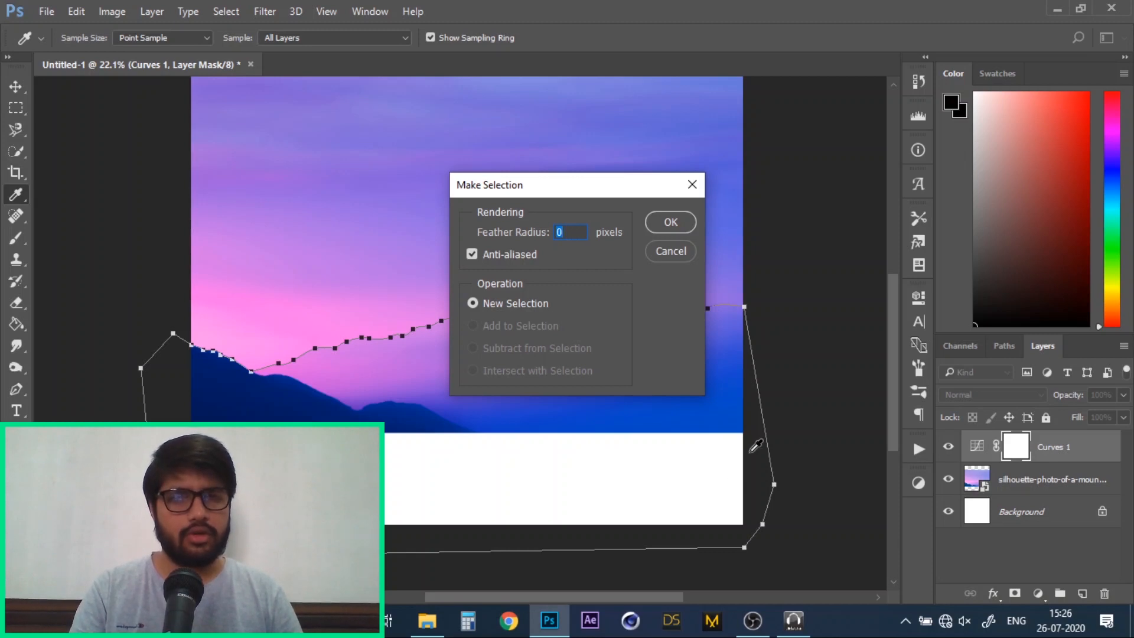
mouse_move(409, 302)
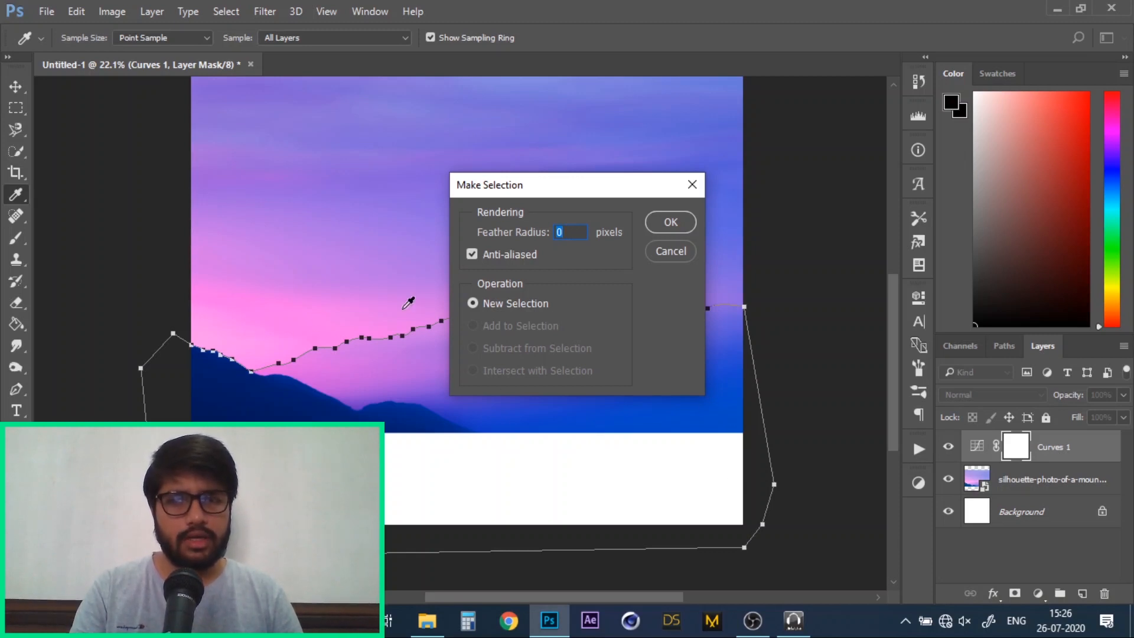
mouse_move(559, 251)
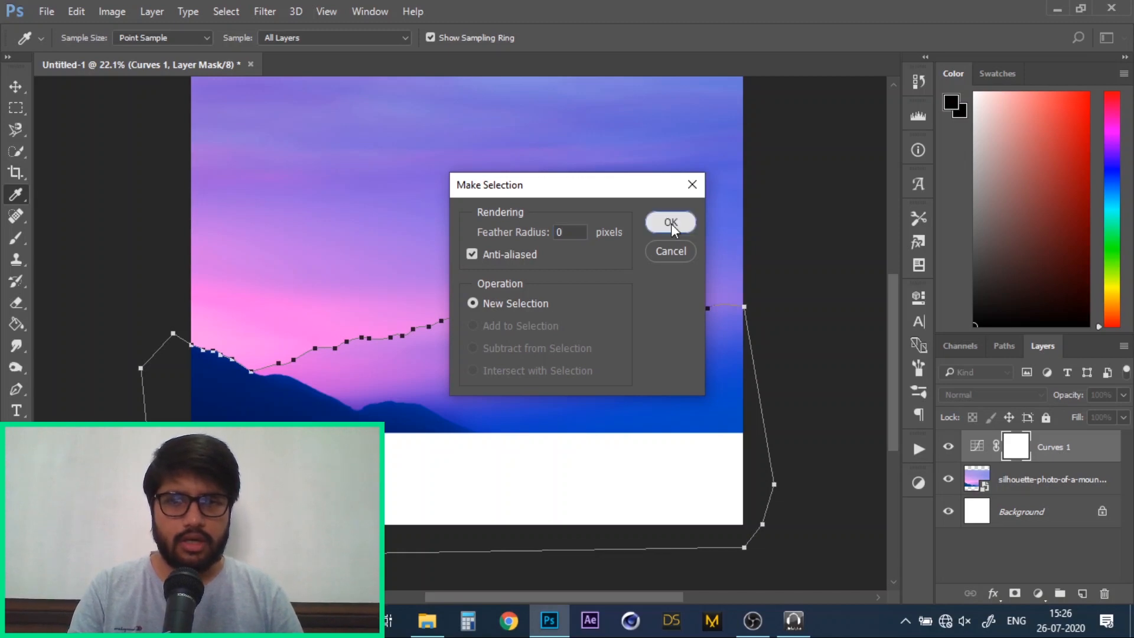
click(669, 222)
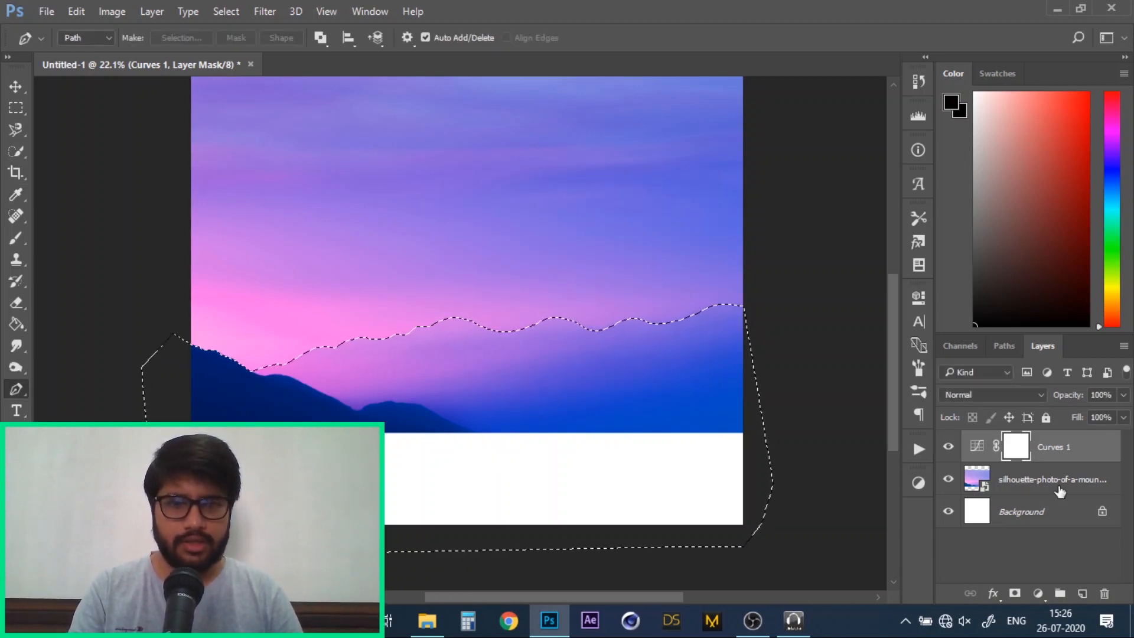
click(1051, 479)
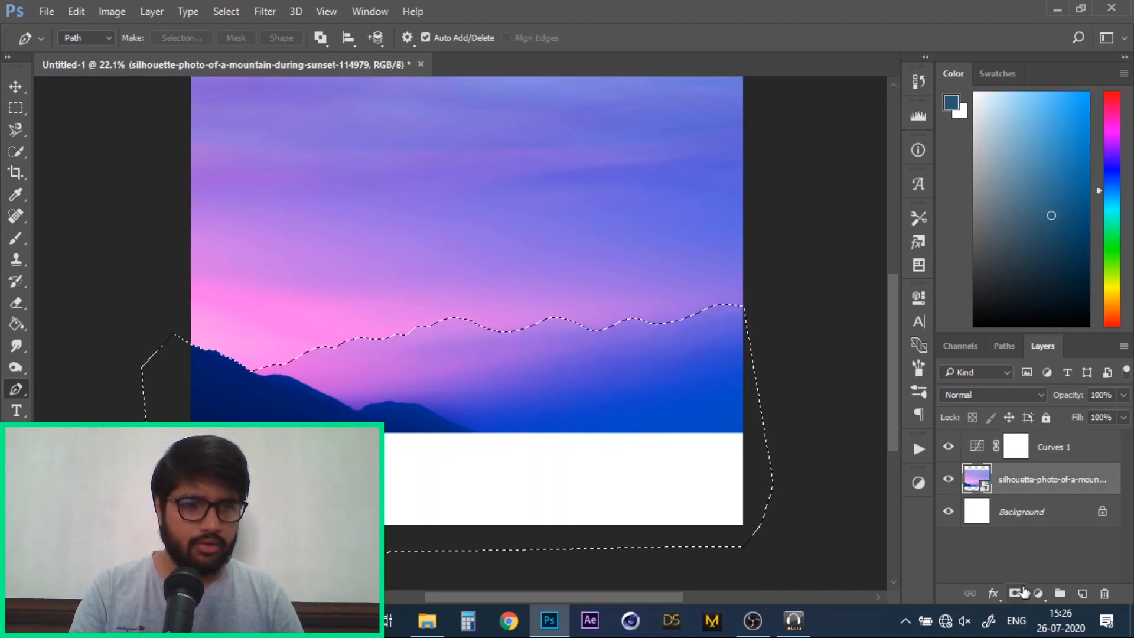
click(1016, 592)
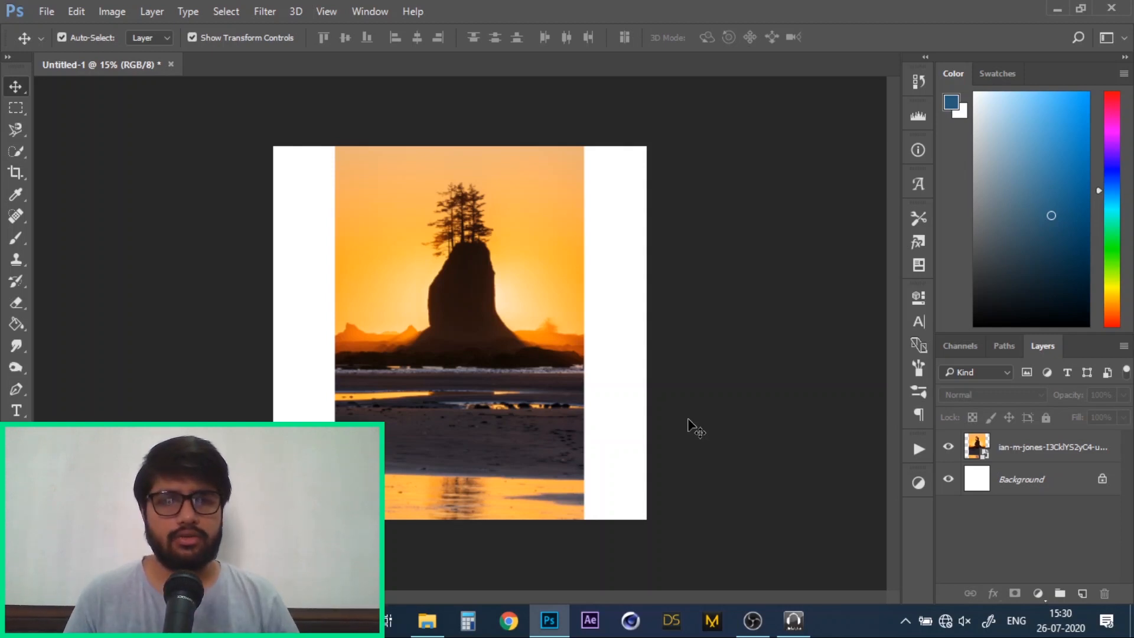
mouse_move(1008, 438)
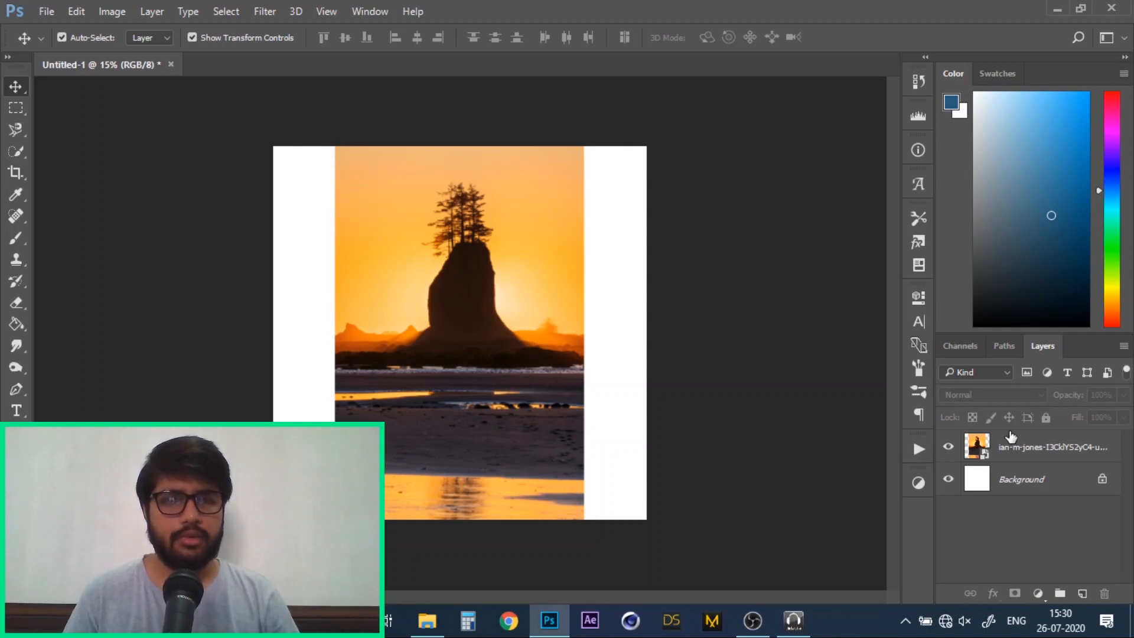
Step: Inspect the Red and Blue channels in the Channels panel, ending on Red as the best contrast
click(960, 346)
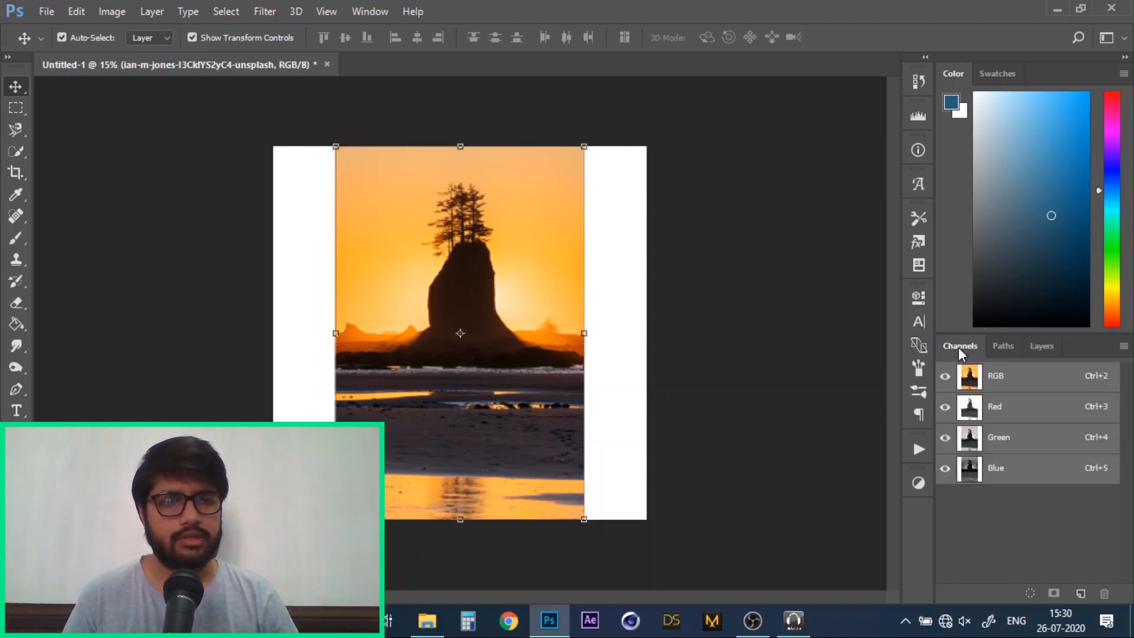
mouse_move(1028, 444)
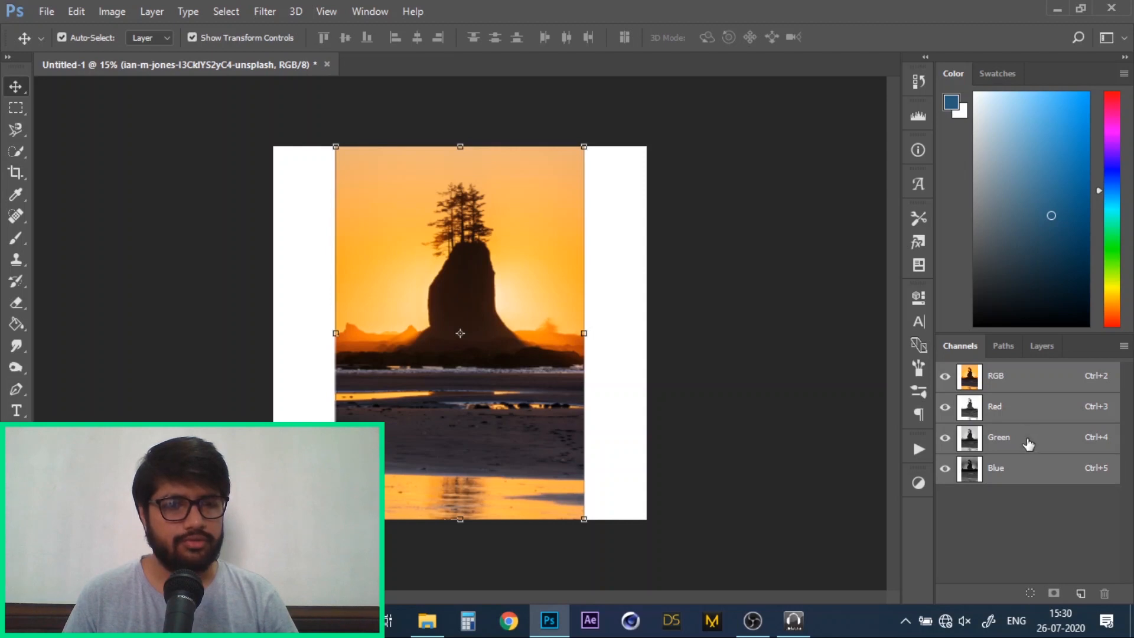
mouse_move(1014, 484)
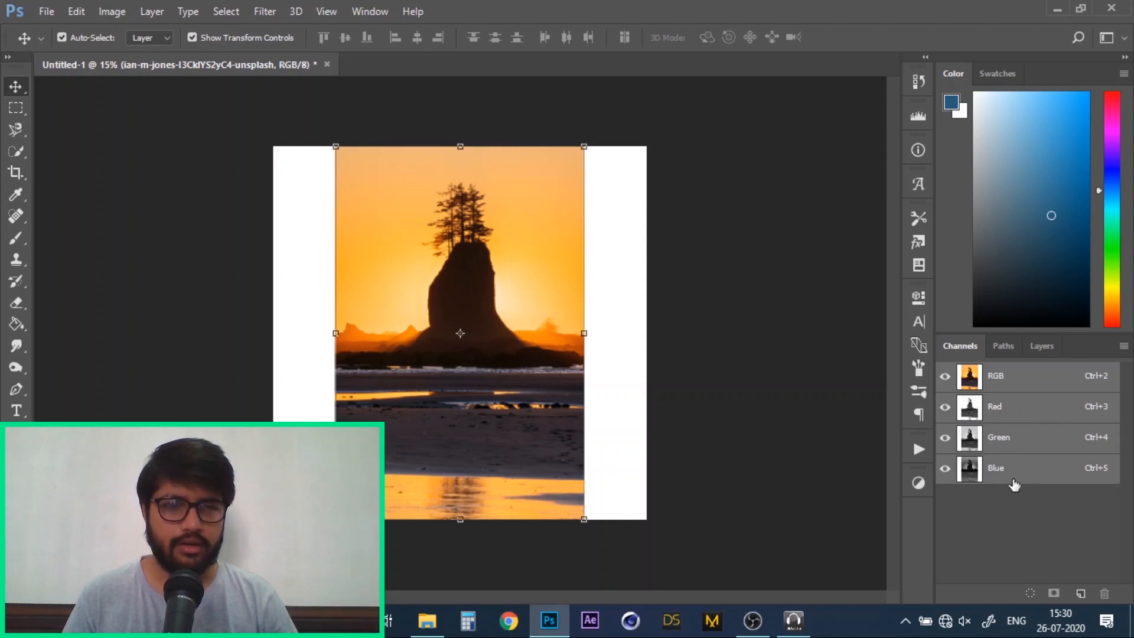
mouse_move(1022, 571)
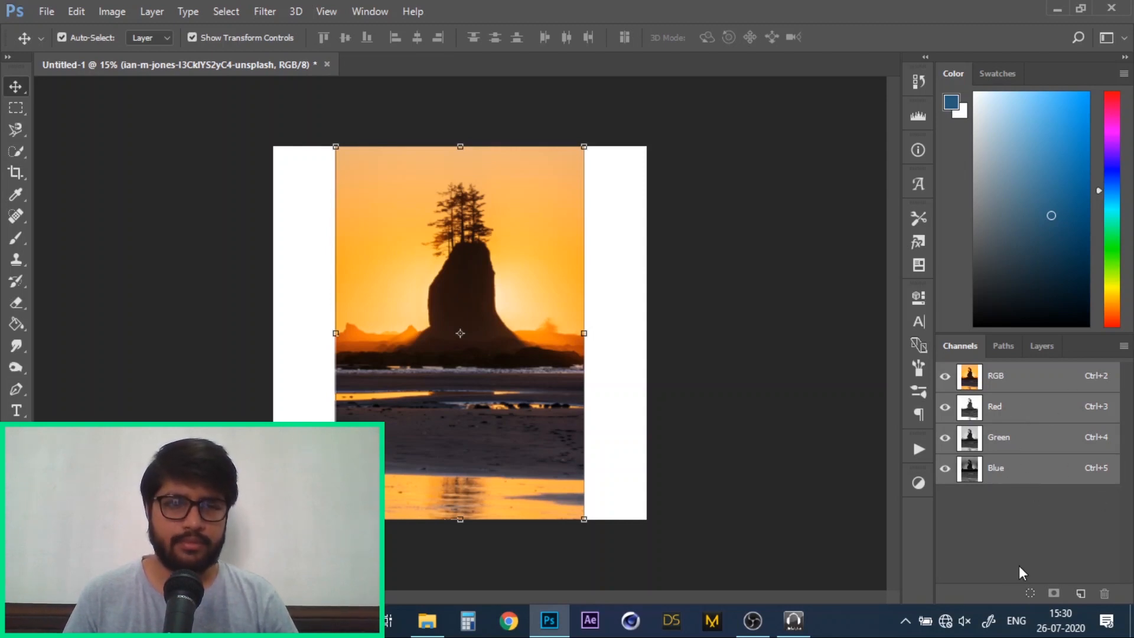
click(994, 405)
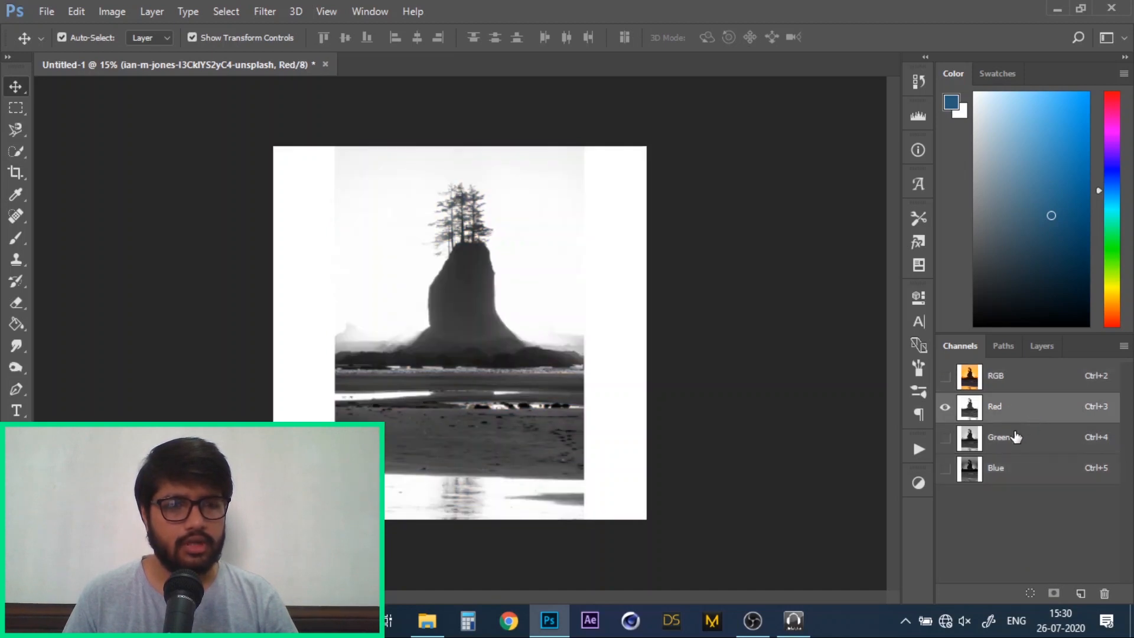
mouse_move(488, 224)
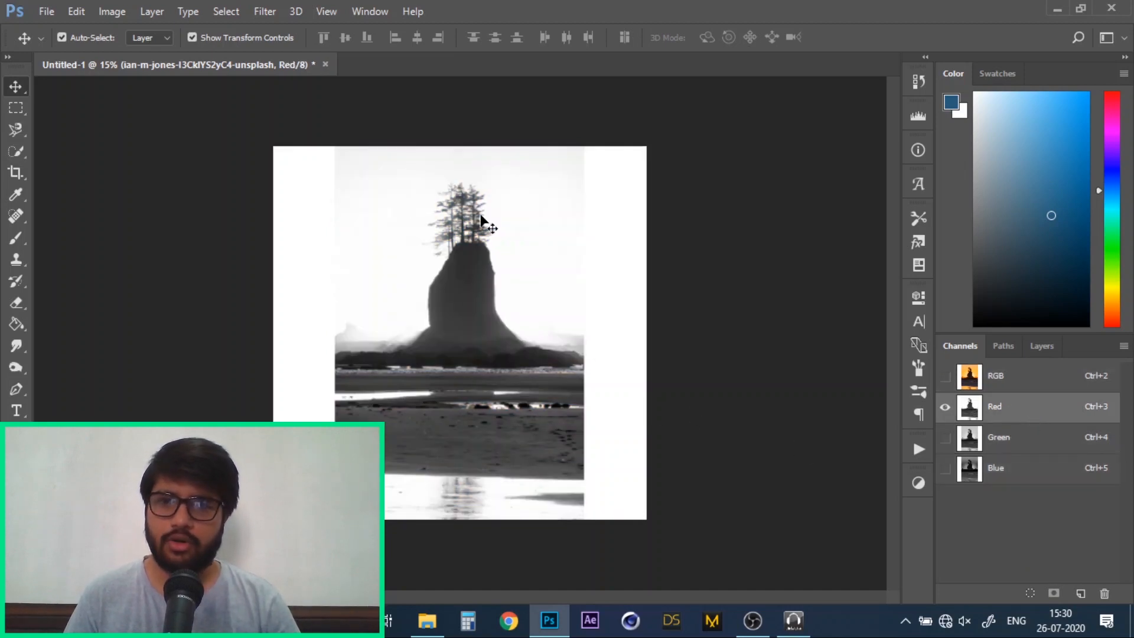
mouse_move(489, 230)
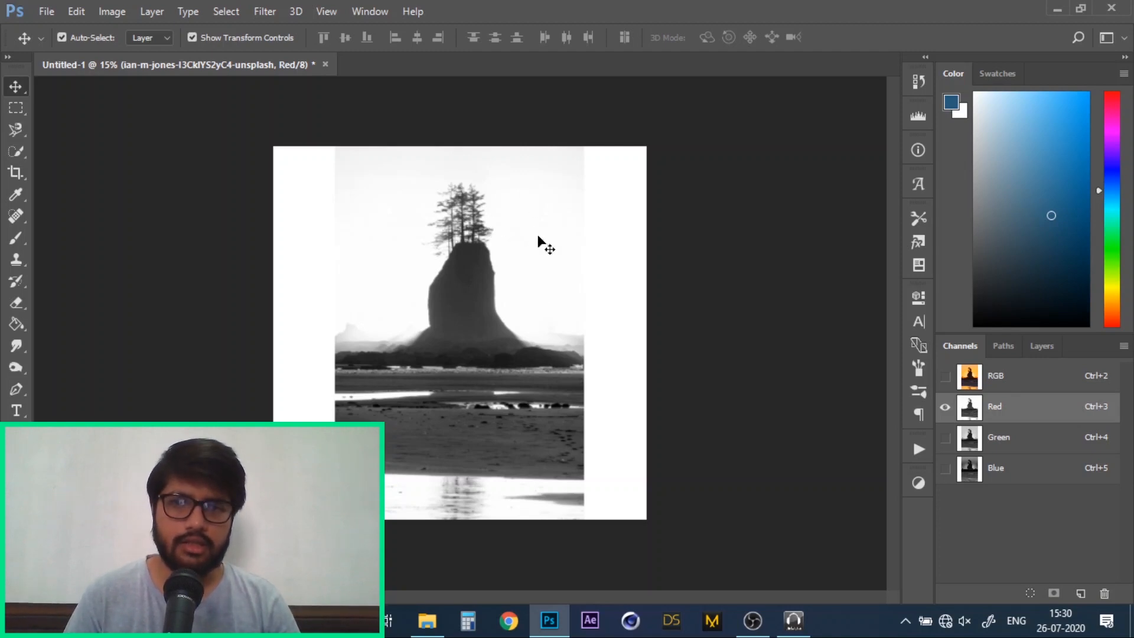
click(995, 468)
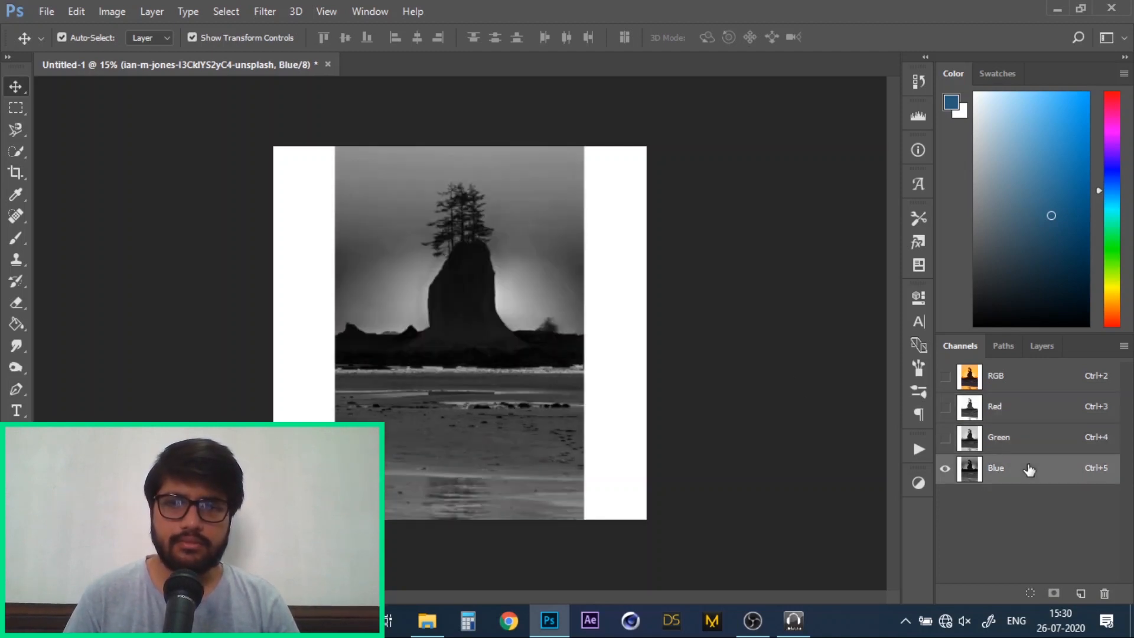
click(994, 406)
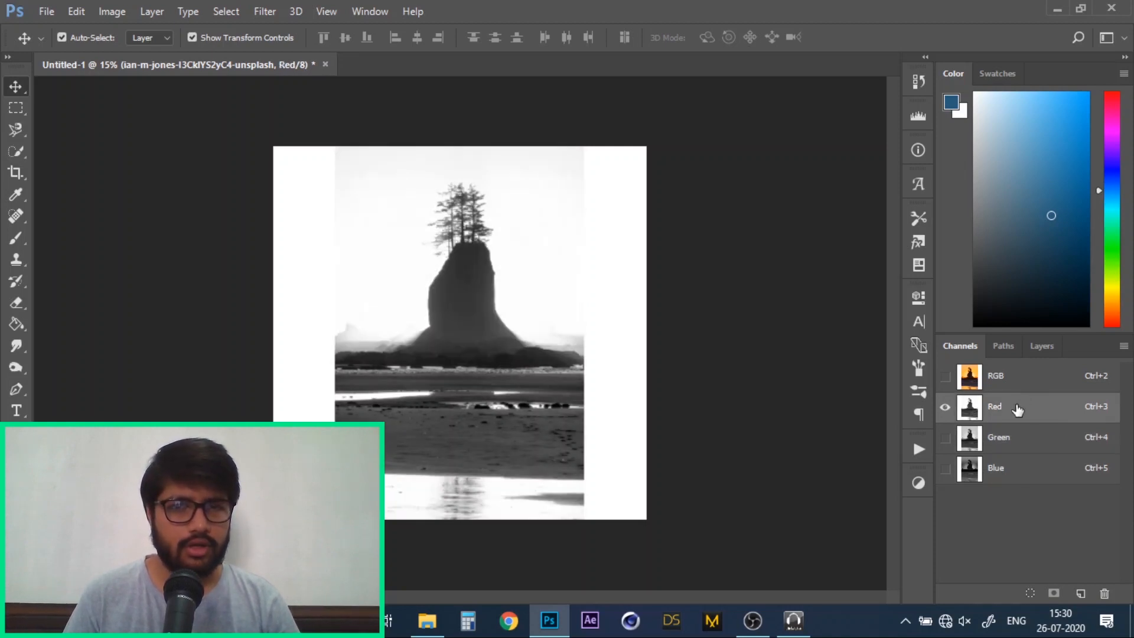
mouse_move(1045, 411)
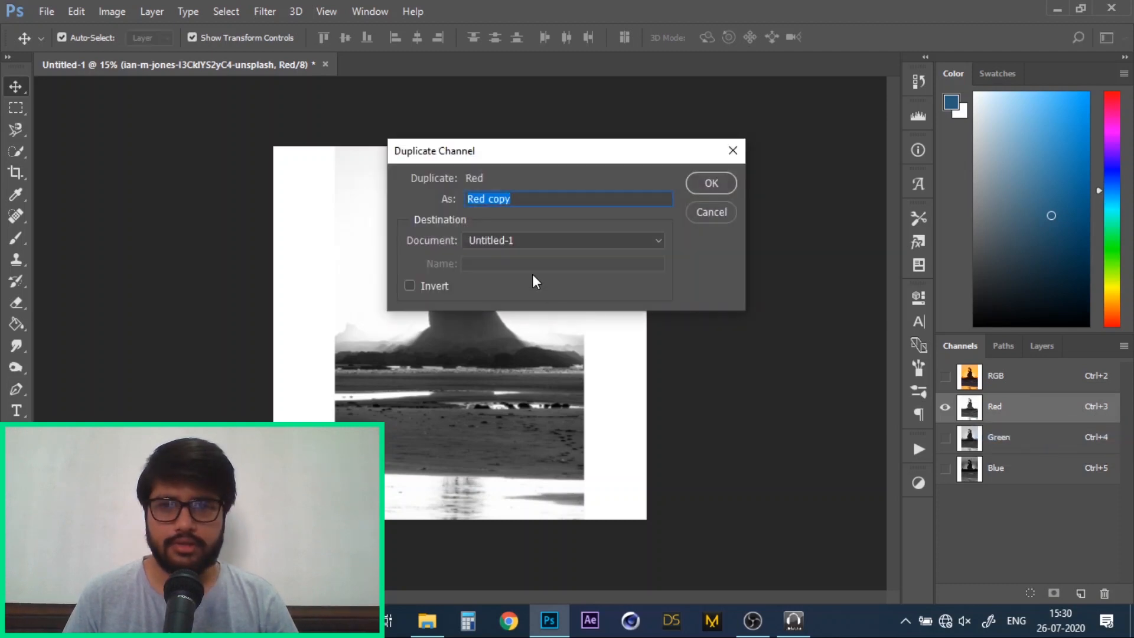
Step: Confirm the Red channel duplicate as Red copy and show only that copy
click(710, 183)
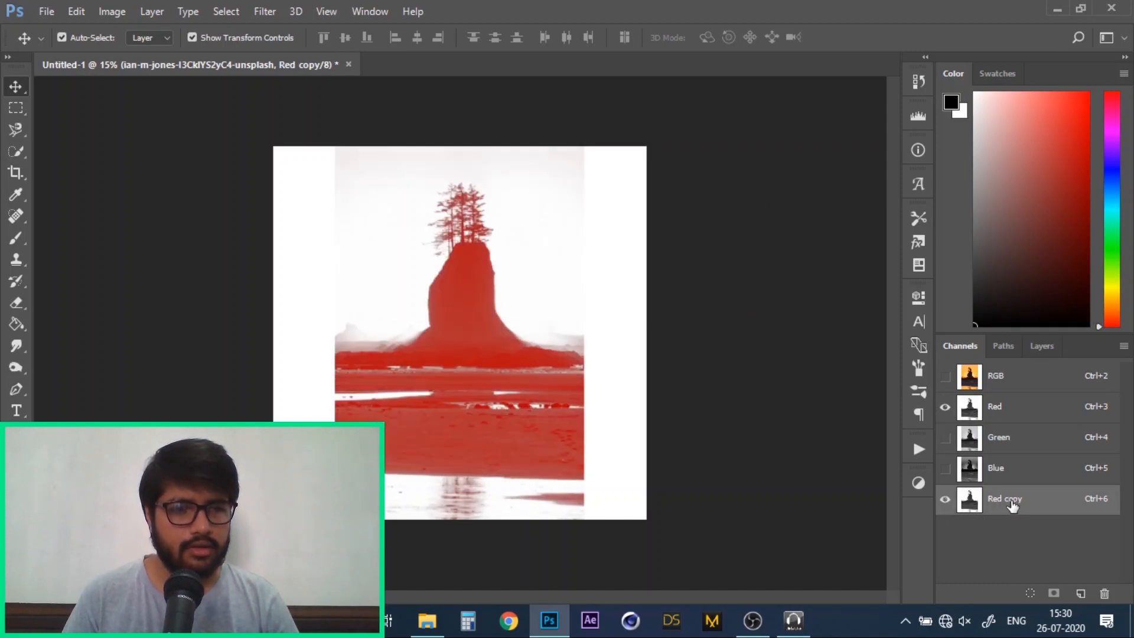
click(944, 406)
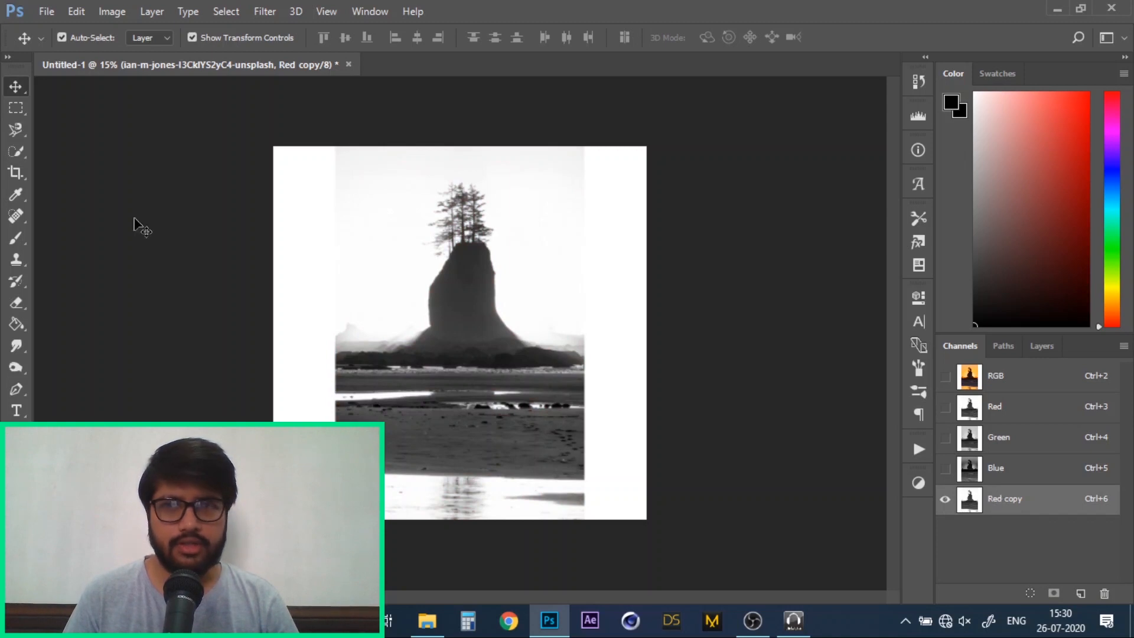
mouse_move(99, 66)
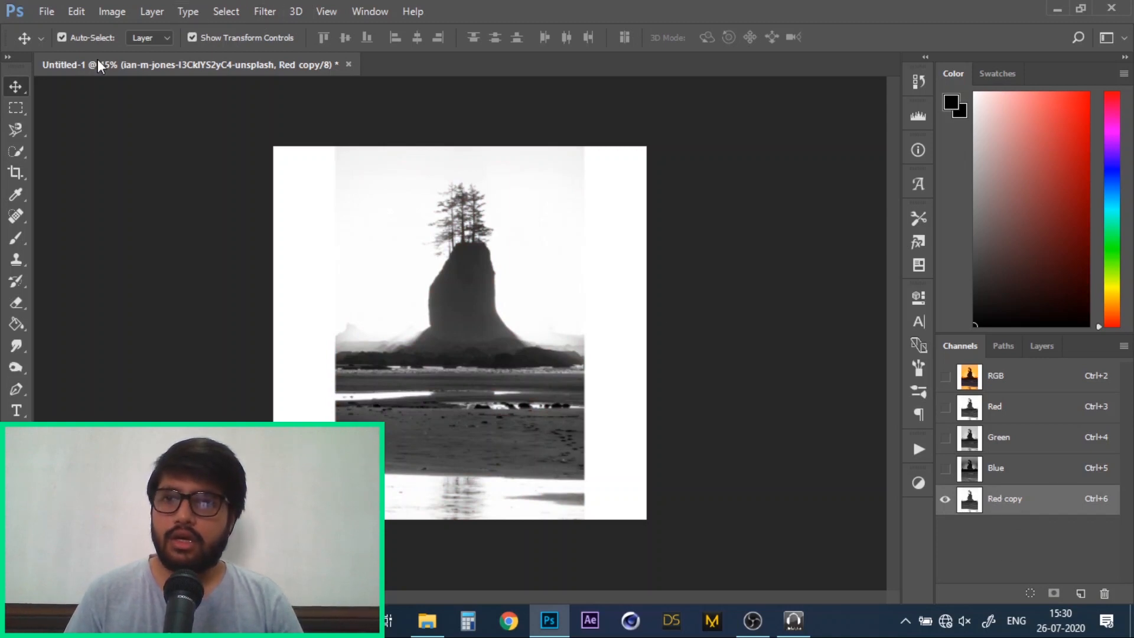
mouse_move(225, 12)
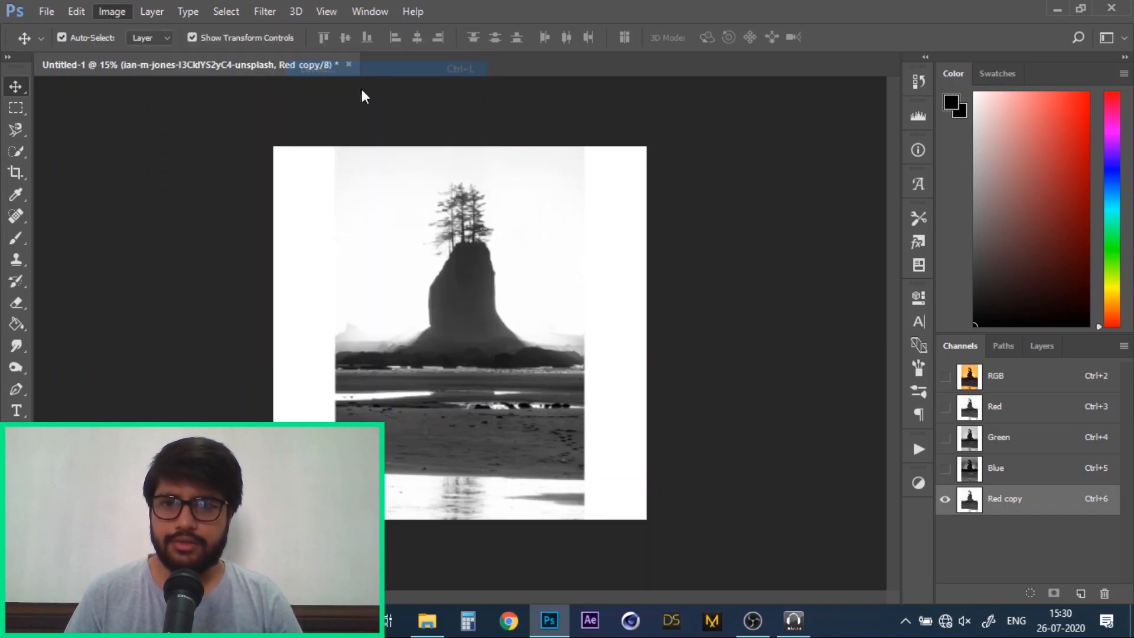
Step: Apply Levels 78 / 0.46 / 227 to Red copy for a near black-and-white silhouette
key(ctrl+l)
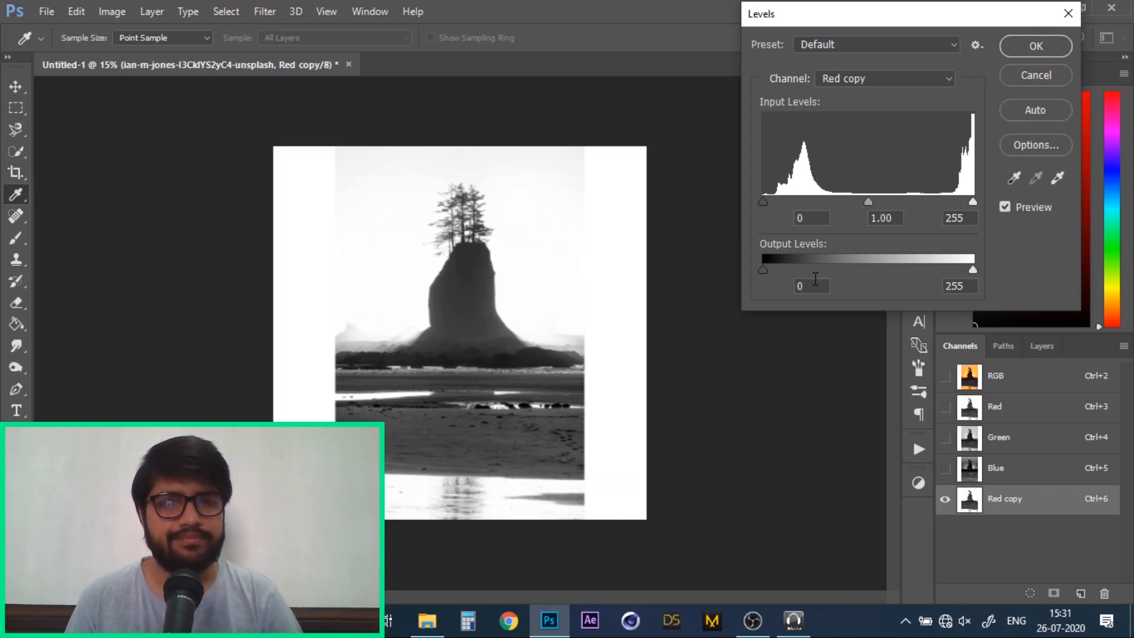
mouse_move(441, 264)
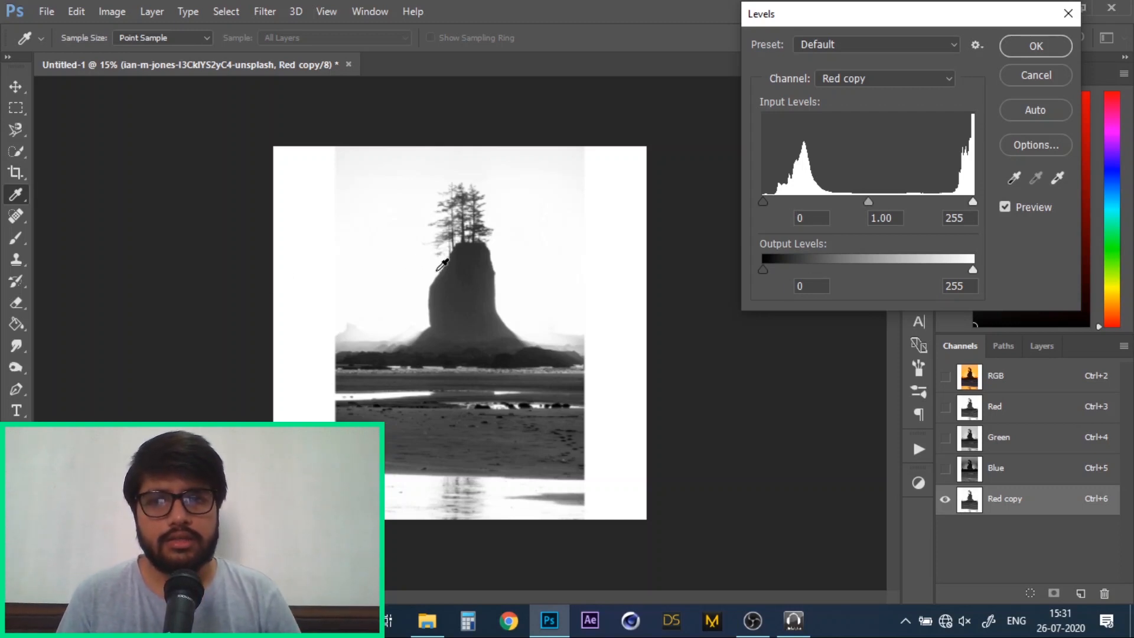
mouse_move(477, 213)
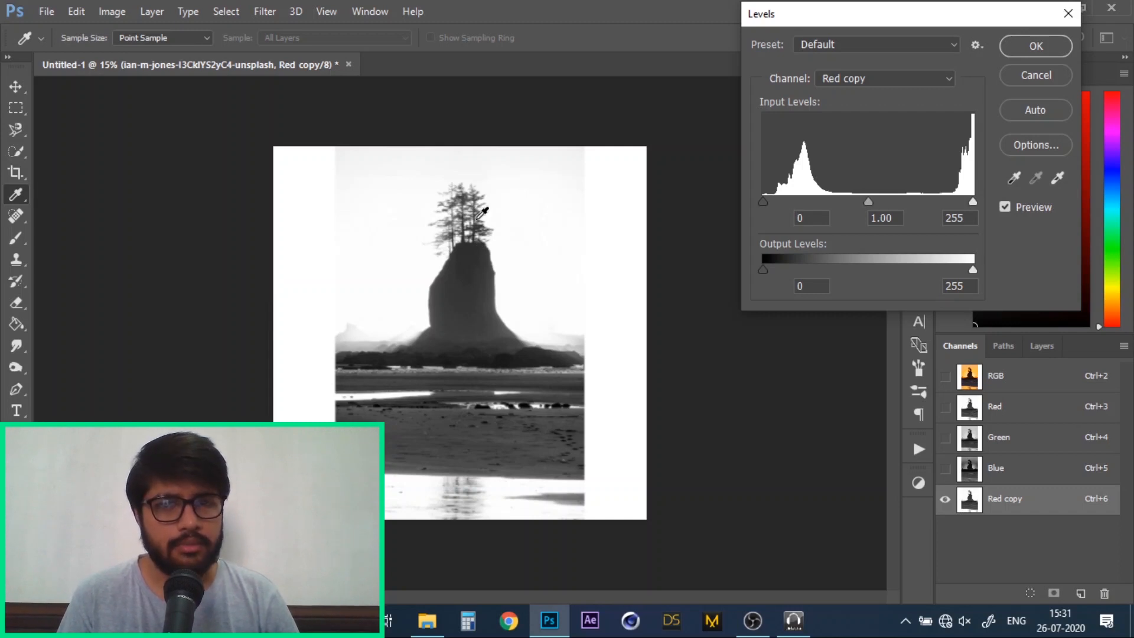
mouse_move(474, 253)
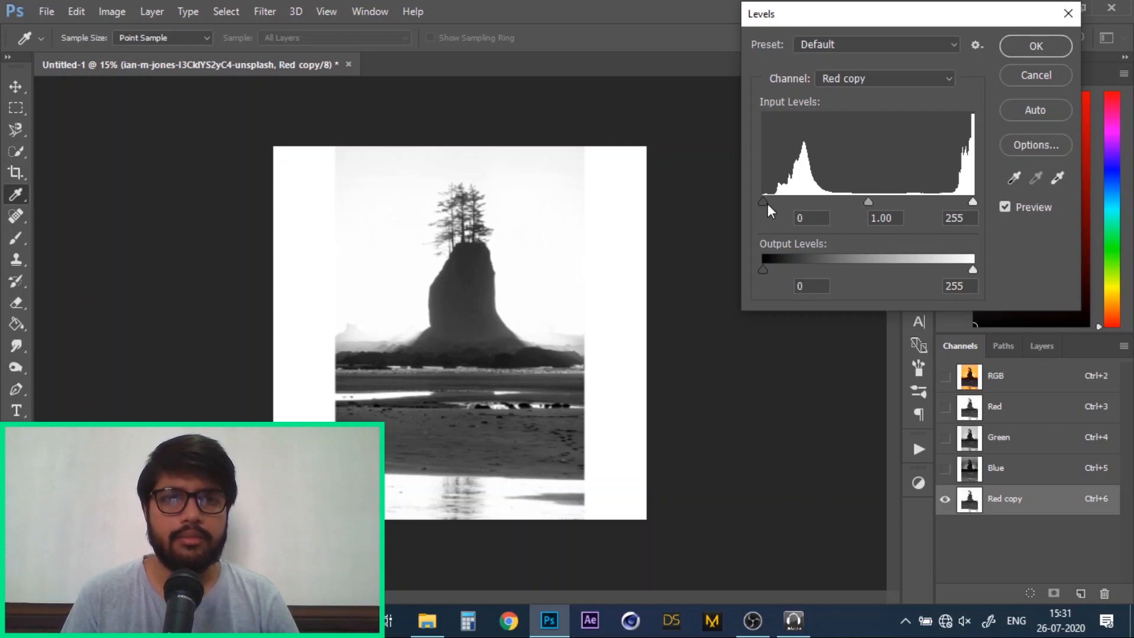
mouse_move(577, 255)
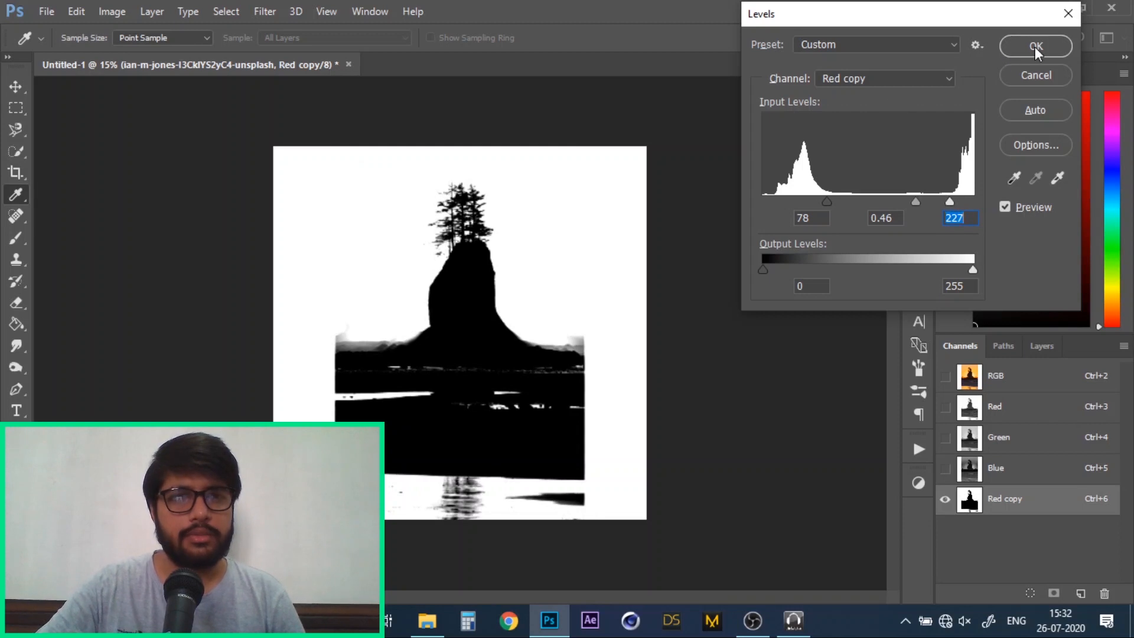
click(1034, 46)
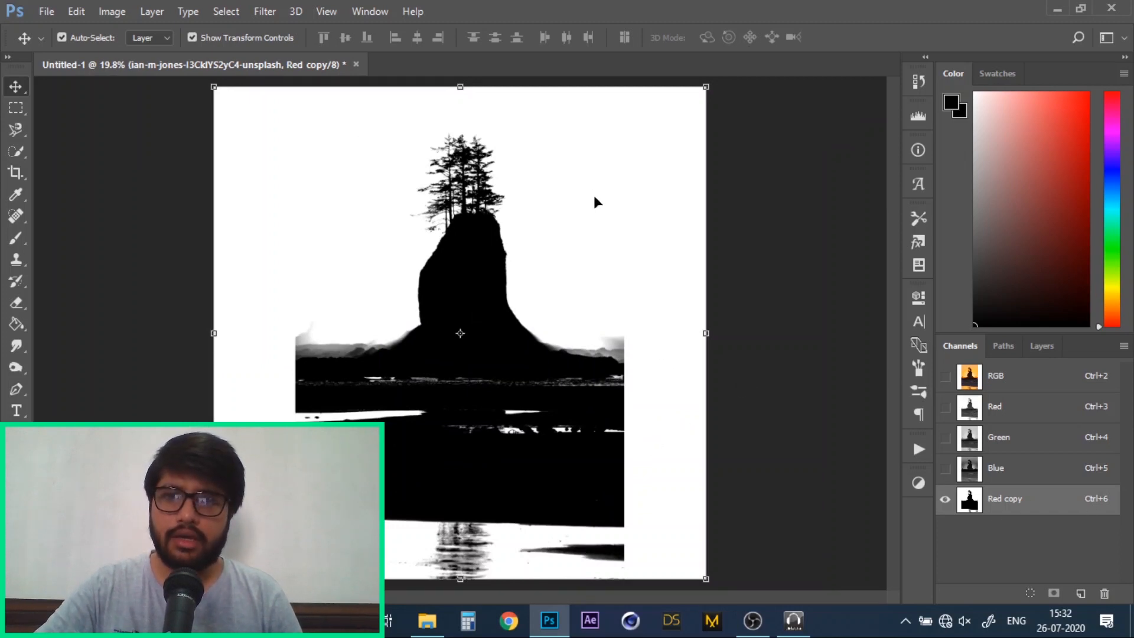
mouse_move(506, 389)
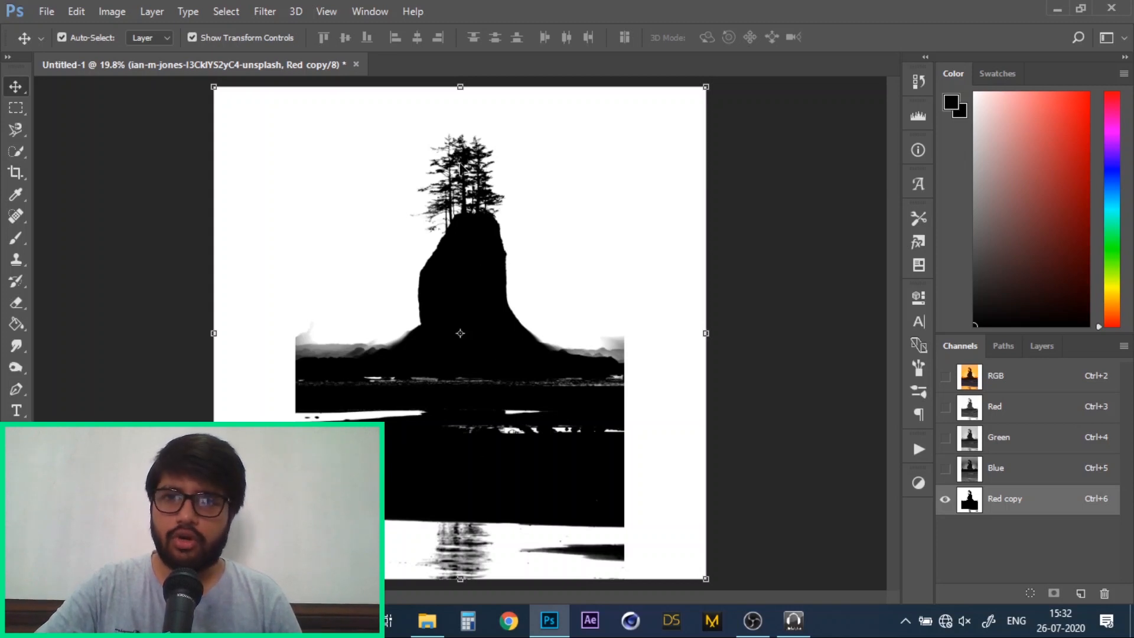
mouse_move(1063, 531)
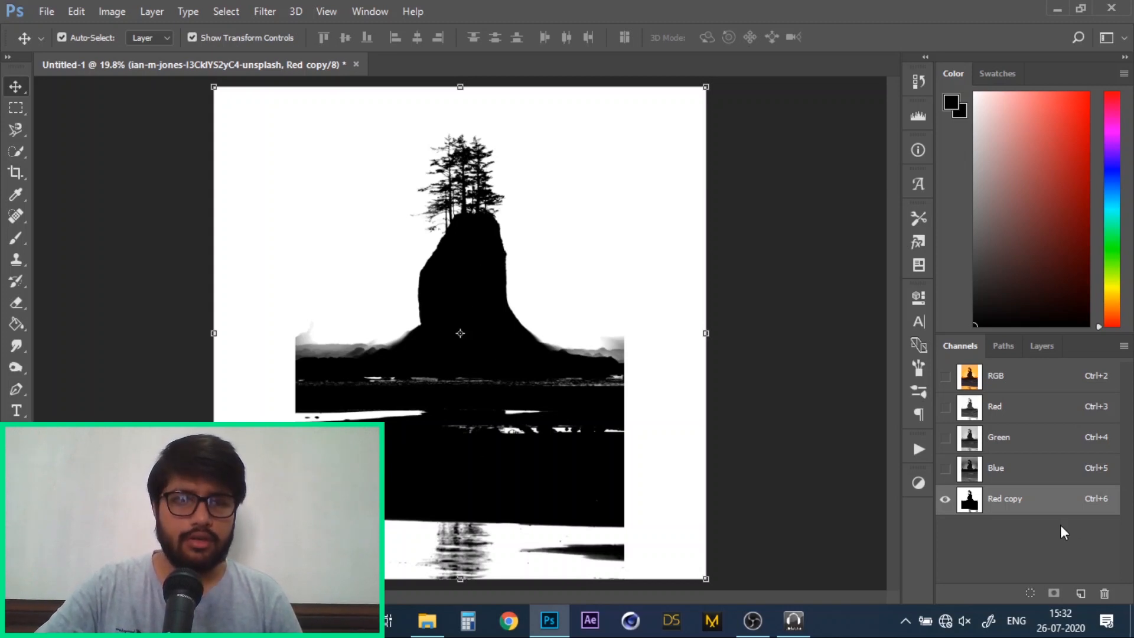
Step: Invert Red copy via Image > Adjustments so the rock reads white on a black sky
click(112, 10)
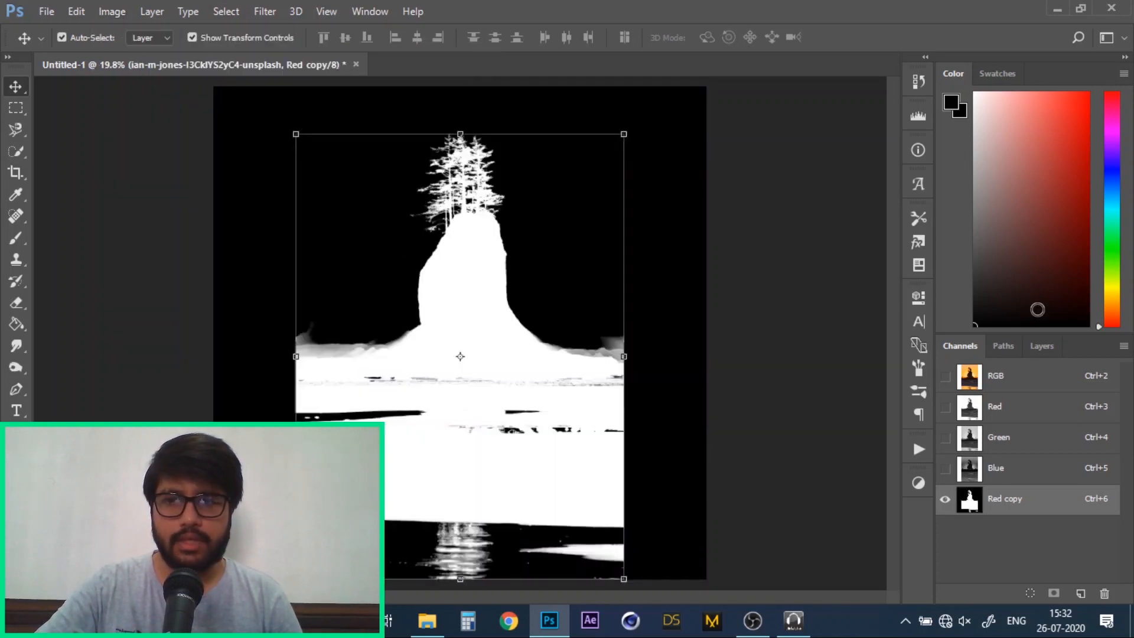
key(alt)
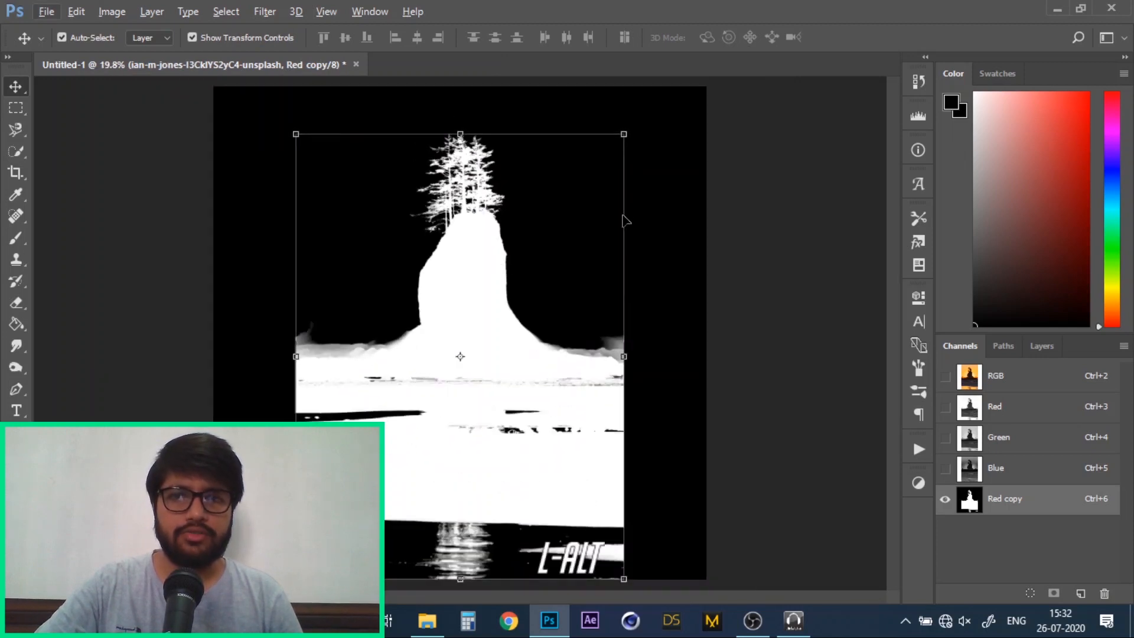
mouse_move(875, 262)
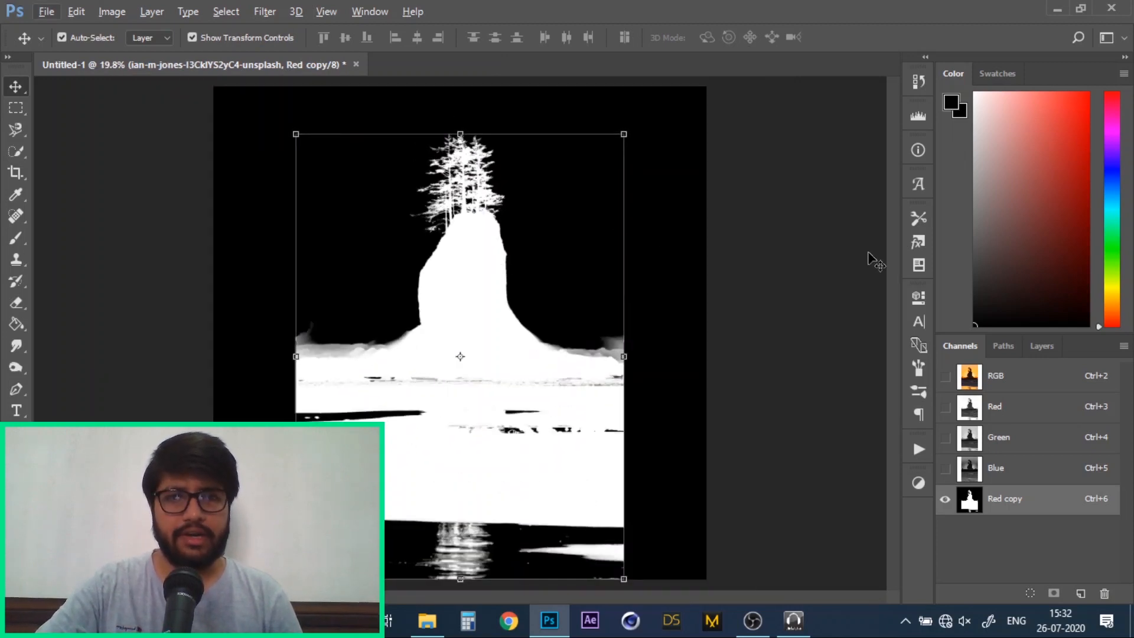
mouse_move(1047, 560)
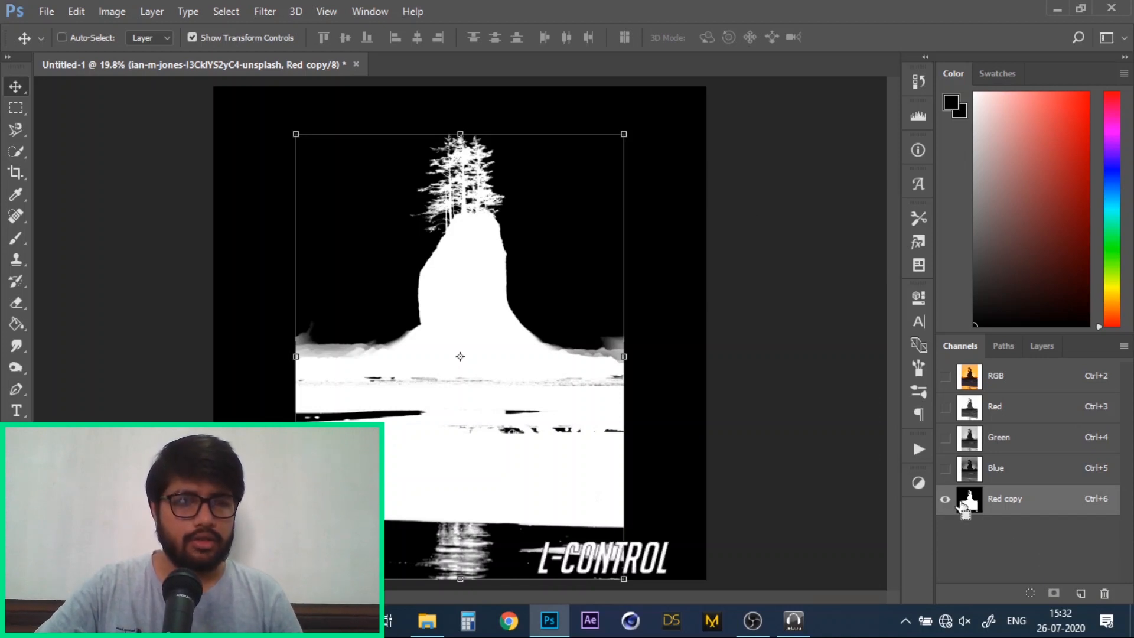
mouse_move(969, 502)
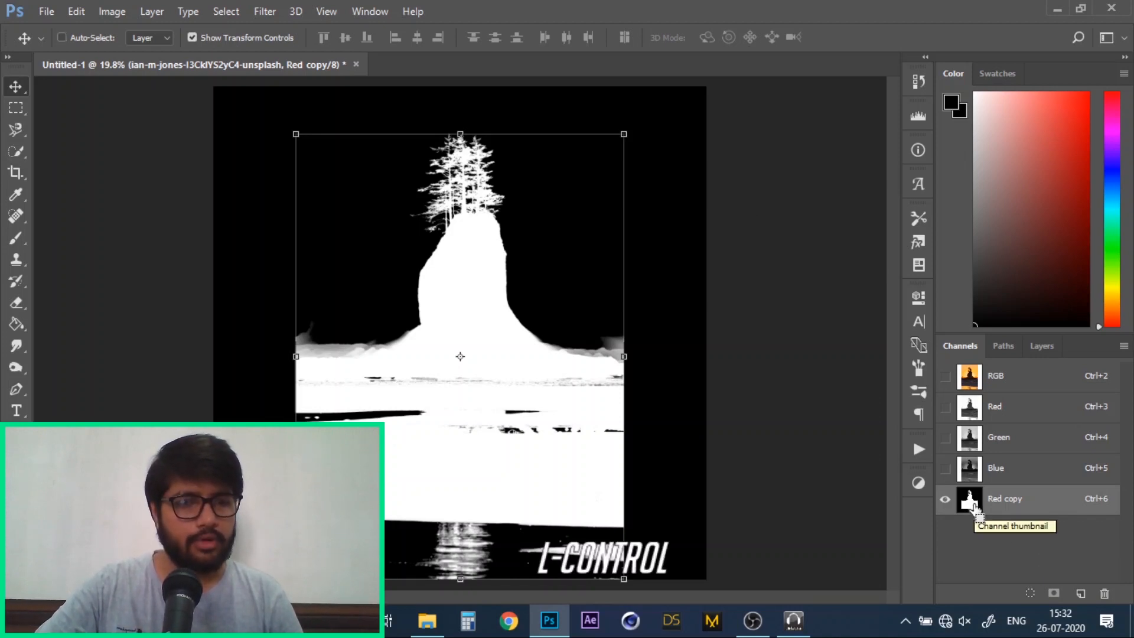
Step: Load Red copy as a selection and add it as a layer mask hiding the photo's orange sky
click(969, 498)
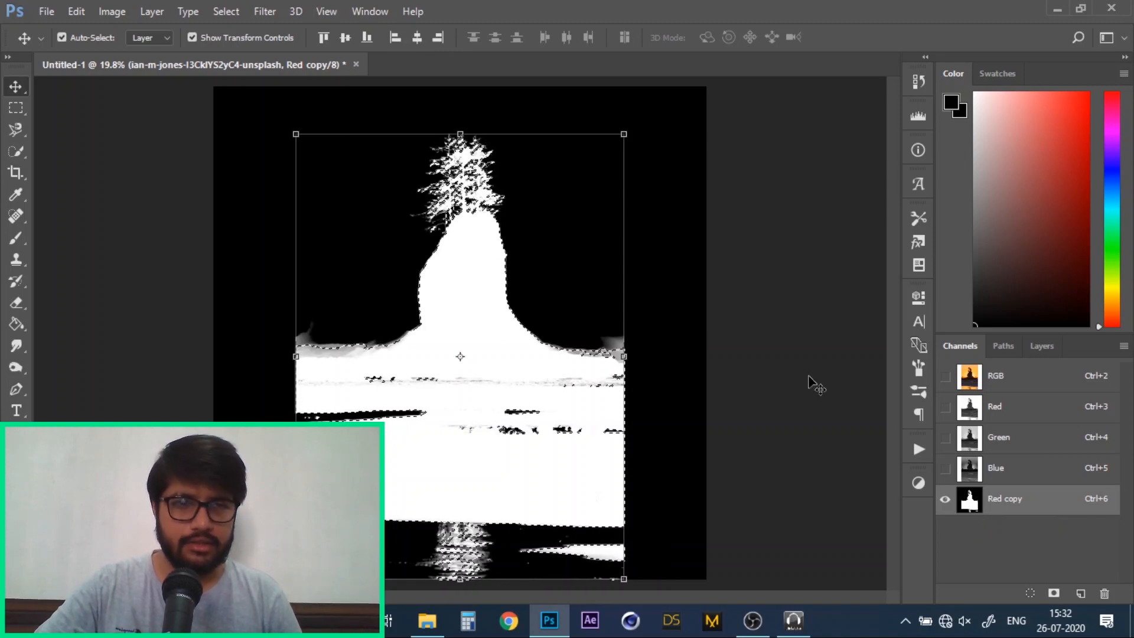
click(1041, 345)
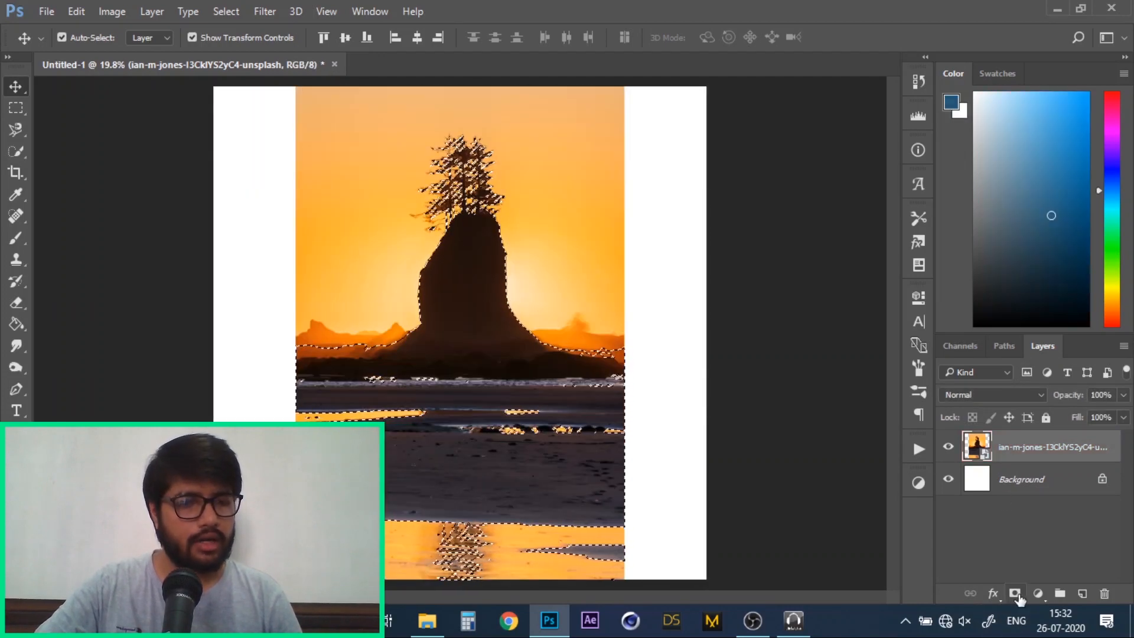
click(1014, 593)
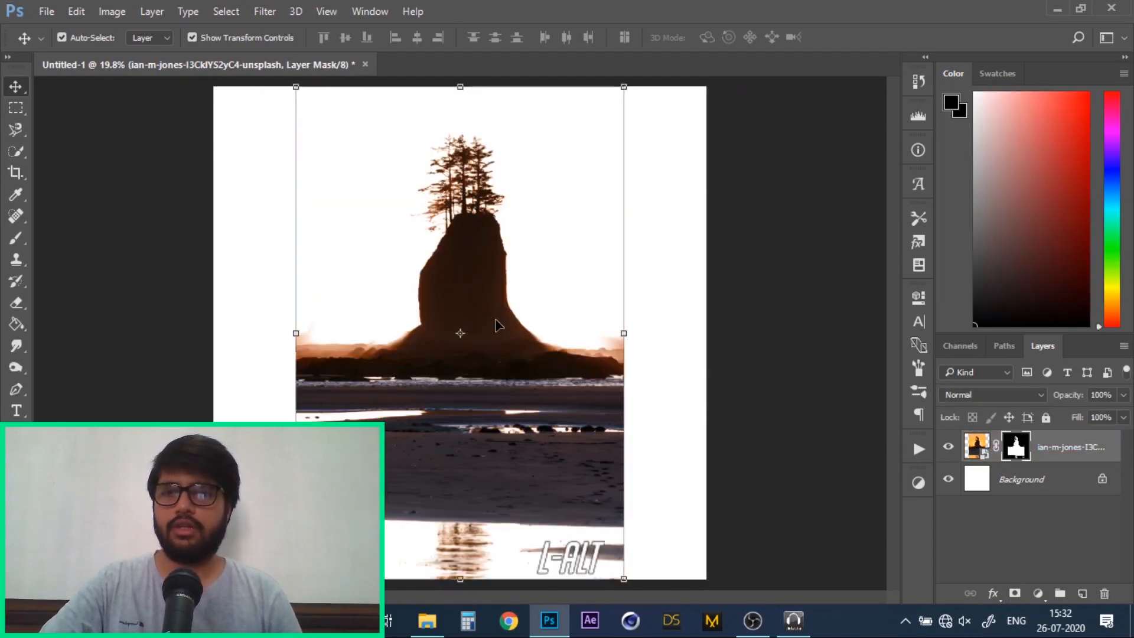
scroll(up, 3)
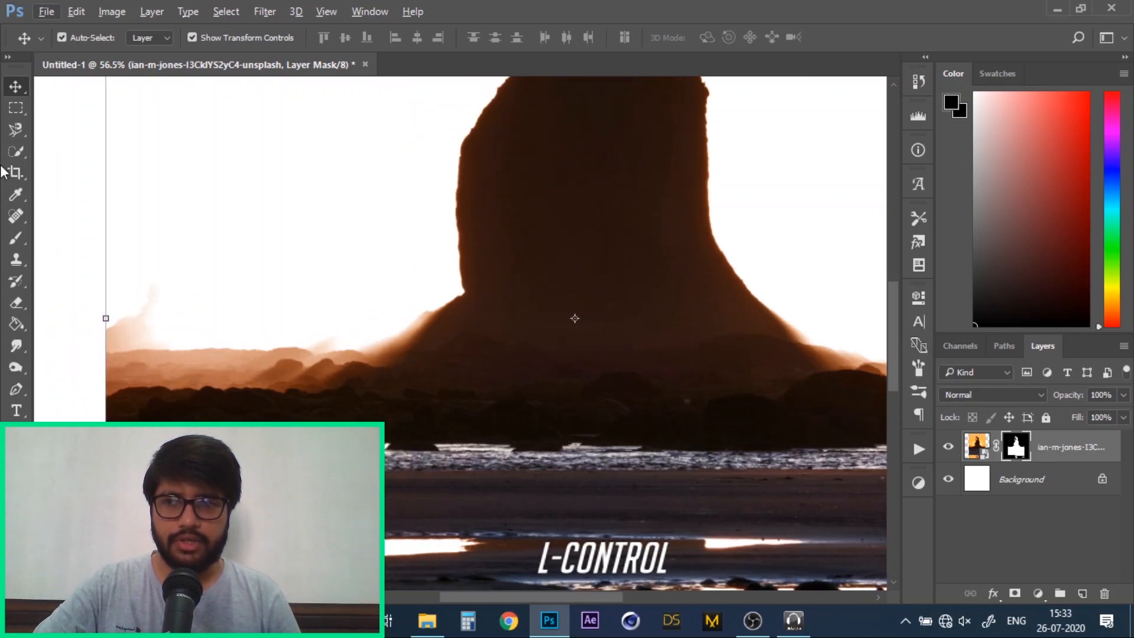
Step: Choose the Quick Selection Tool near the hazy base of the rock
click(16, 152)
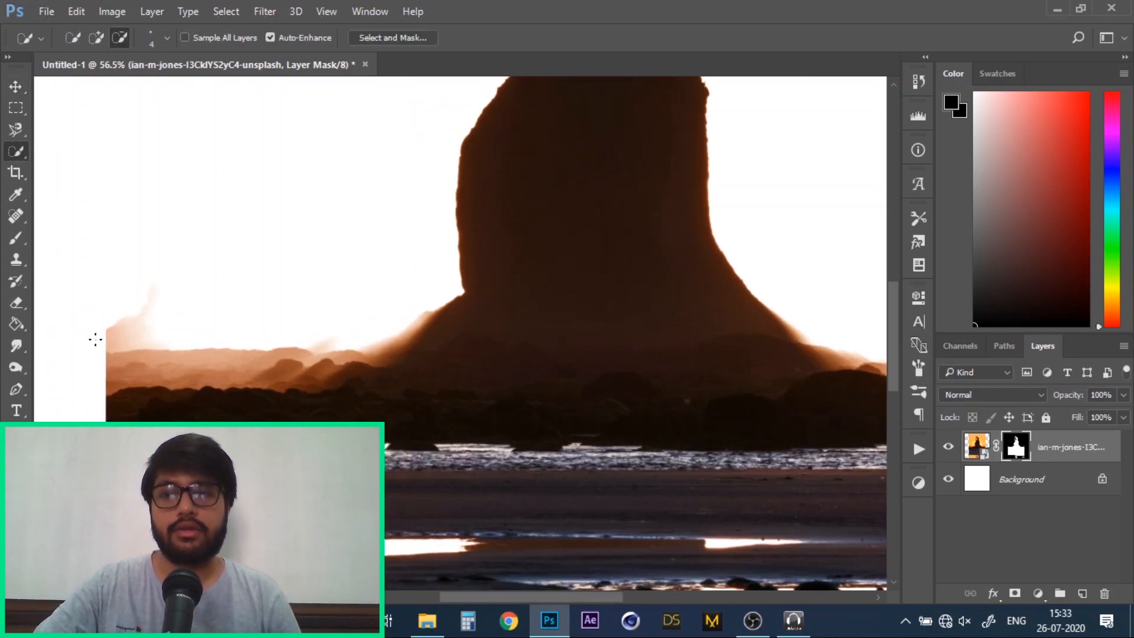